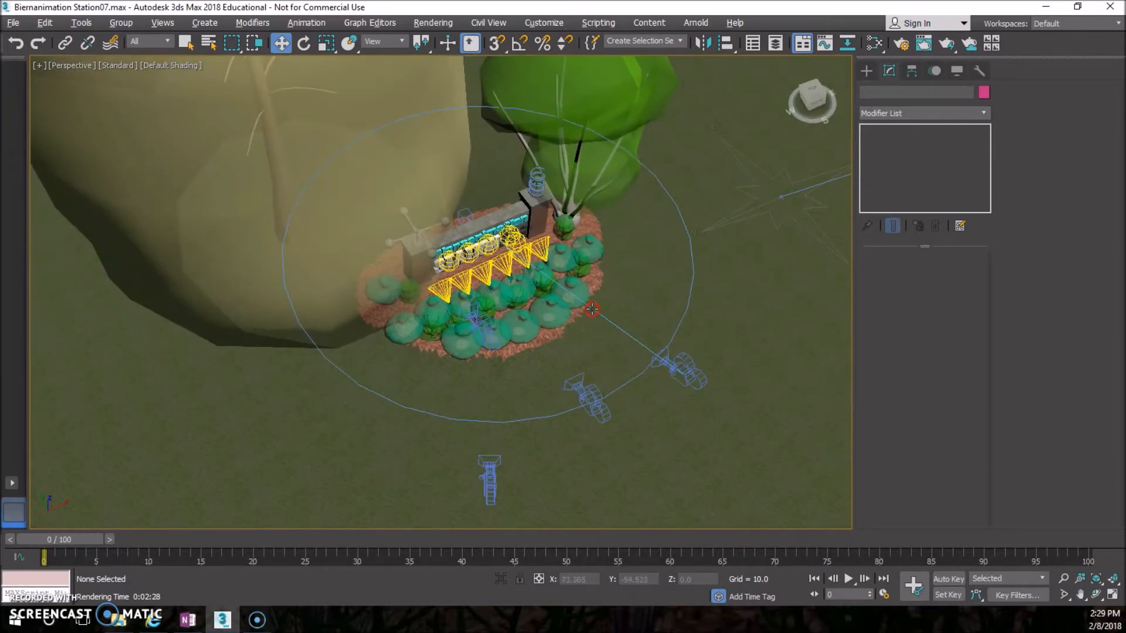
Step: Orbit the Perspective view around the sign bed to face the sign and cameras
left_click_drag(592, 310, 597, 301)
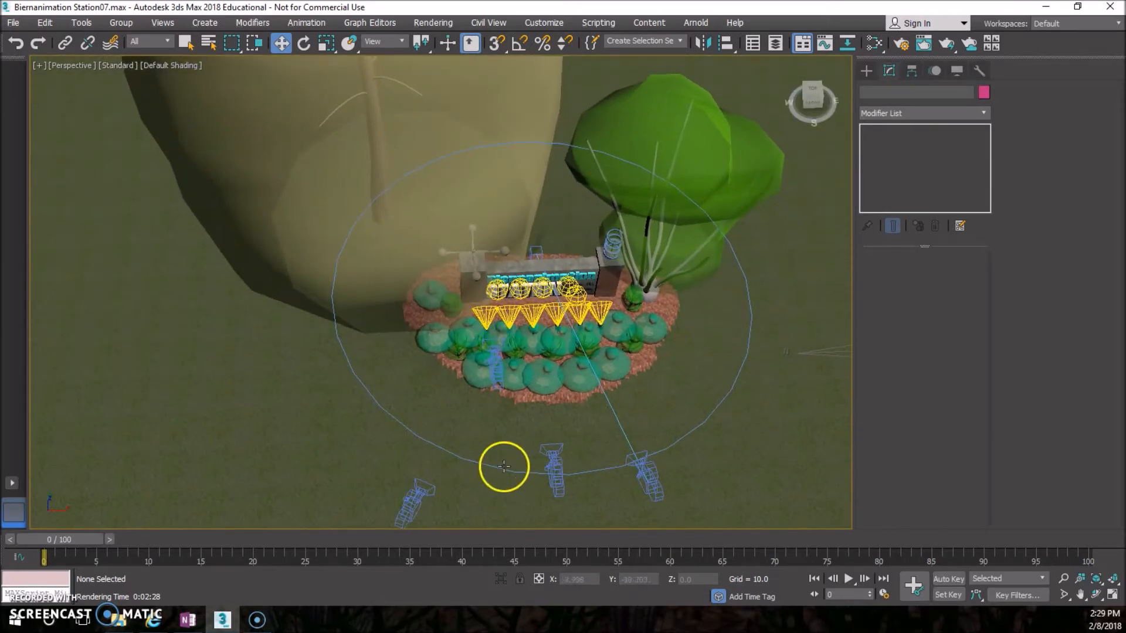
left_click_drag(503, 467, 580, 430)
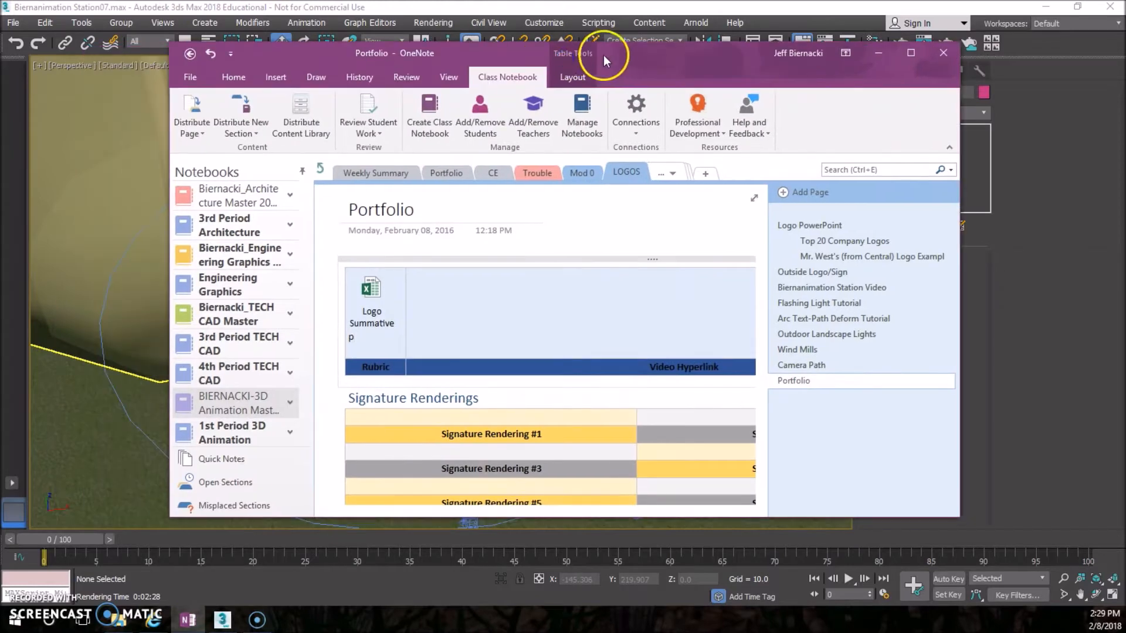
Step: Maximize OneNote, show the Outside Logo/Sign page and highlight the six-still-renders requirement
left_click(910, 52)
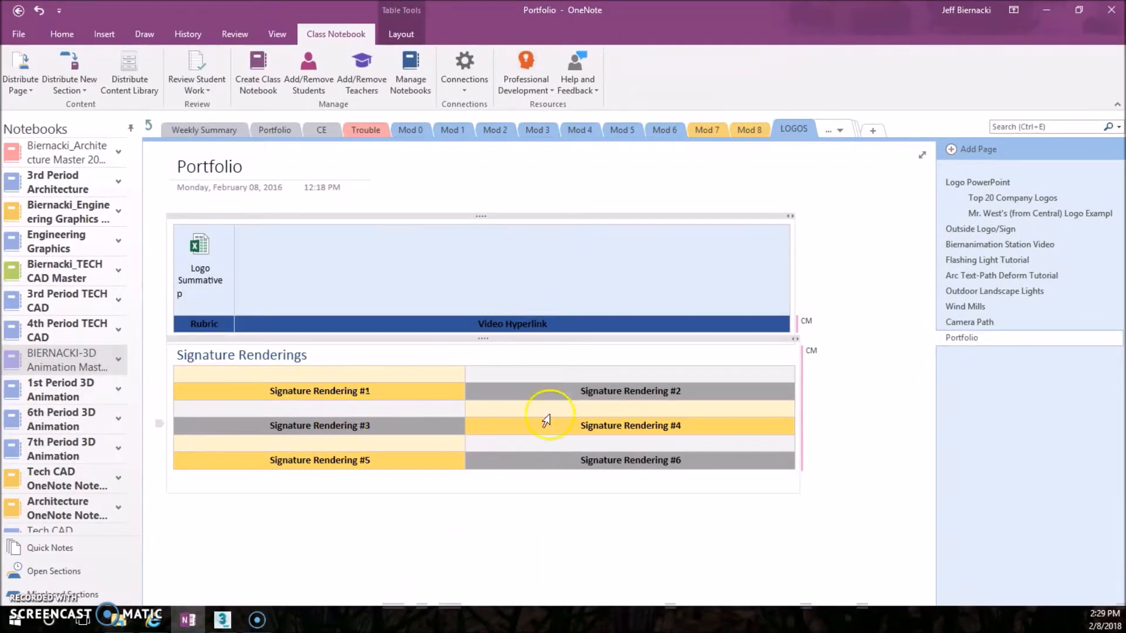
mouse_move(1062, 34)
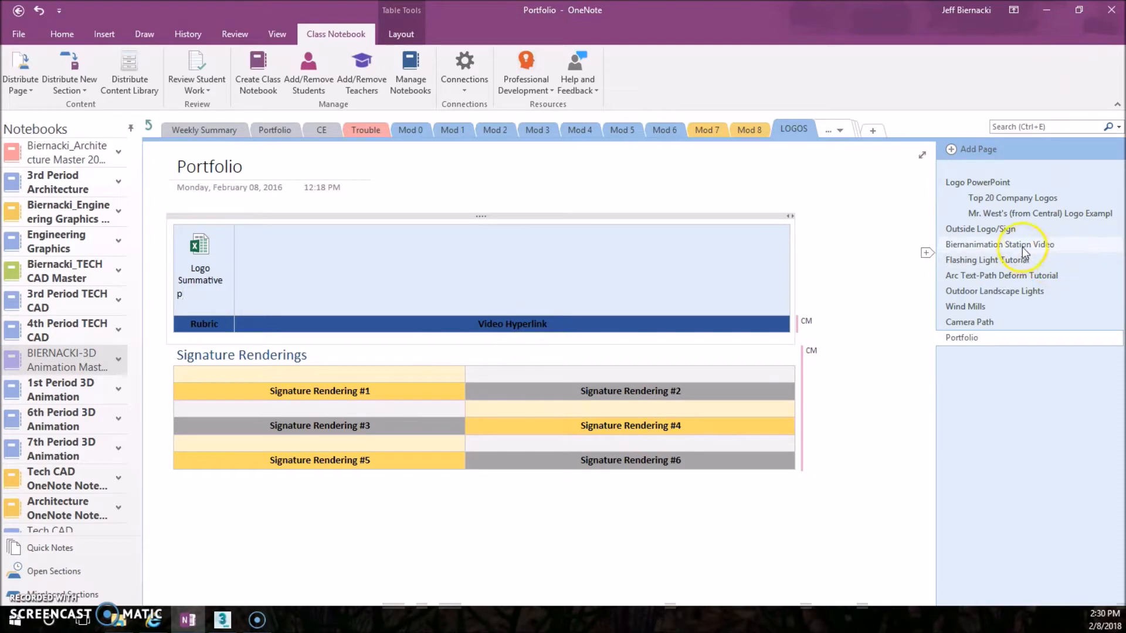
left_click(981, 229)
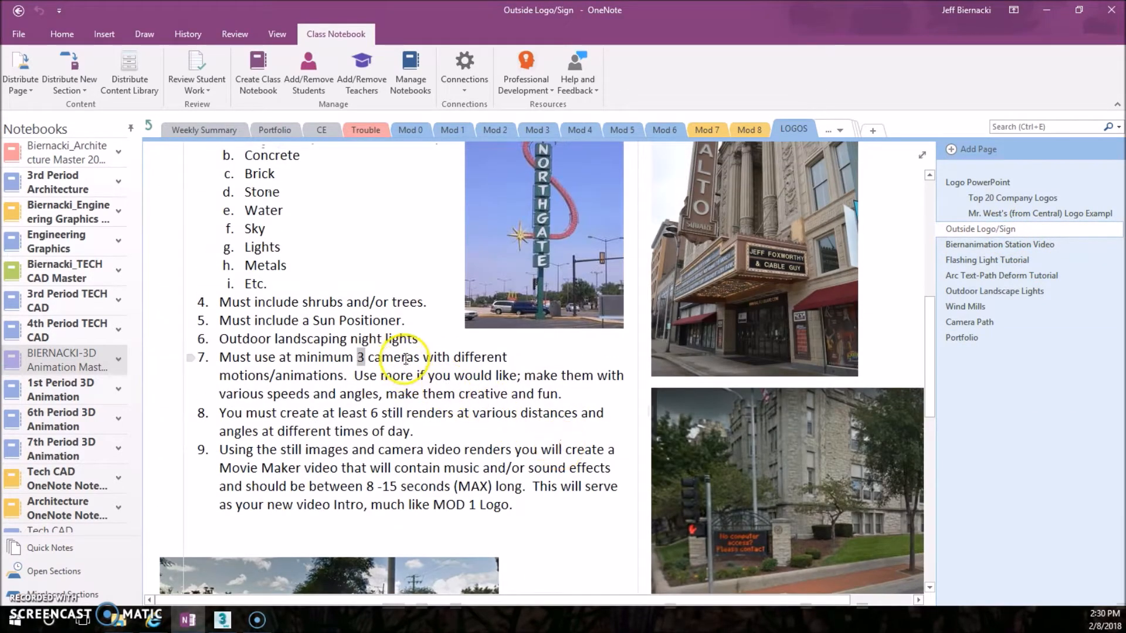
left_click_drag(241, 411, 413, 430)
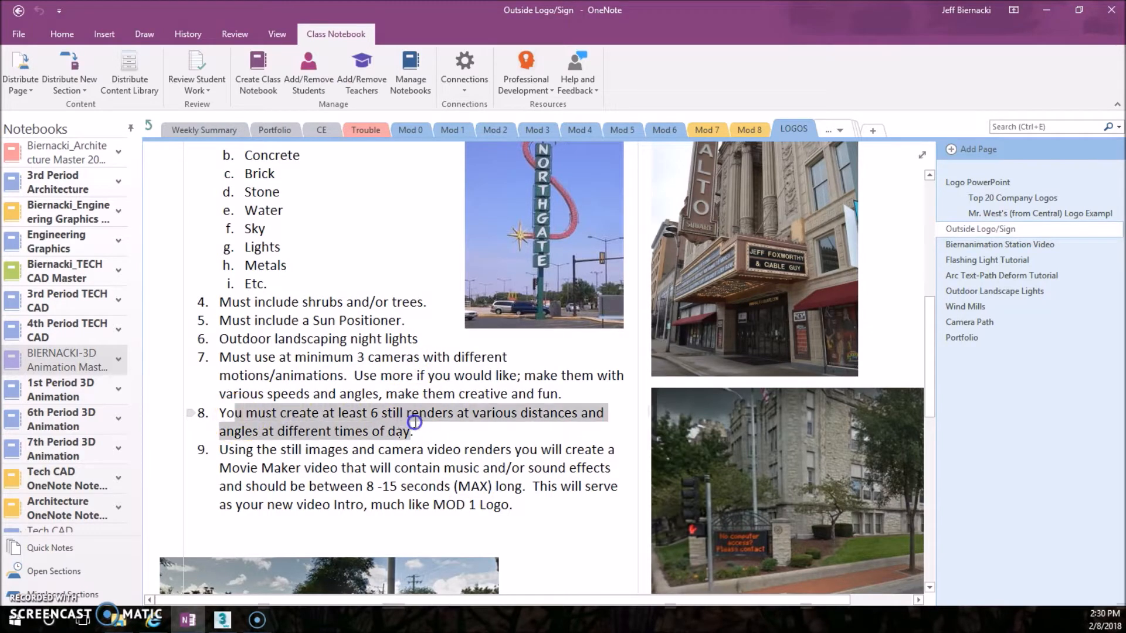
mouse_move(437, 422)
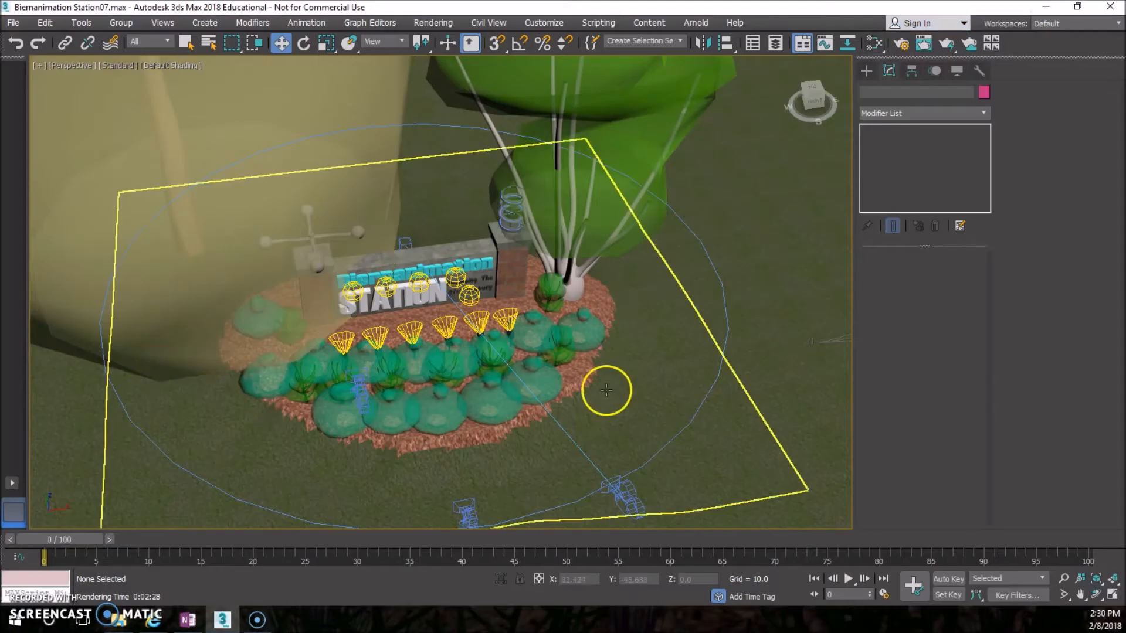
Step: Select SunPositioner001 to show its date, time and San Francisco location parameters
left_click_drag(606, 391, 693, 319)
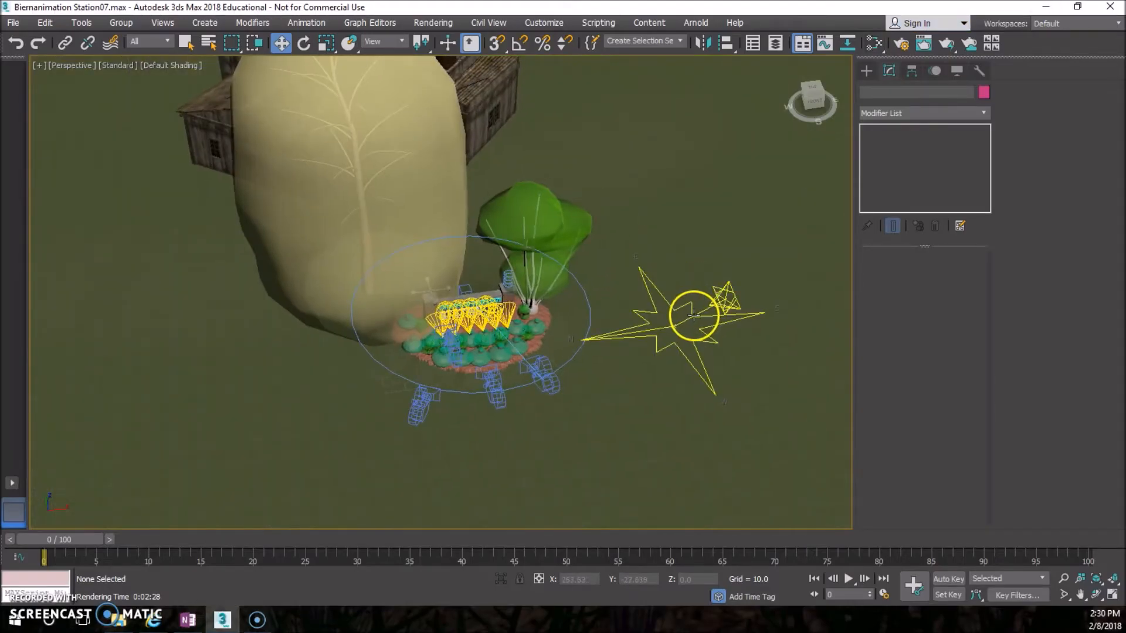
left_click(693, 316)
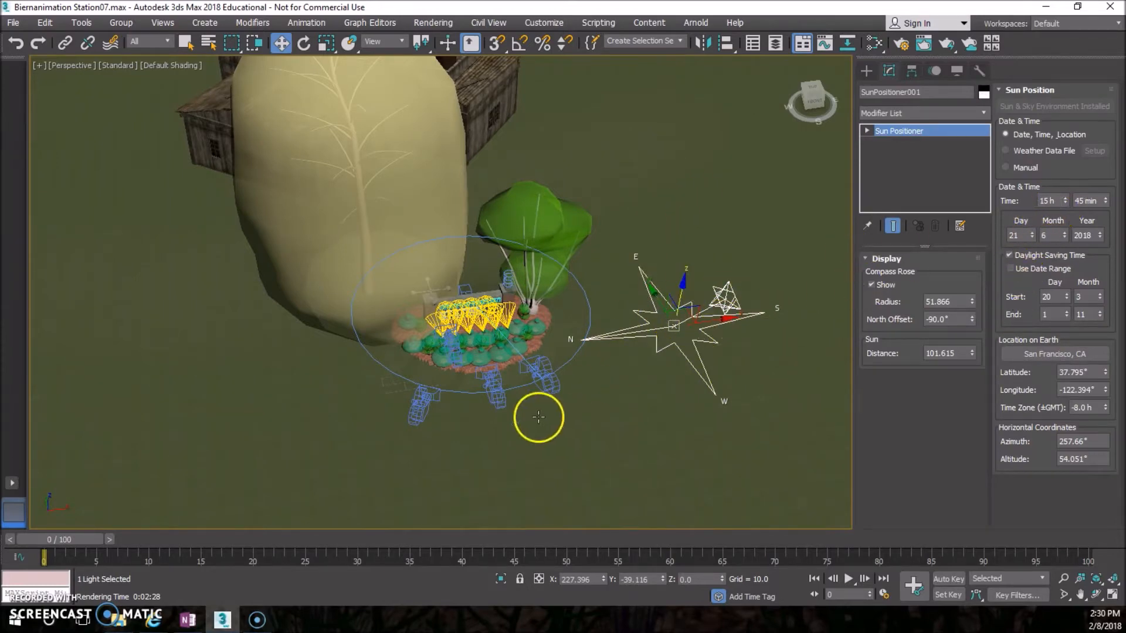
left_click_drag(538, 417, 356, 321)
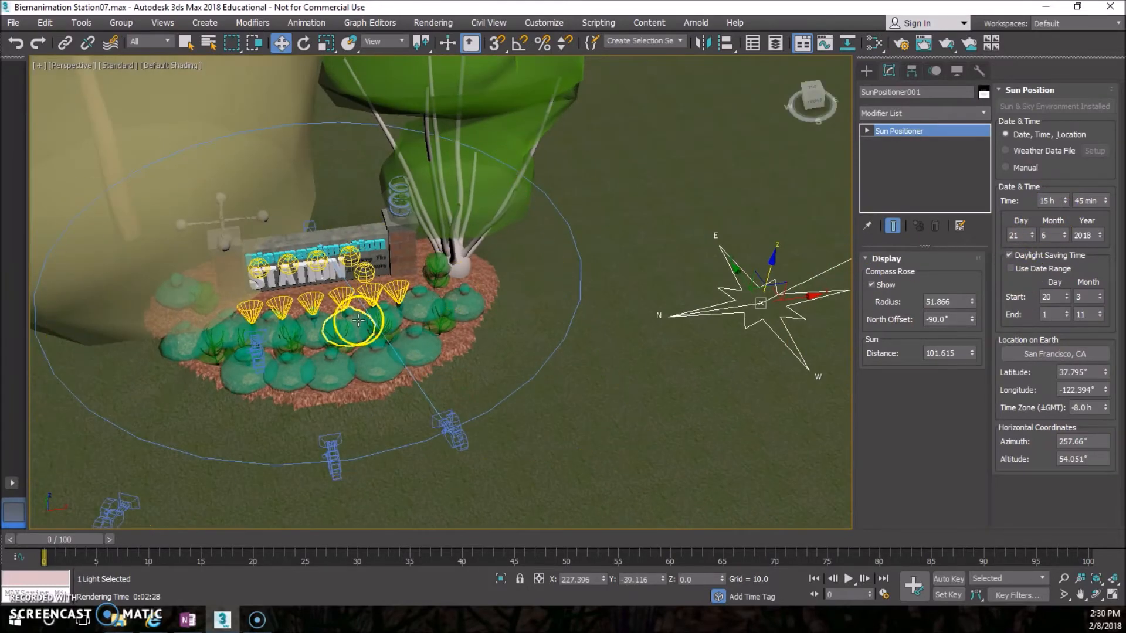
left_click(917, 92)
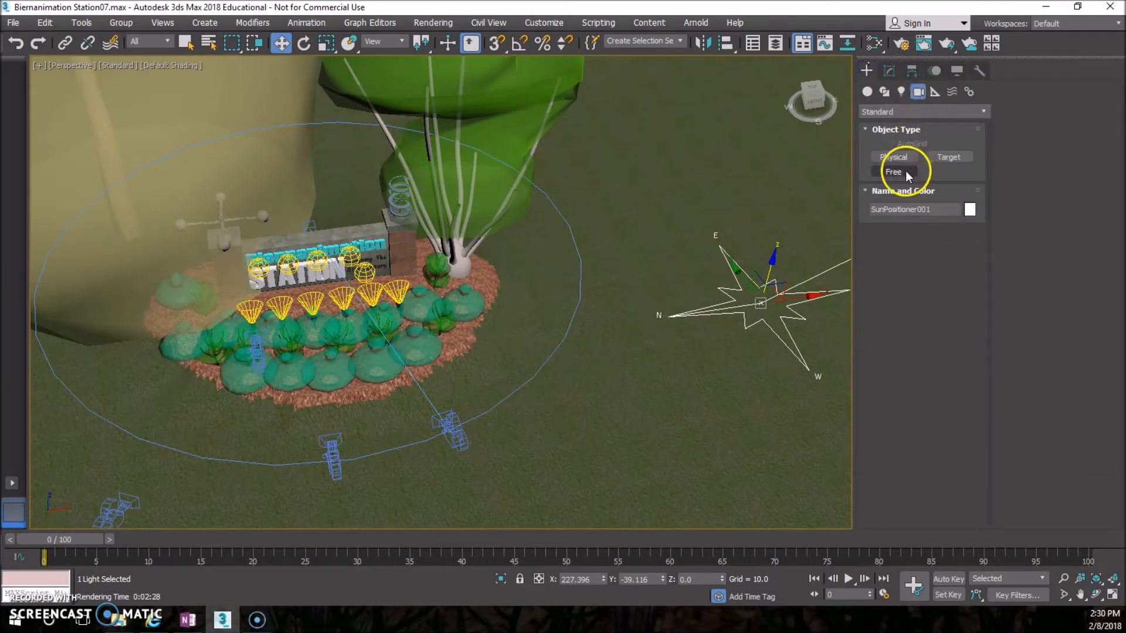
Step: Place free camera Camera006 in front of the sign bed and rotate it about 94° on X
left_click(894, 171)
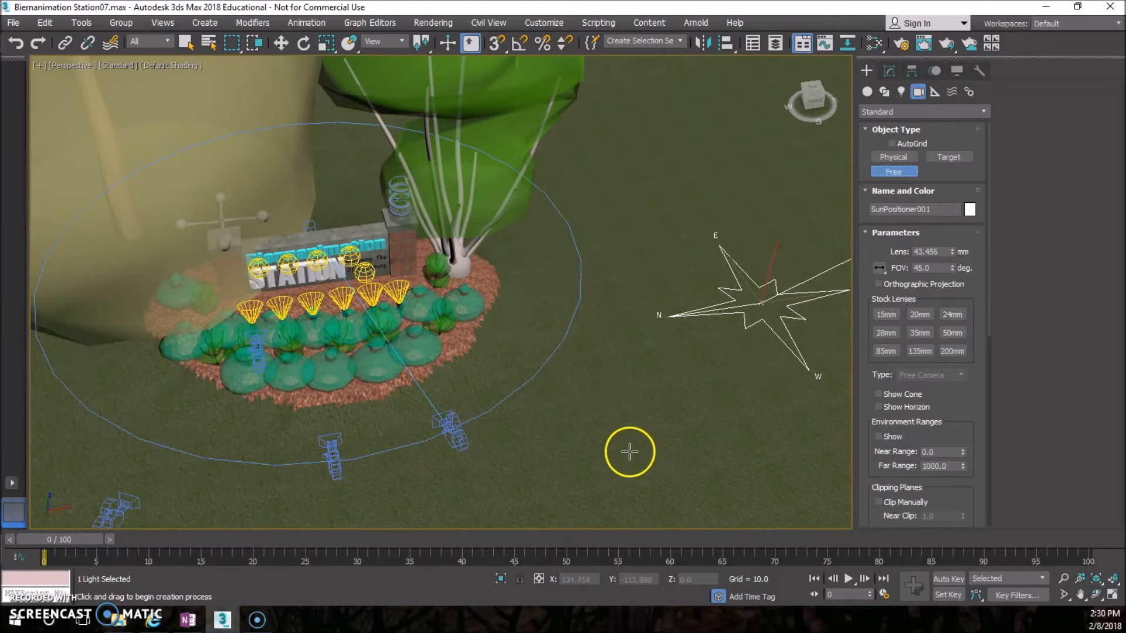
left_click(629, 437)
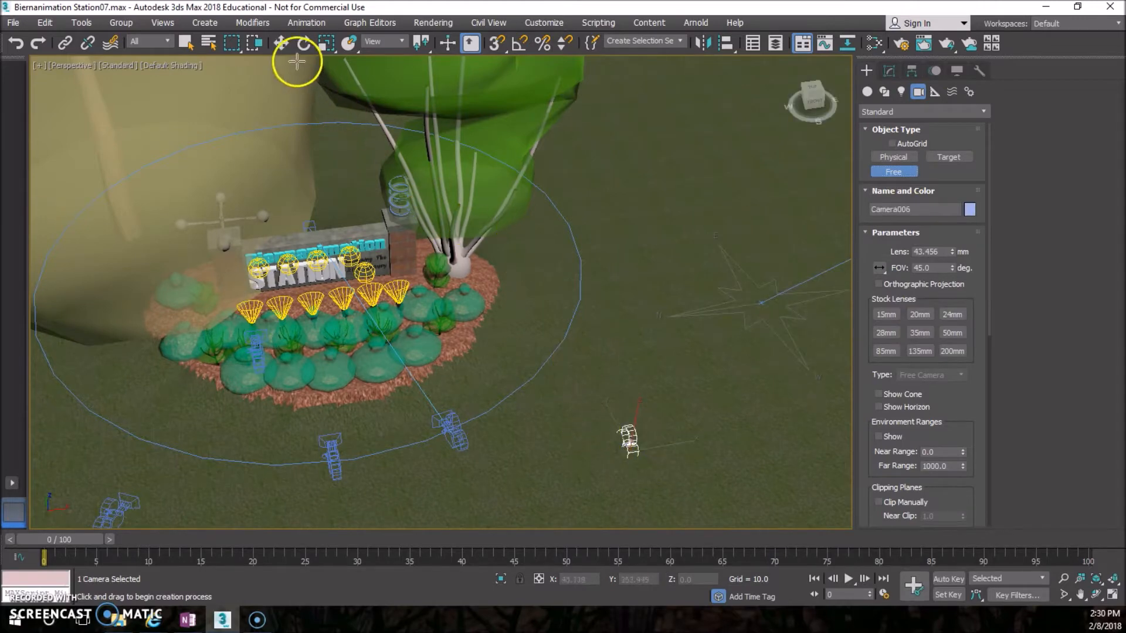
left_click(303, 41)
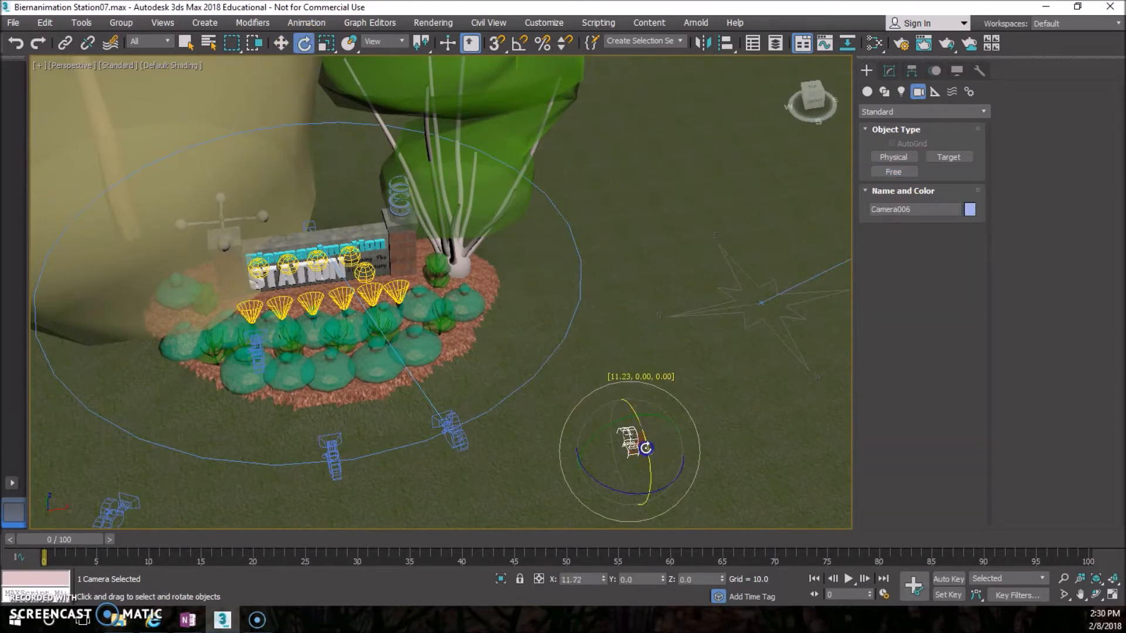
left_click_drag(646, 449, 632, 433)
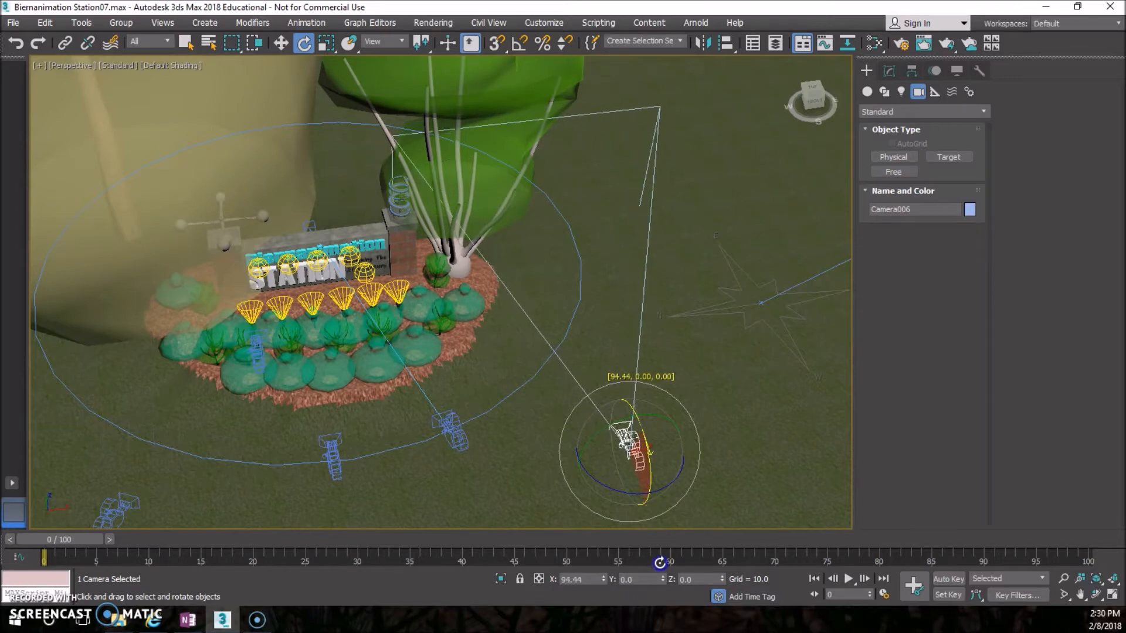
left_click_drag(629, 430, 646, 488)
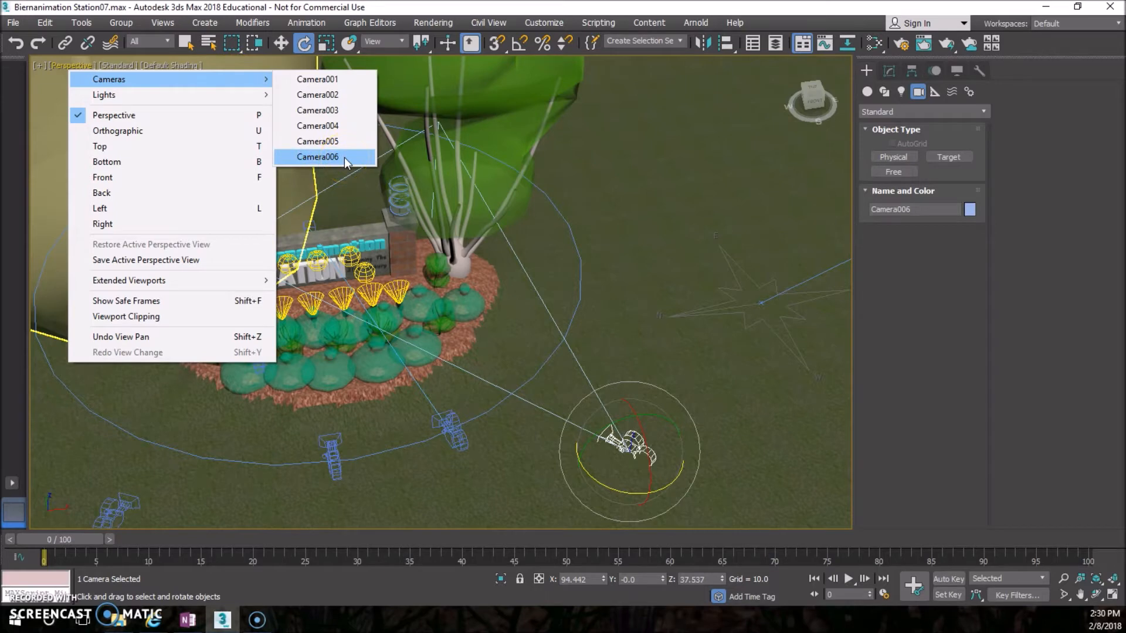
Step: Look through Camera006 and dolly it back from the sign
left_click(317, 156)
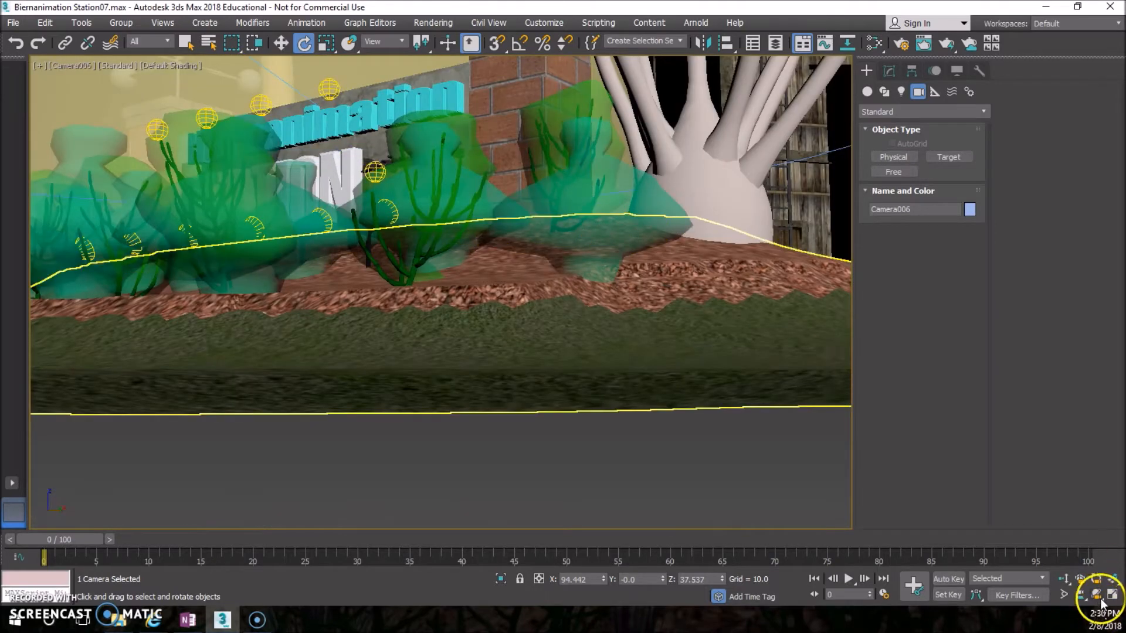
left_click(312, 166)
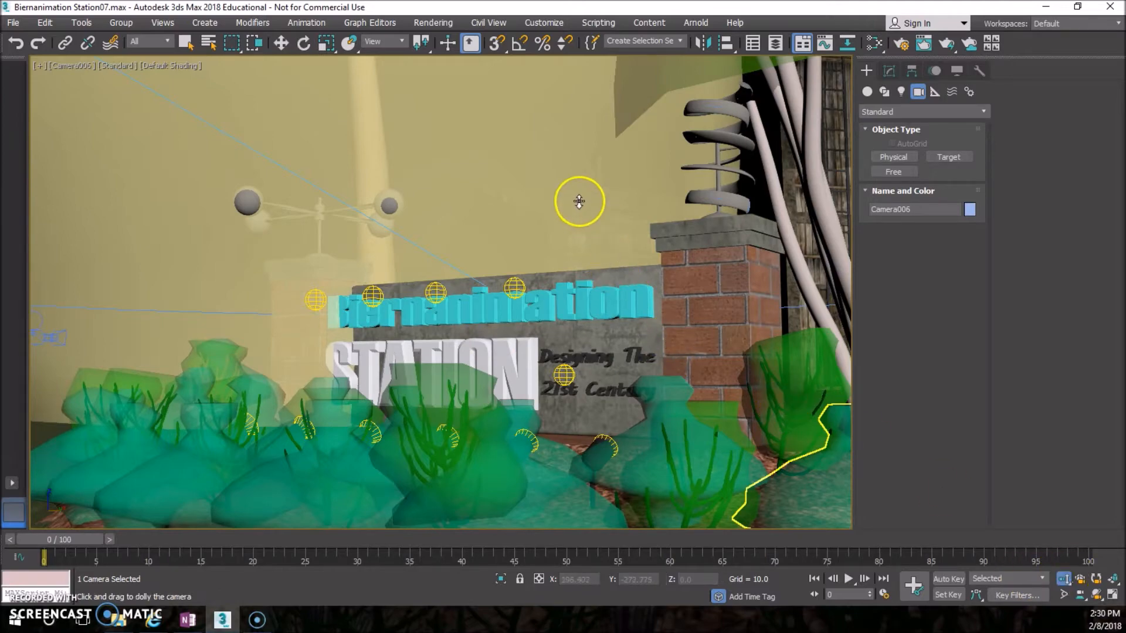
left_click_drag(578, 201, 641, 258)
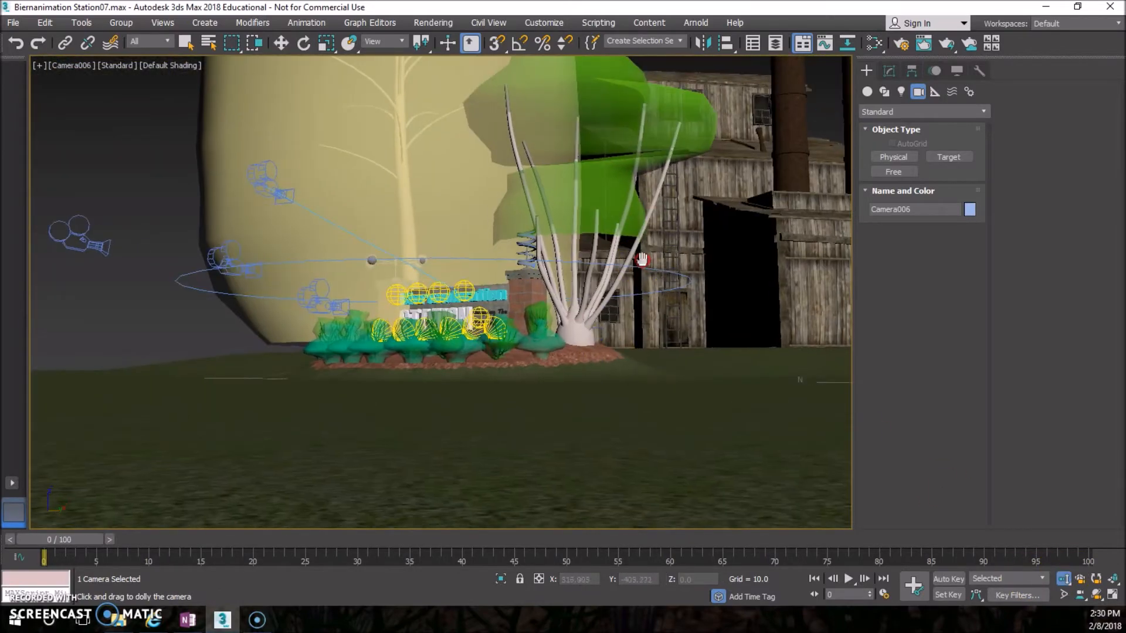
left_click_drag(642, 258, 635, 301)
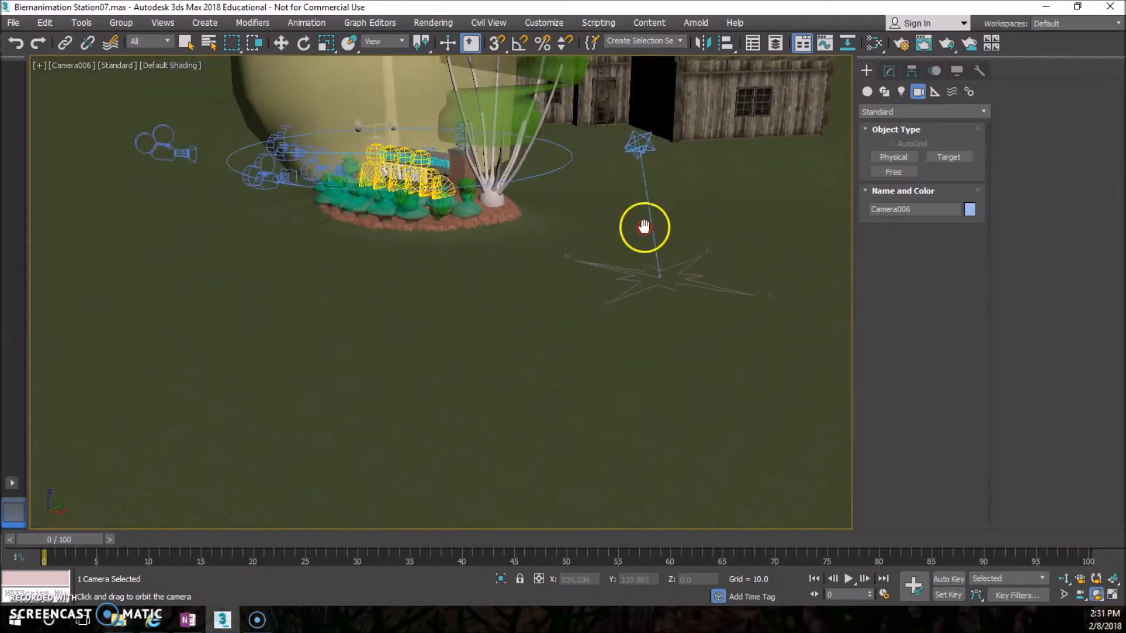
Step: Orbit and dolly Camera006 to frame the Station sign and tree
left_click_drag(644, 226, 1069, 575)
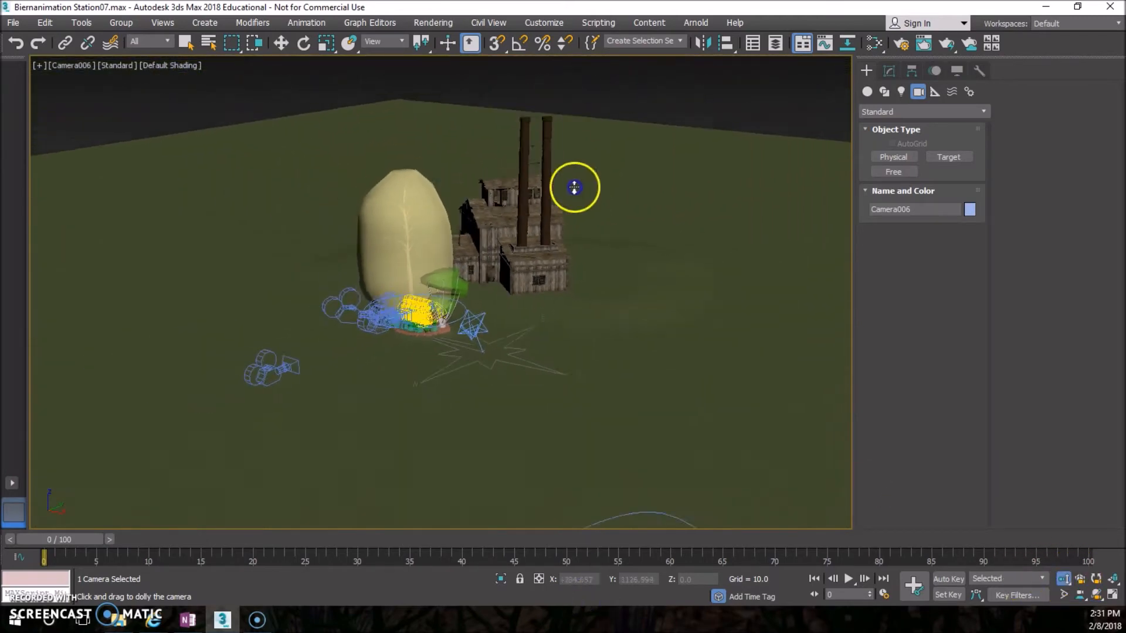
left_click_drag(574, 186, 467, 395)
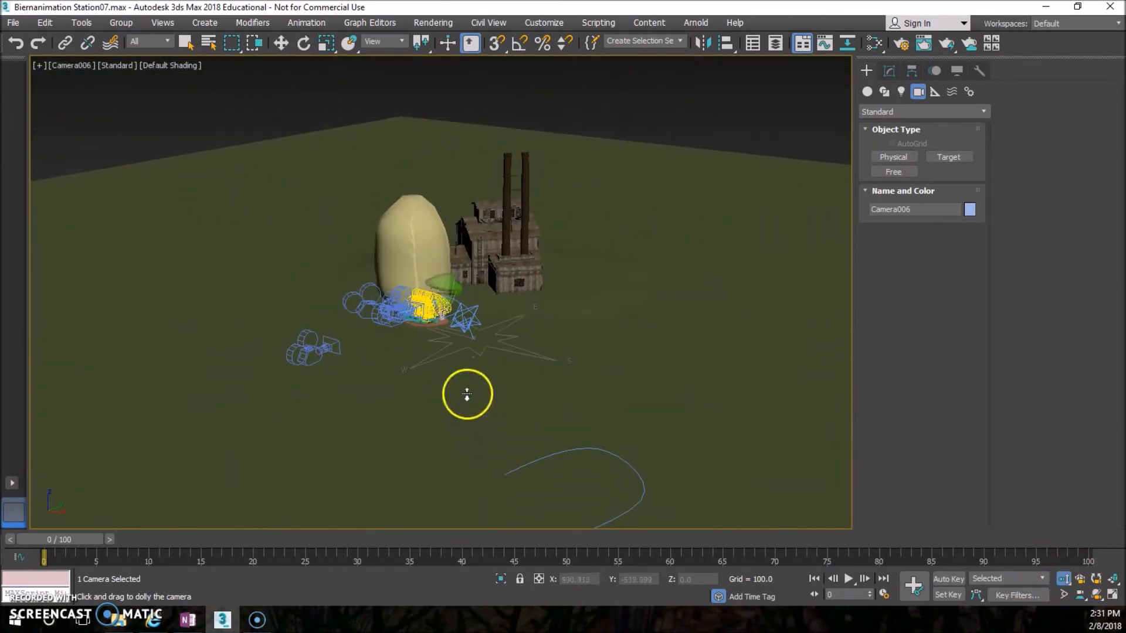
left_click_drag(467, 394, 405, 359)
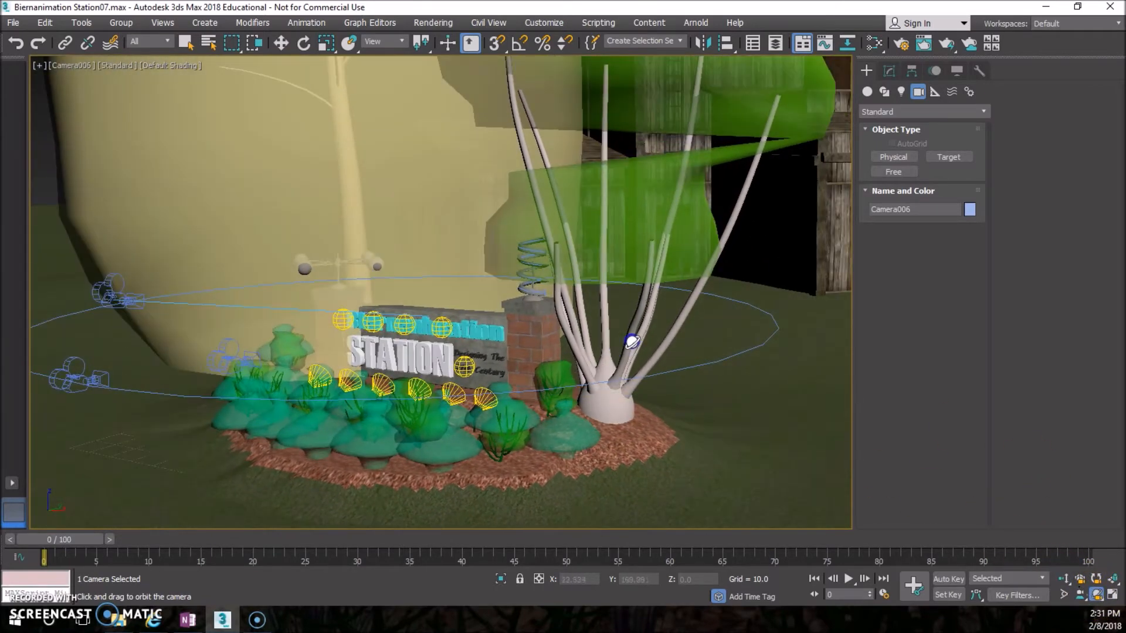
left_click_drag(632, 341, 1027, 560)
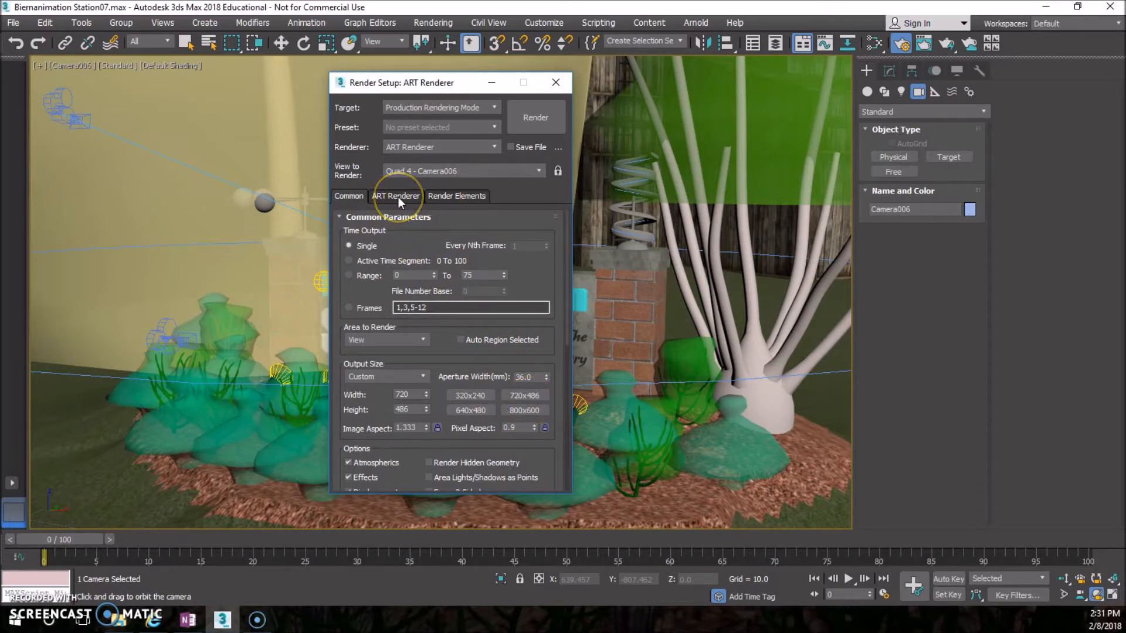
Step: Set ART Renderer quality near Draft, review the Common output settings and render Camera006
left_click(396, 196)
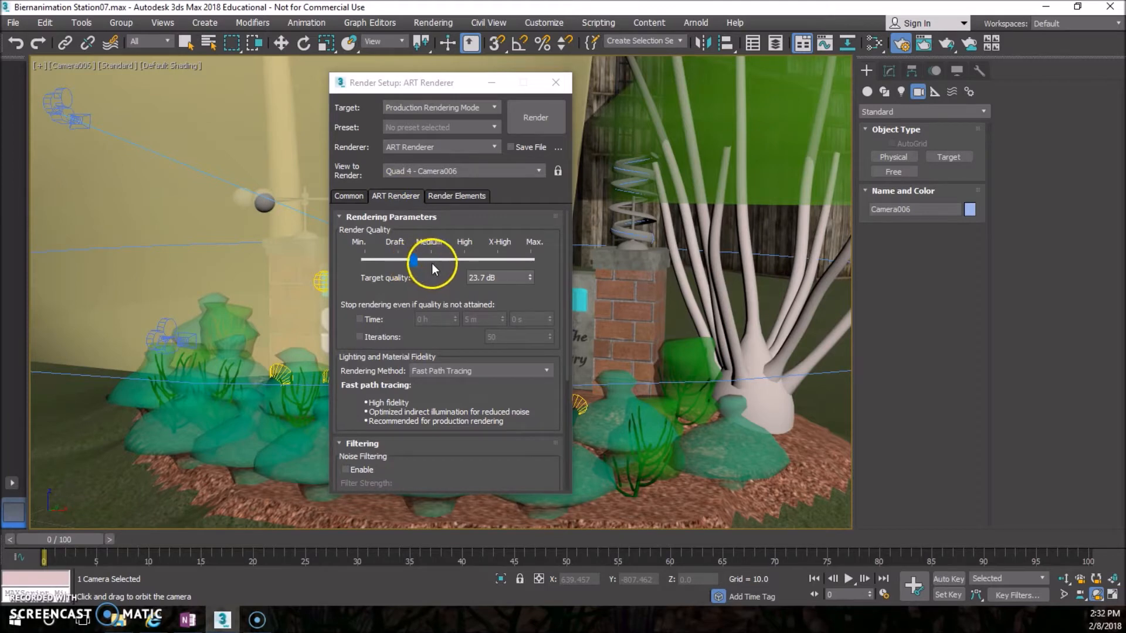
mouse_move(430, 279)
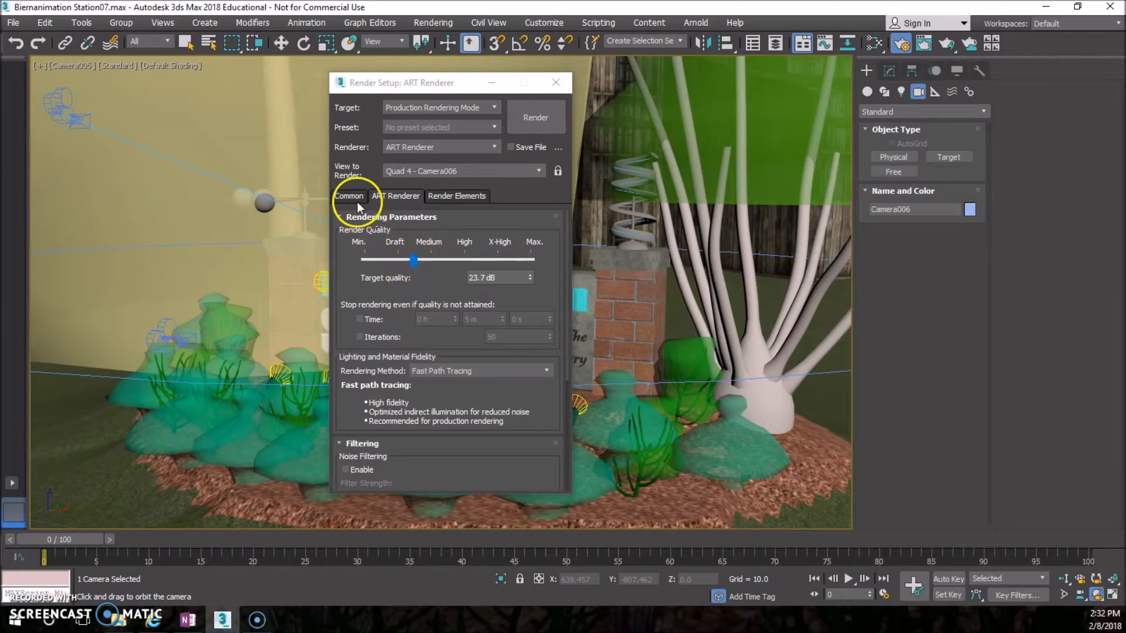
left_click(348, 196)
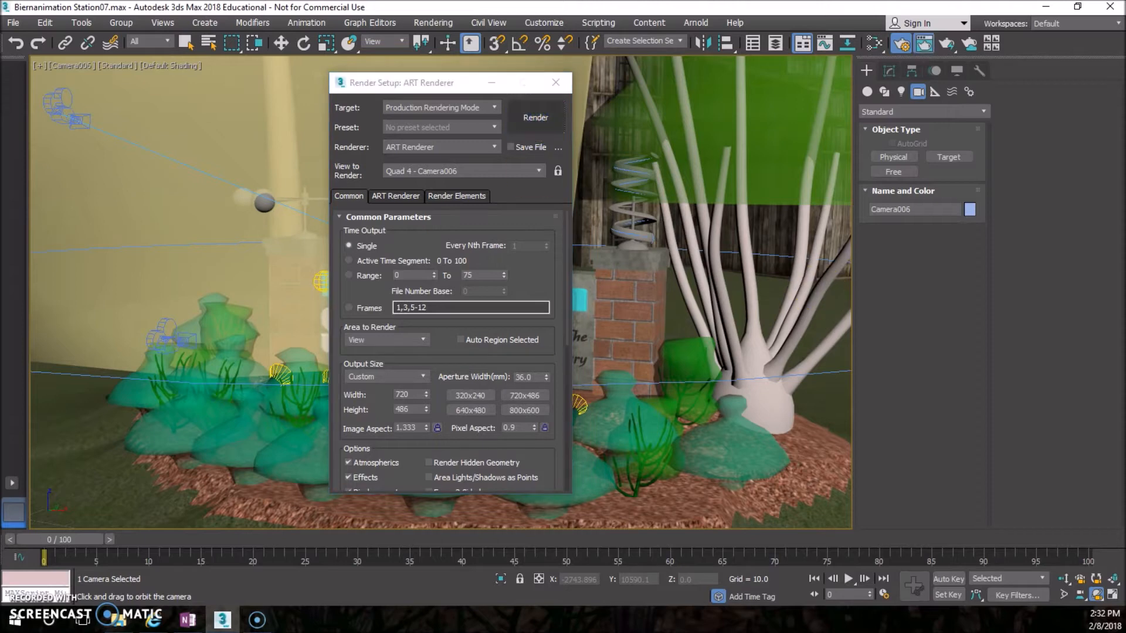
left_click(535, 117)
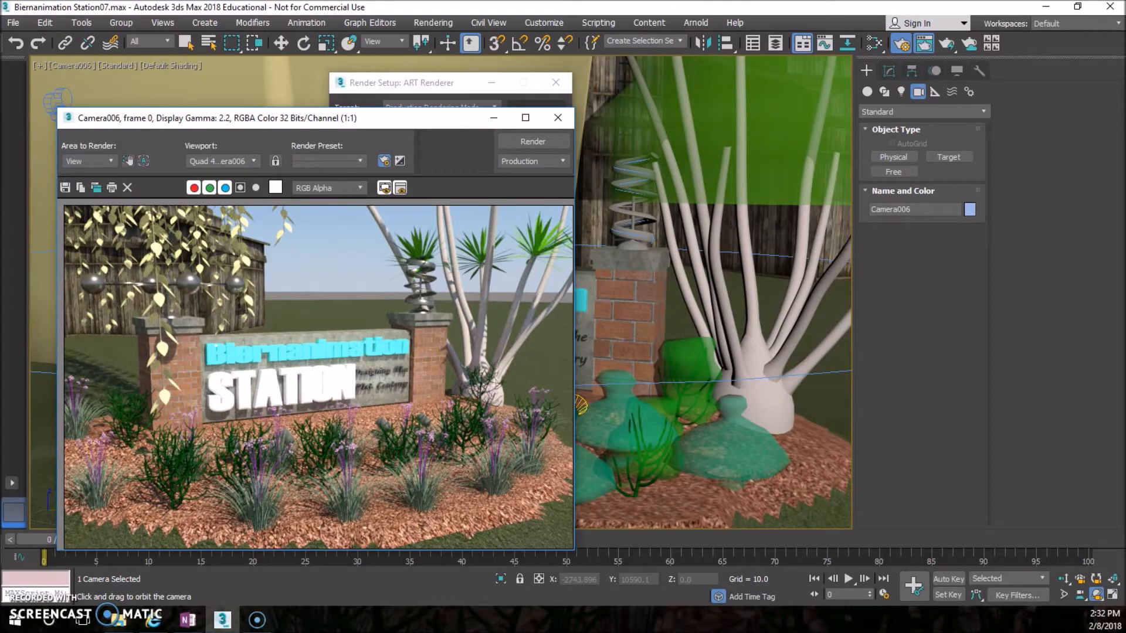
Step: Let the Camera006 render finish and dismiss the rendering progress window
left_click(533, 140)
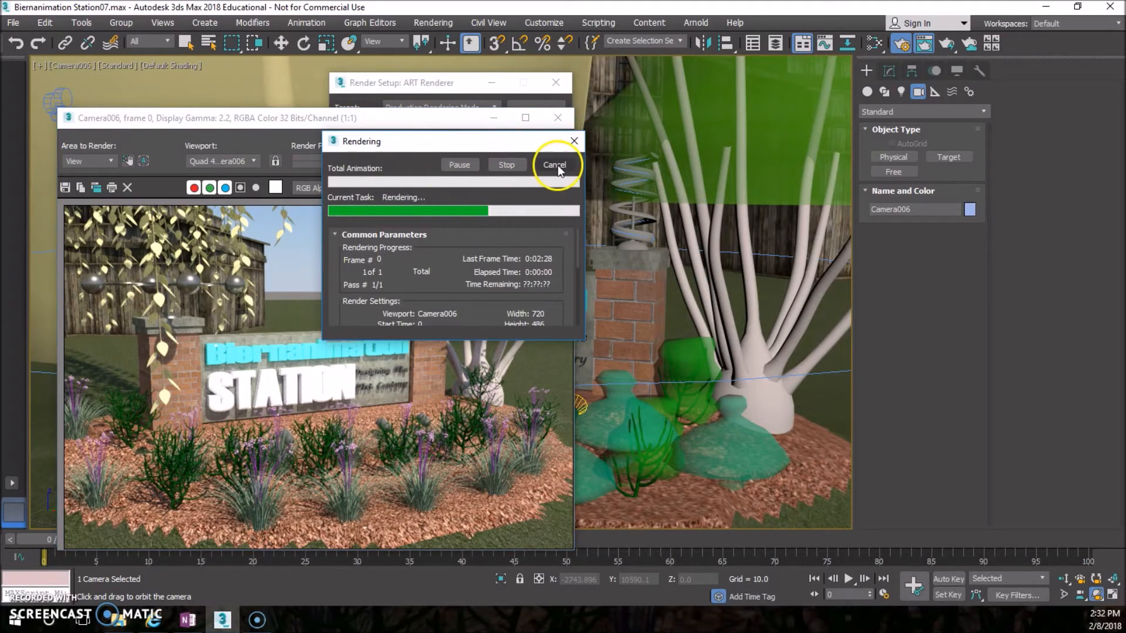
left_click(553, 164)
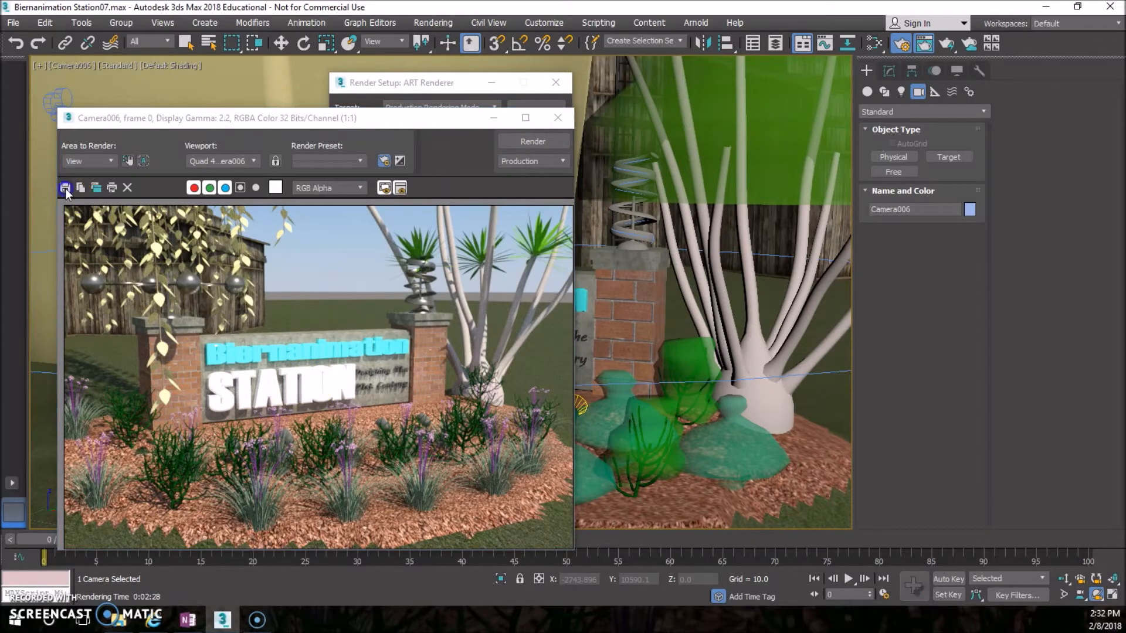
Step: Save the rendered frame as JPEG image 14 in the renderoutput folder and close the frame window
left_click(65, 187)
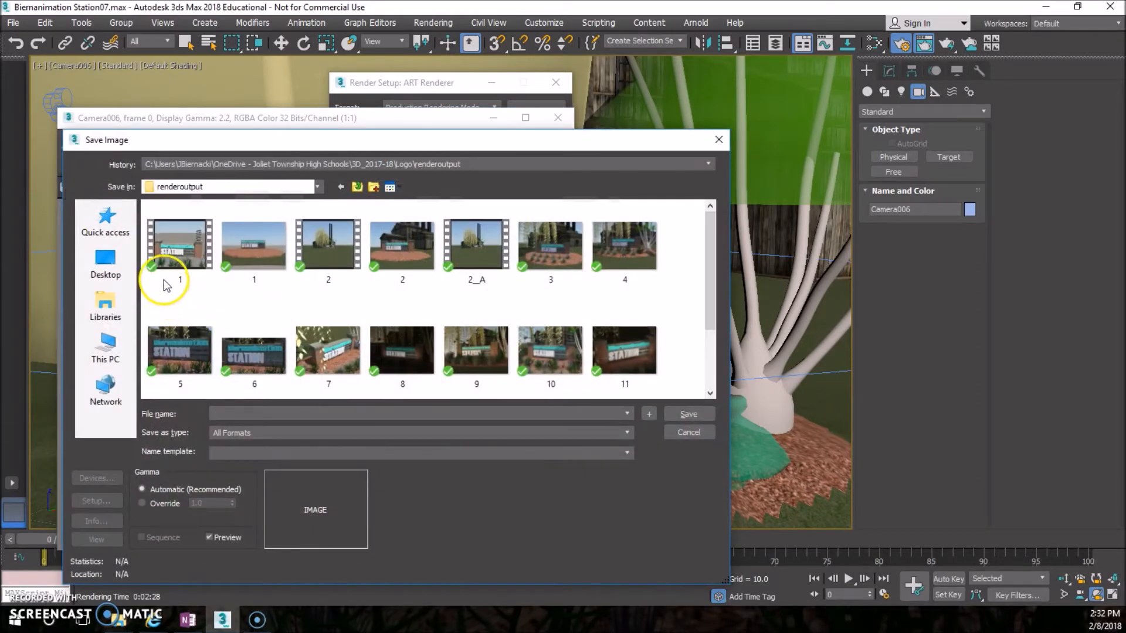
scroll("down", 3)
type("1")
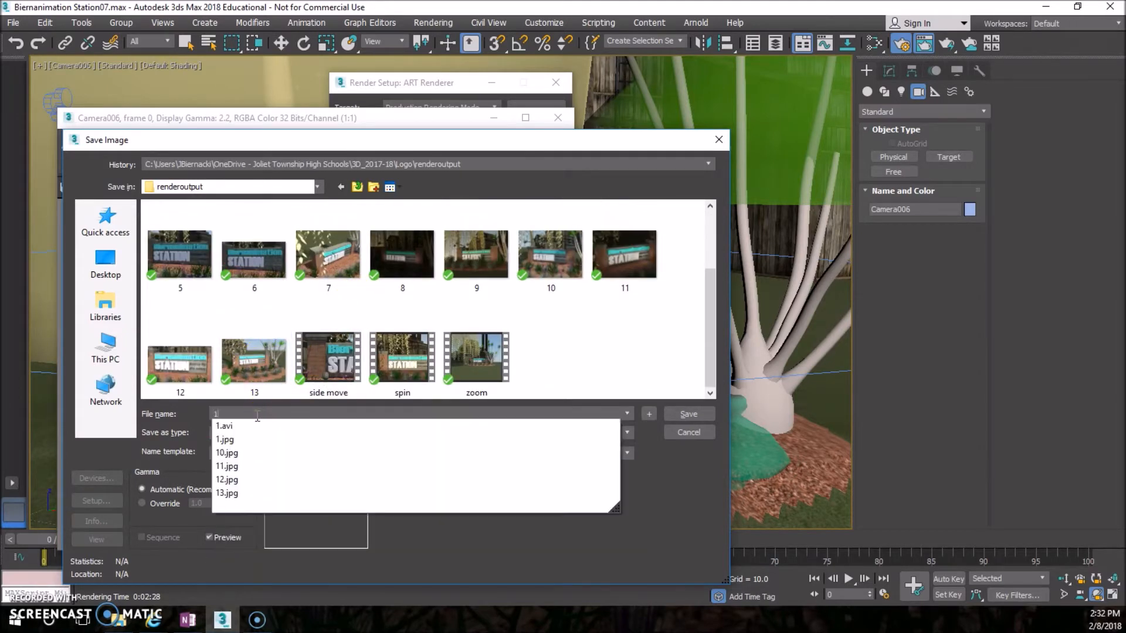
left_click(625, 433)
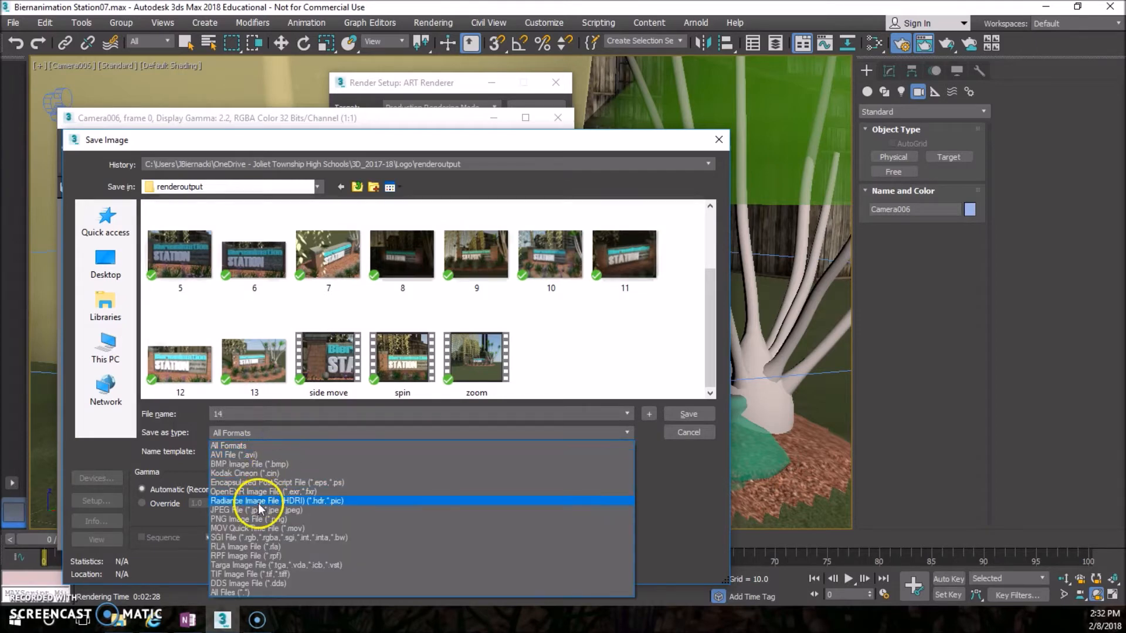
left_click(244, 510)
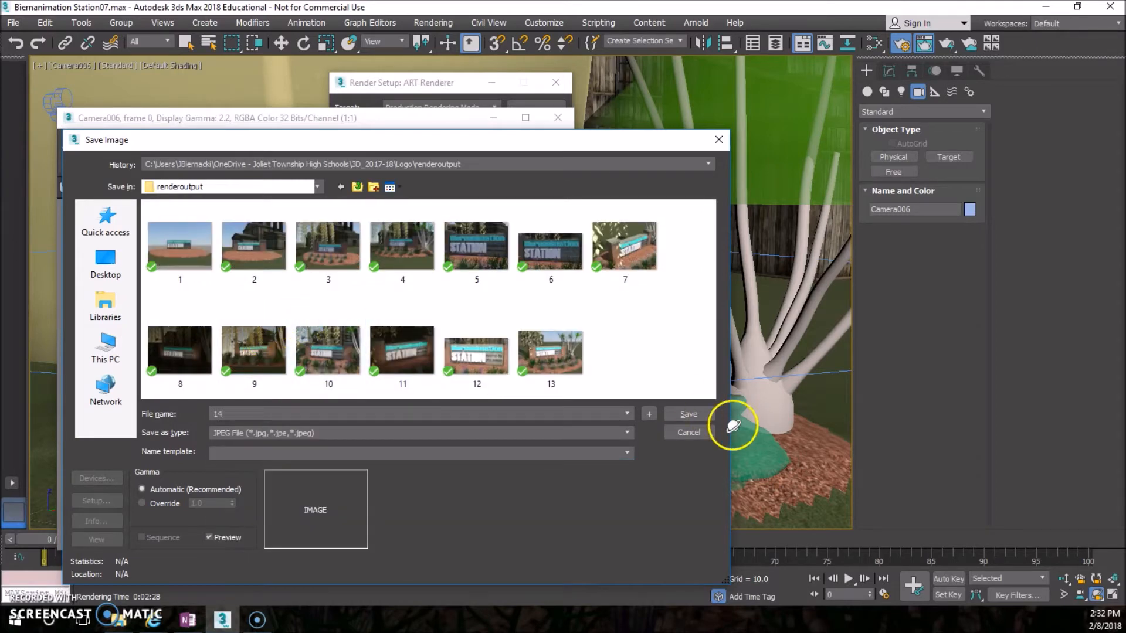
left_click(686, 431)
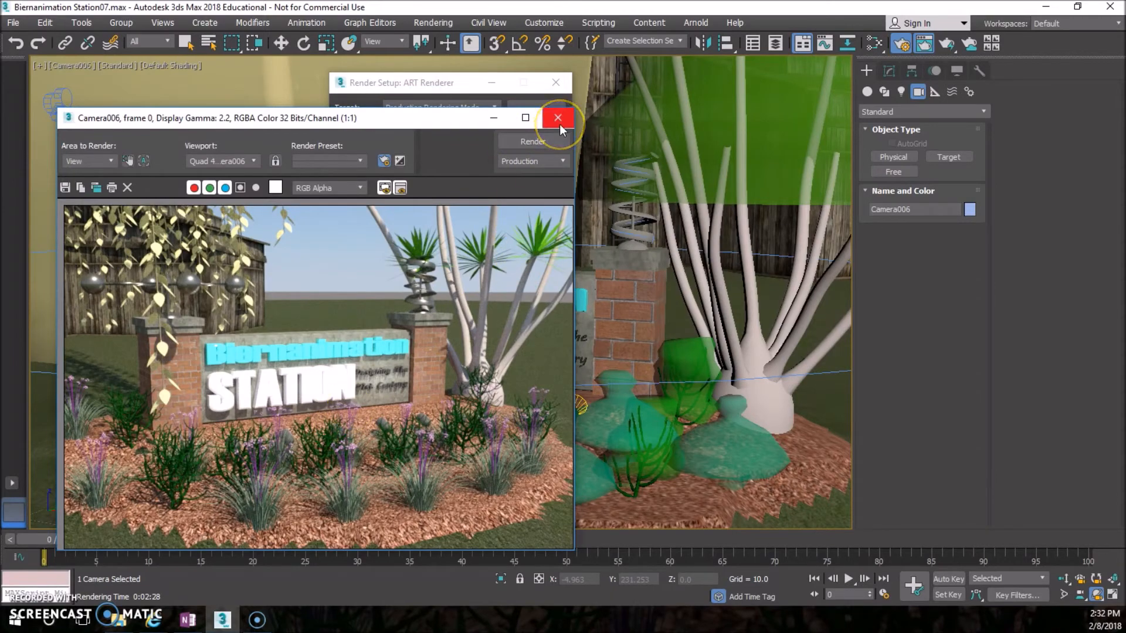
mouse_move(558, 117)
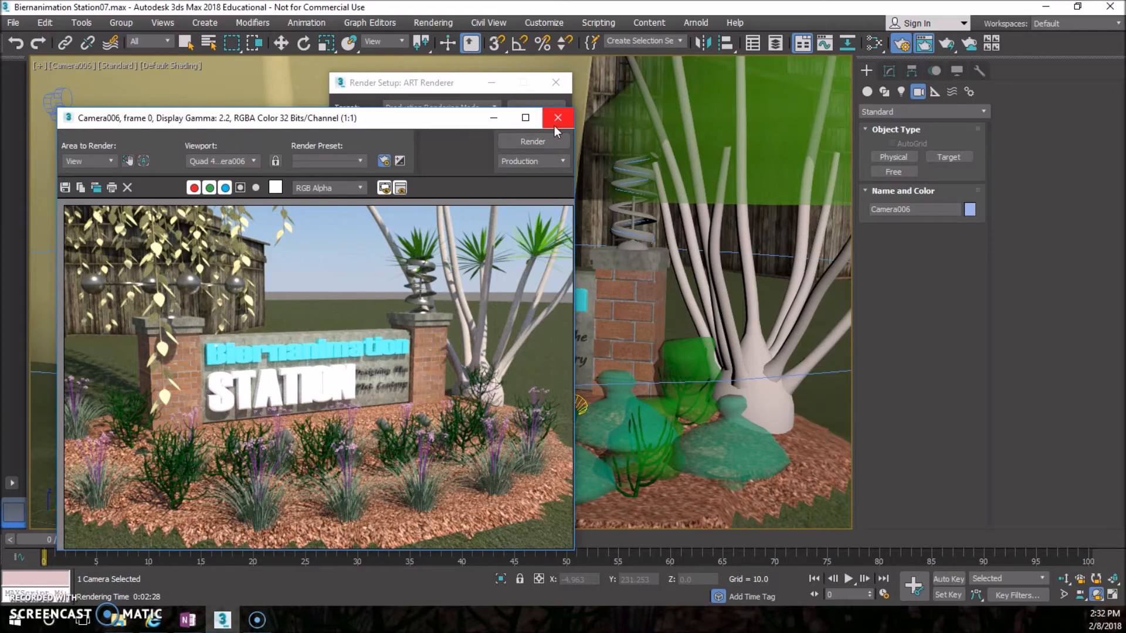
left_click(558, 117)
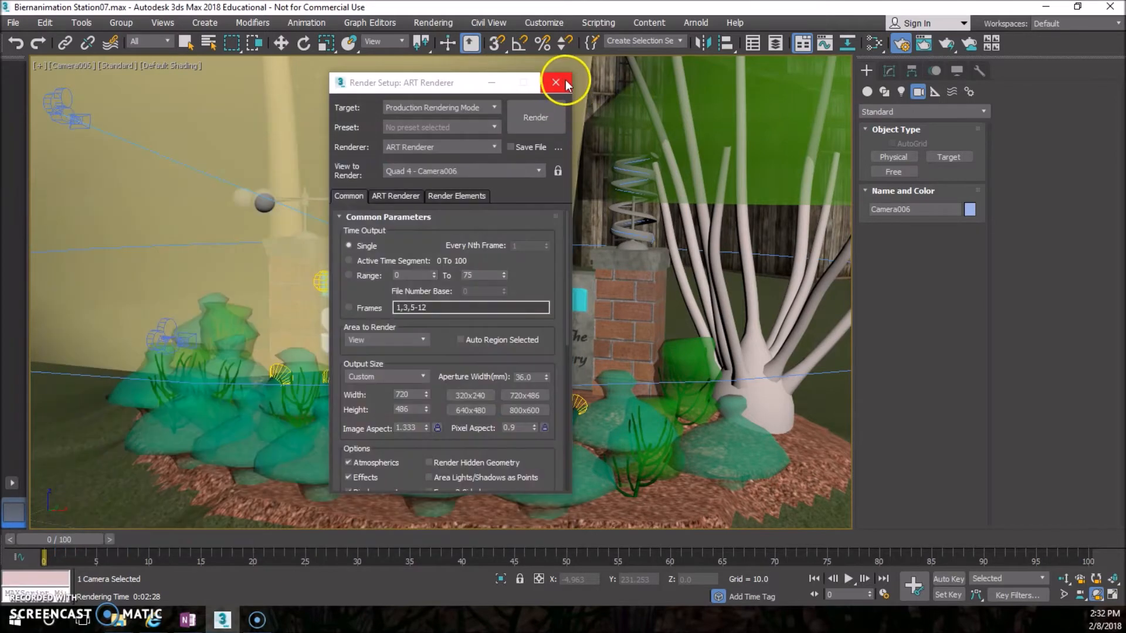
Step: Close Render Setup and preview Camera002's view across the time slider
left_click(555, 82)
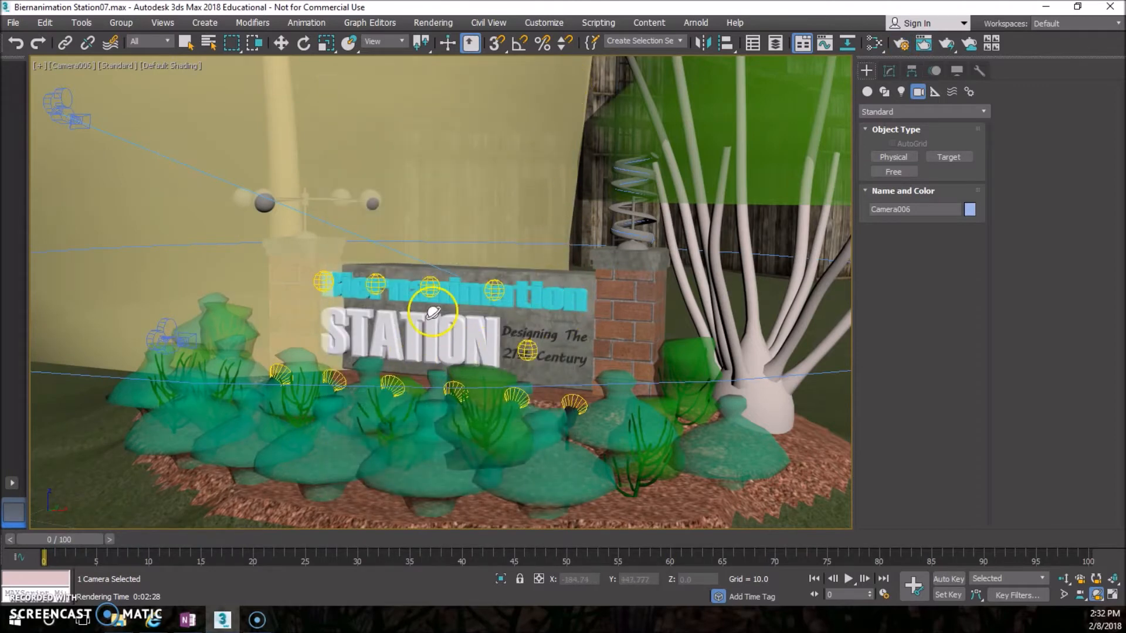
mouse_move(77, 70)
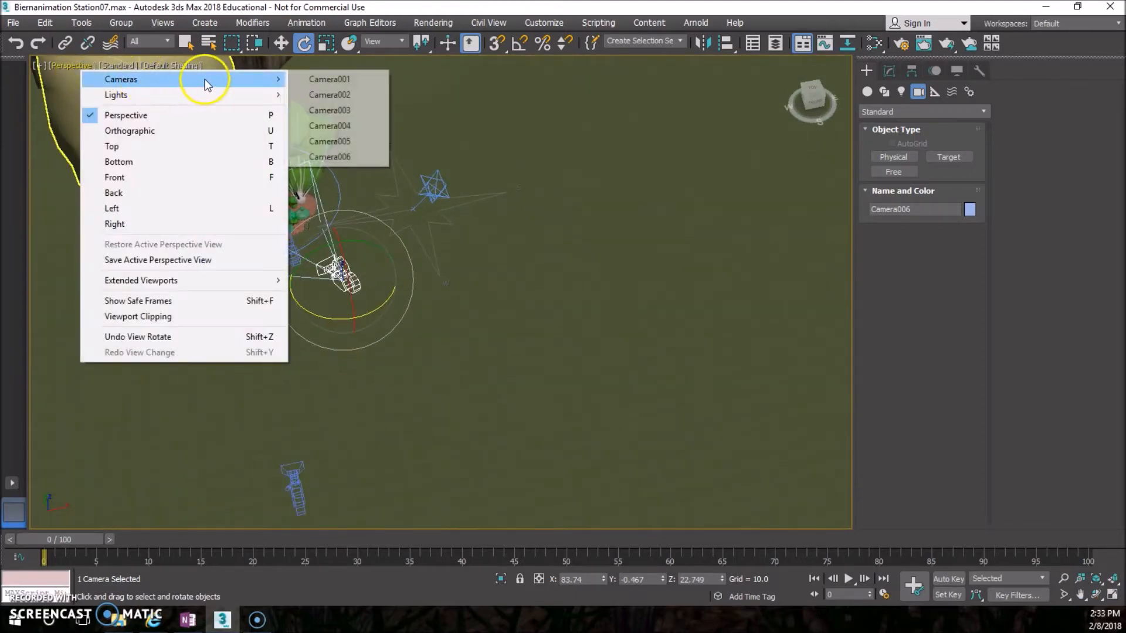
left_click(329, 95)
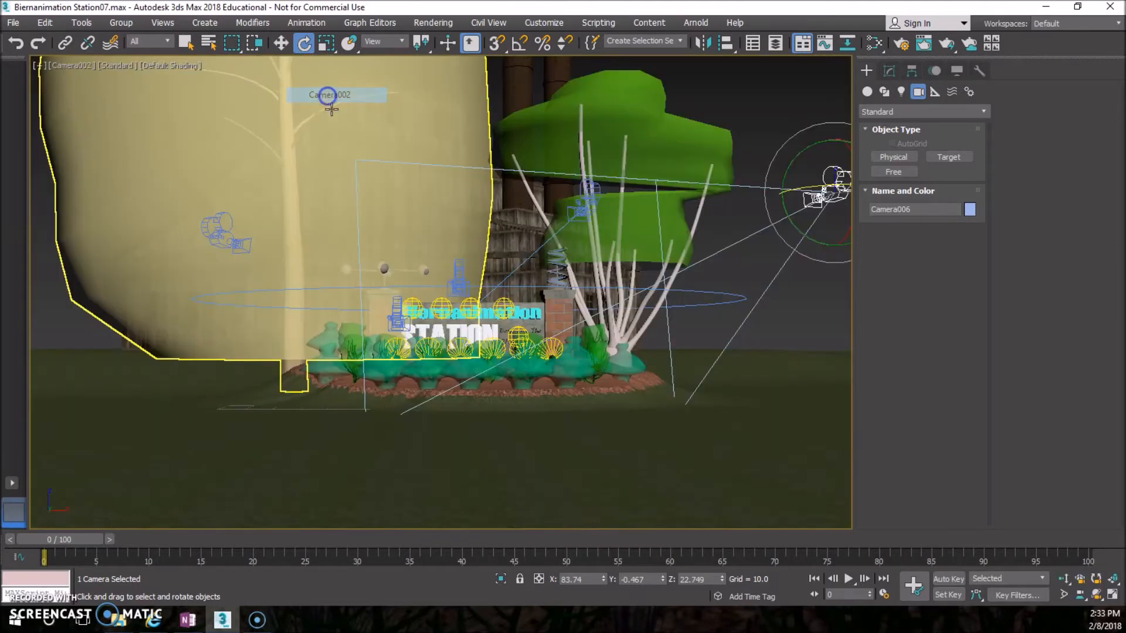
left_click_drag(54, 556, 356, 556)
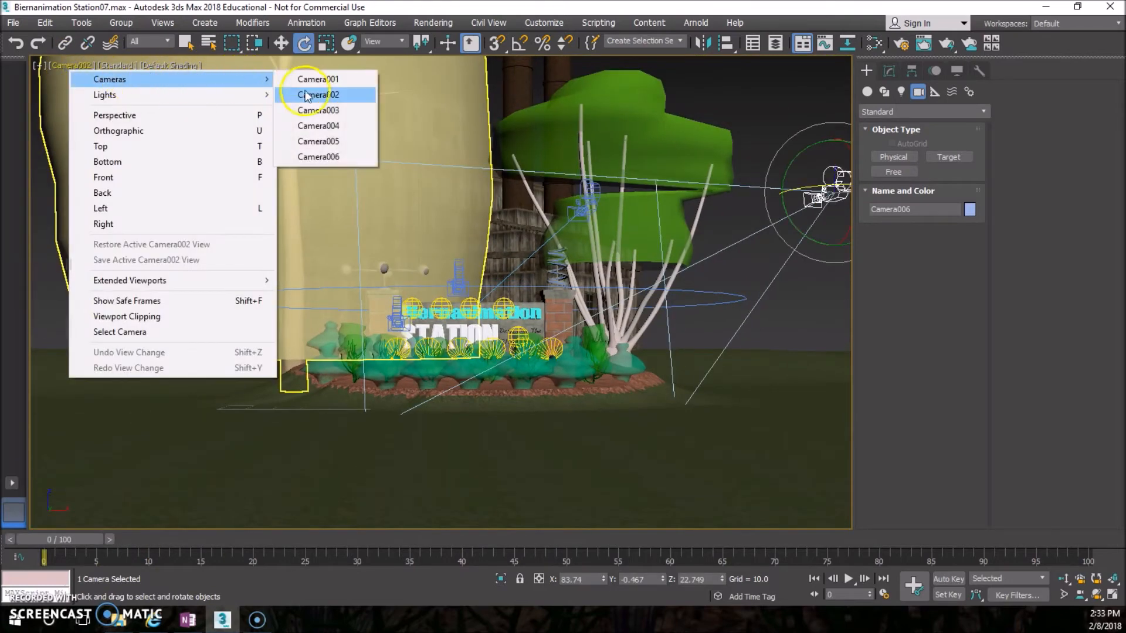
Step: Preview Camera004 and Camera005 views, scrubbing through the animation
left_click(318, 110)
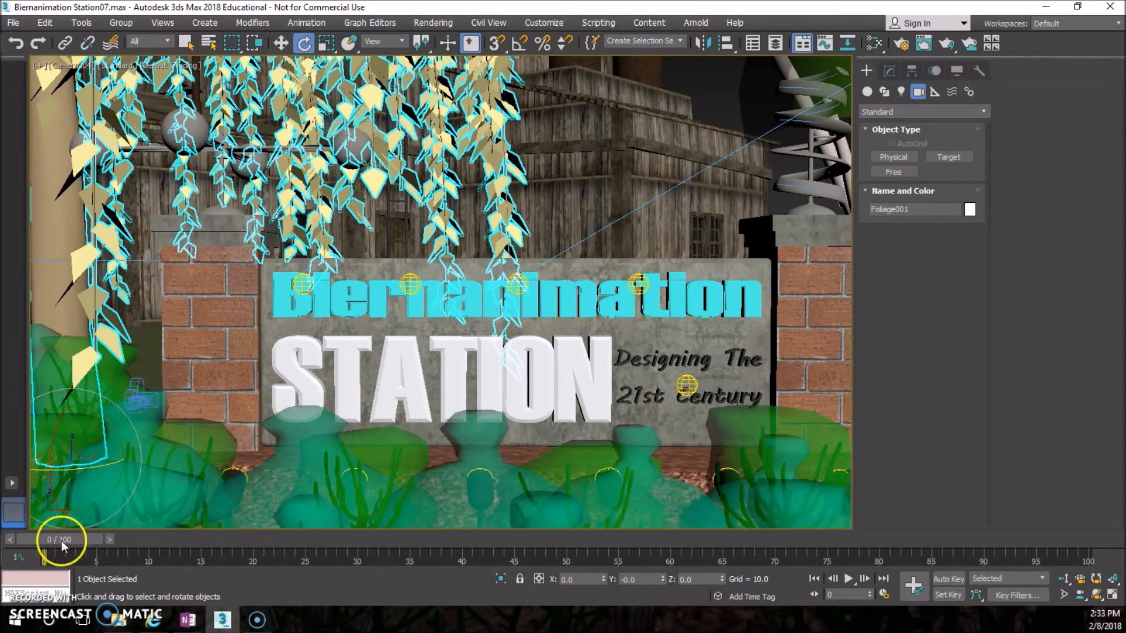
left_click_drag(61, 539, 728, 539)
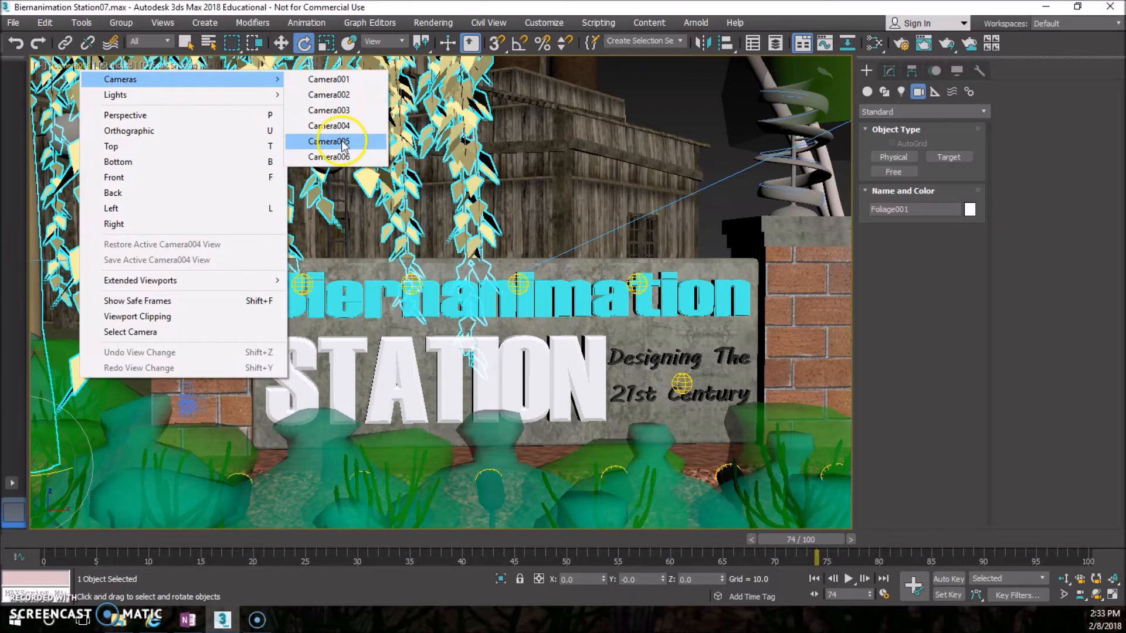
left_click_drag(815, 555, 667, 539)
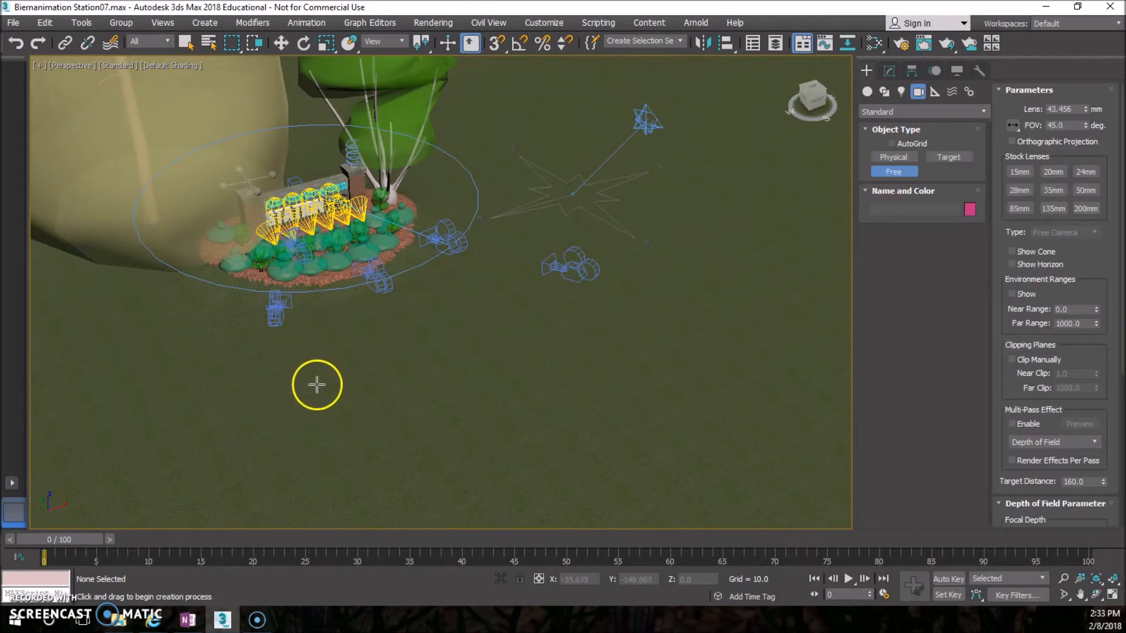
mouse_move(286, 465)
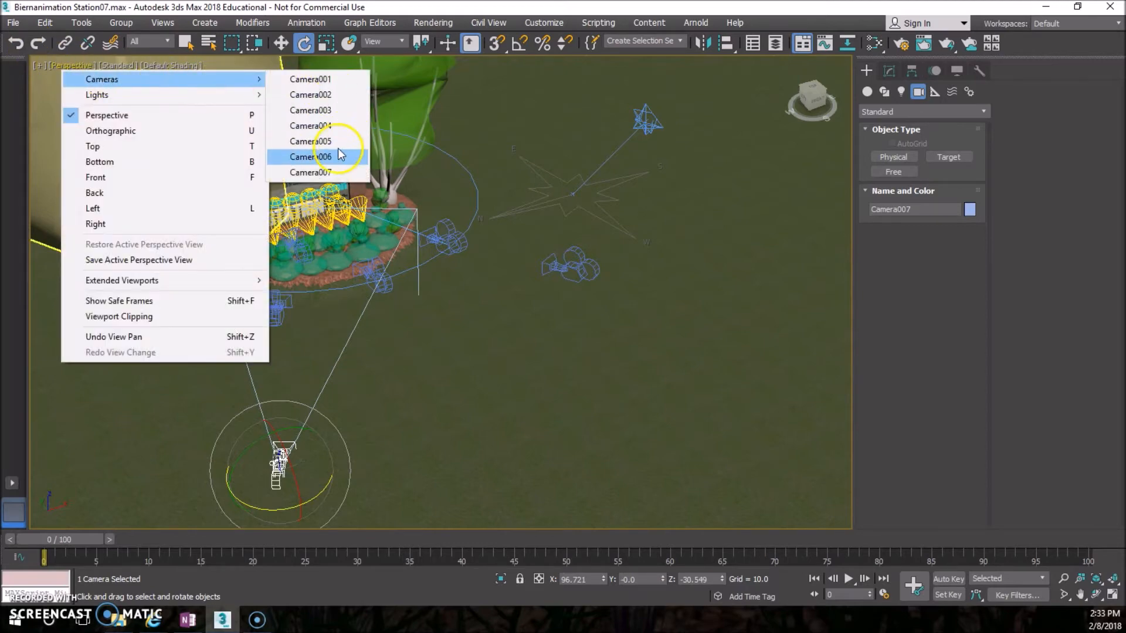
Step: Look through new Camera007, orbit it around the sign and scrub the animation
left_click(309, 172)
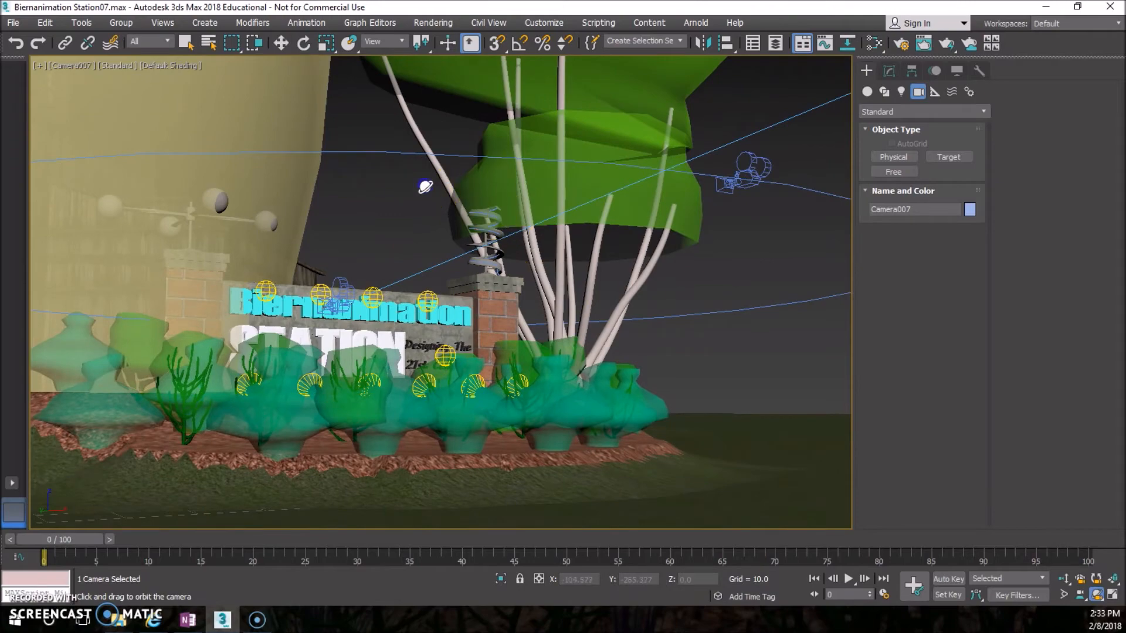
left_click_drag(424, 186, 418, 204)
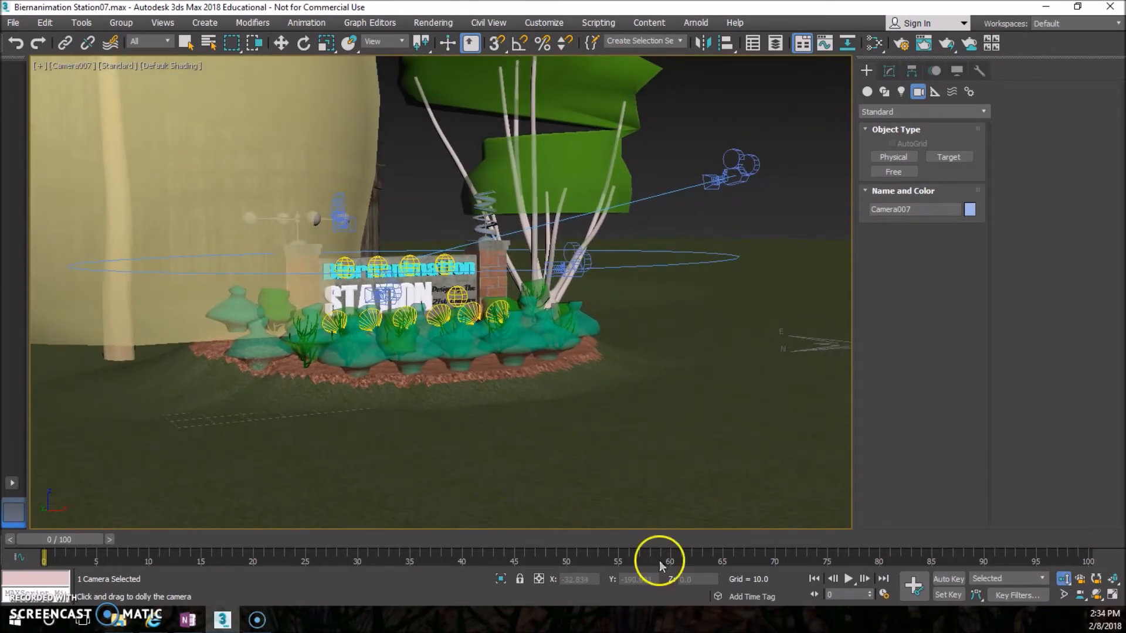
mouse_move(1092, 567)
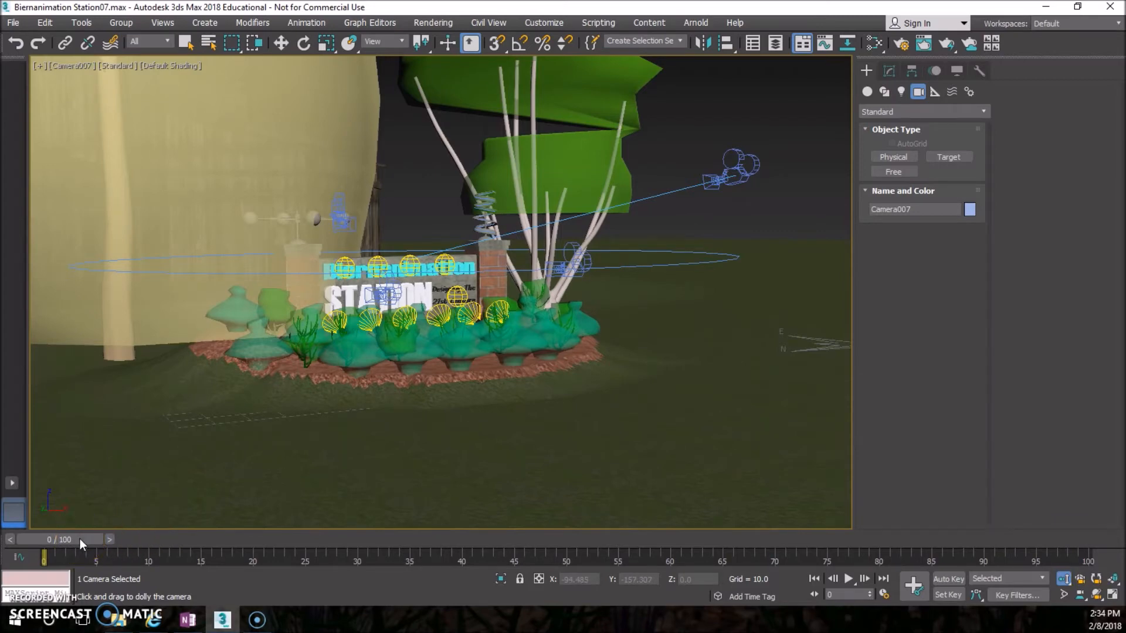
left_click_drag(45, 555, 721, 556)
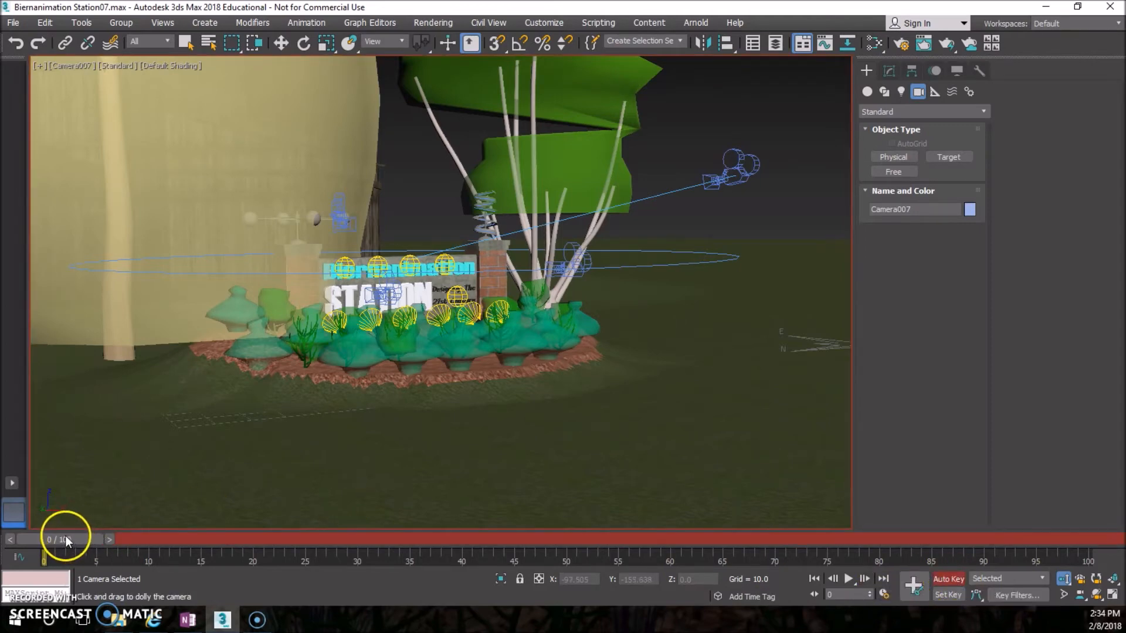
left_click_drag(64, 540, 1015, 540)
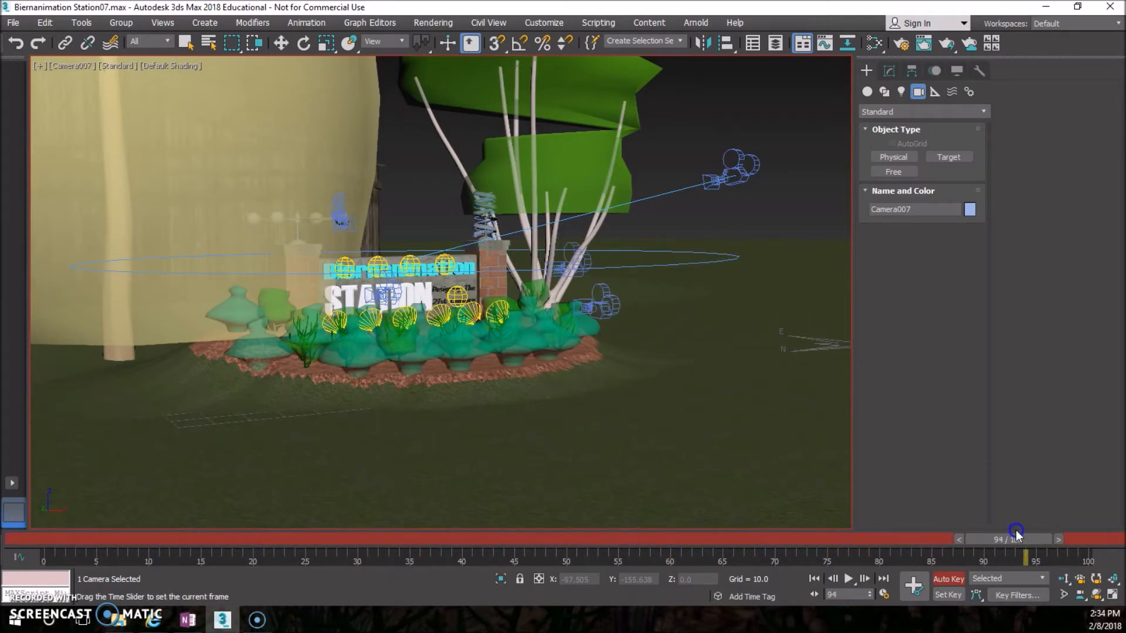
left_click_drag(1015, 539, 1095, 539)
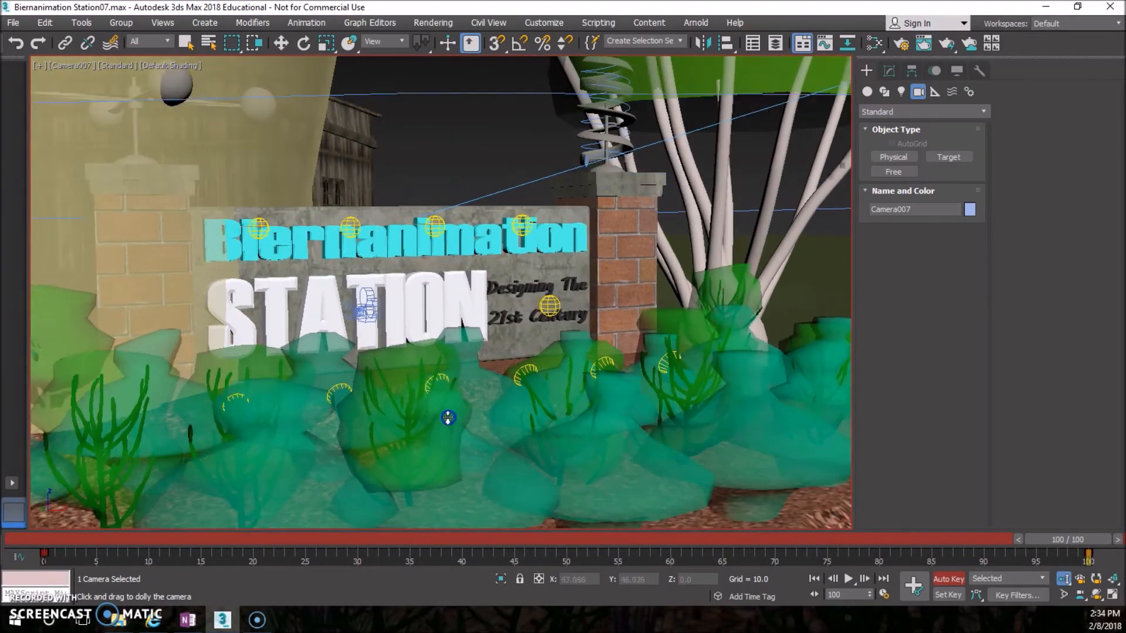
left_click_drag(448, 418, 458, 407)
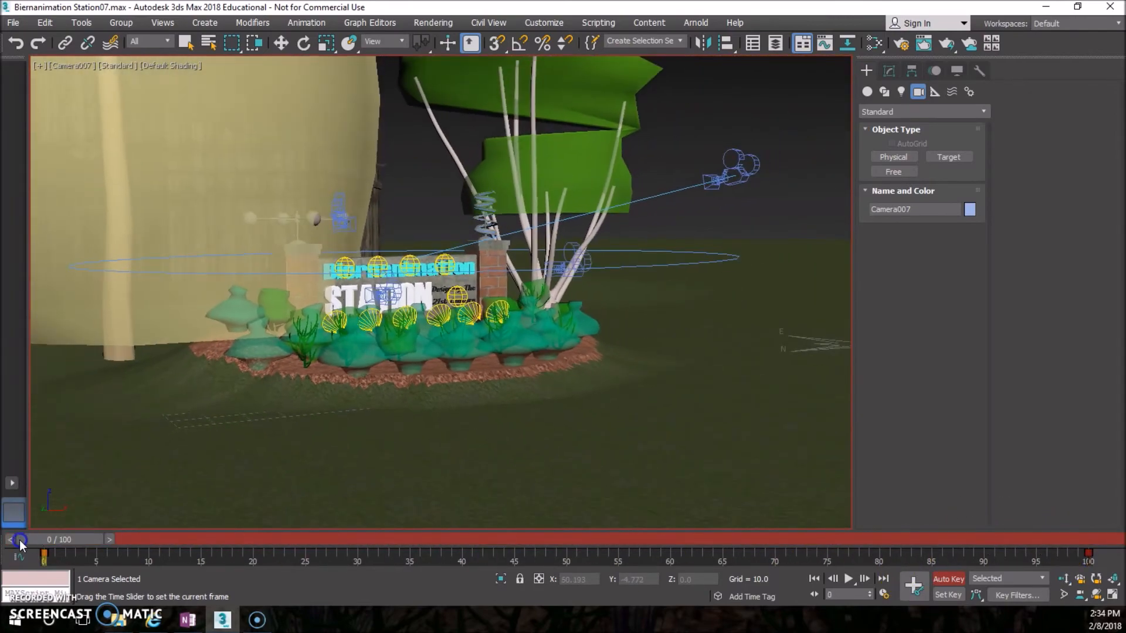
left_click_drag(44, 556, 1045, 556)
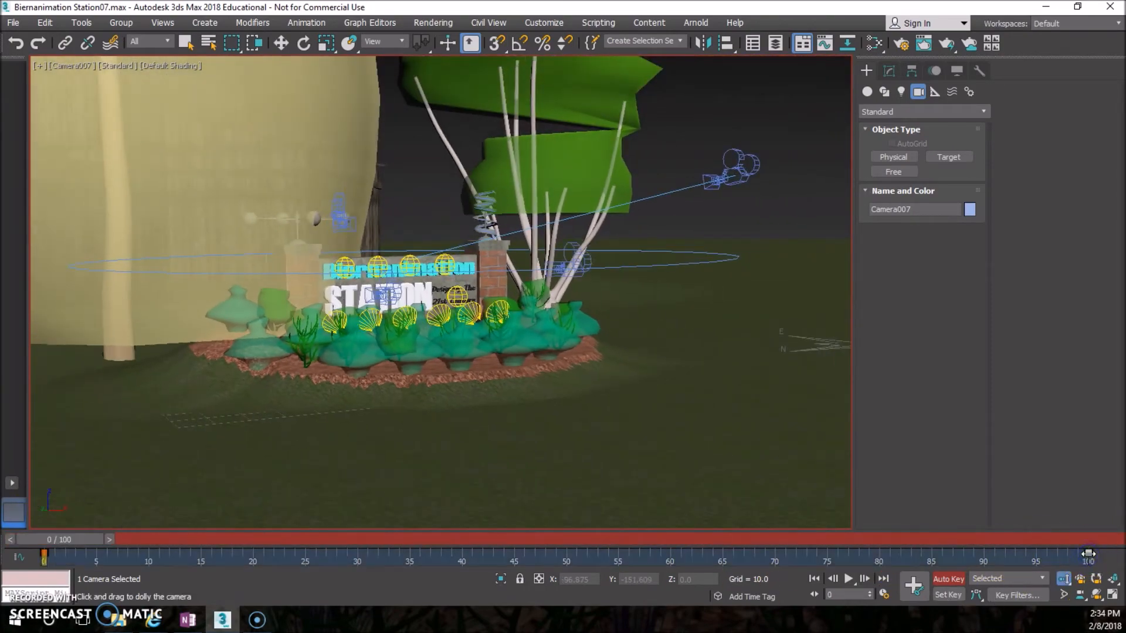
left_click_drag(43, 556, 503, 539)
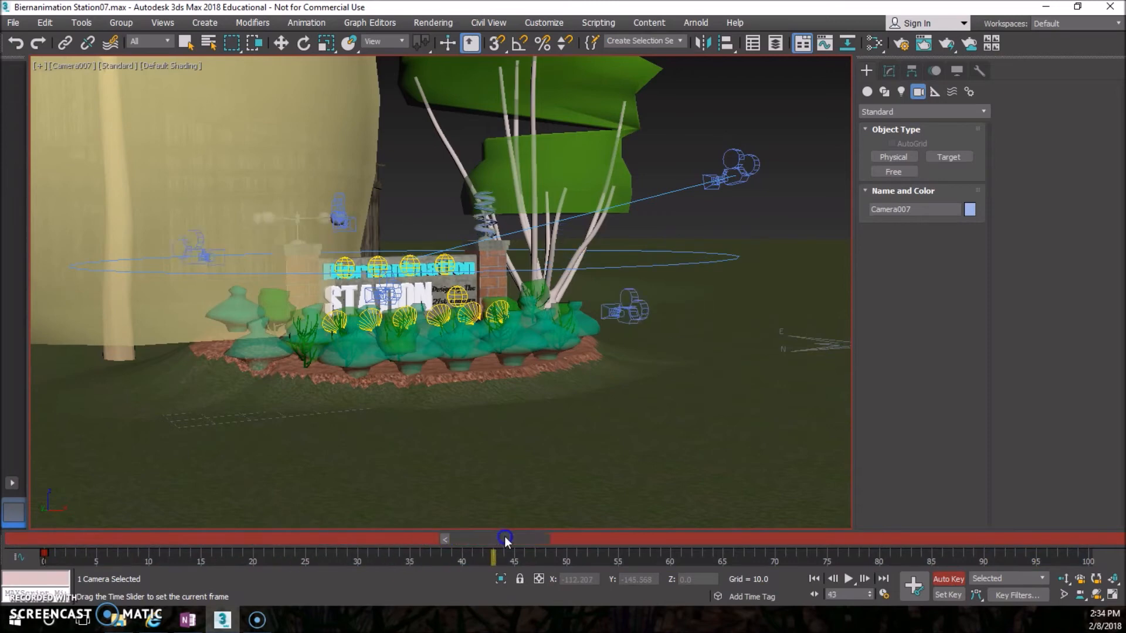
left_click_drag(504, 538, 680, 539)
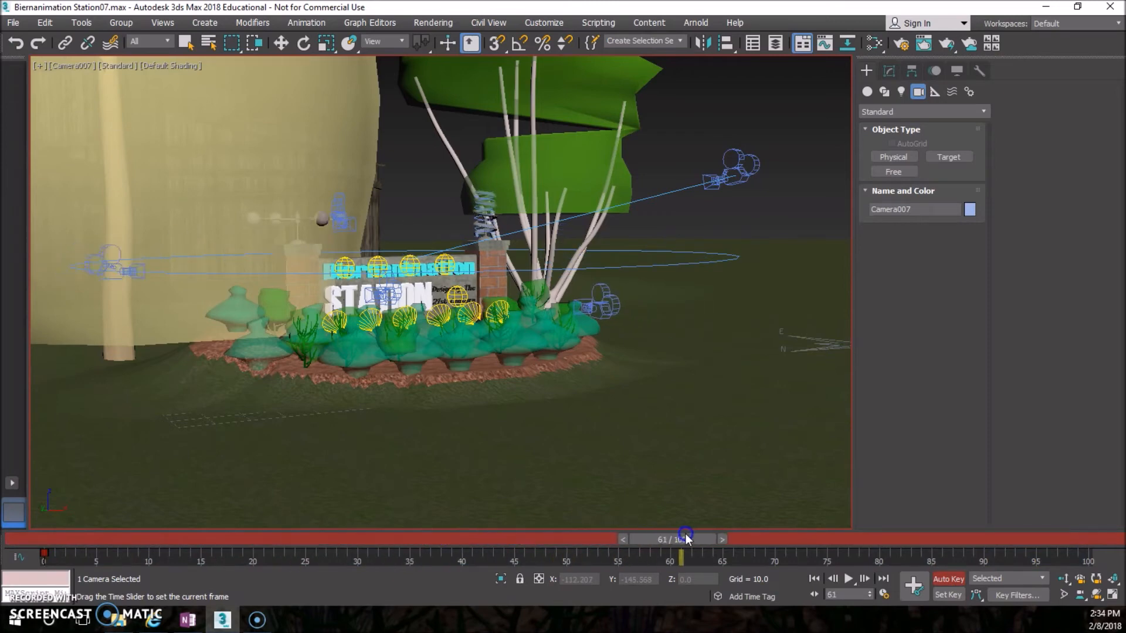
left_click_drag(680, 539, 626, 540)
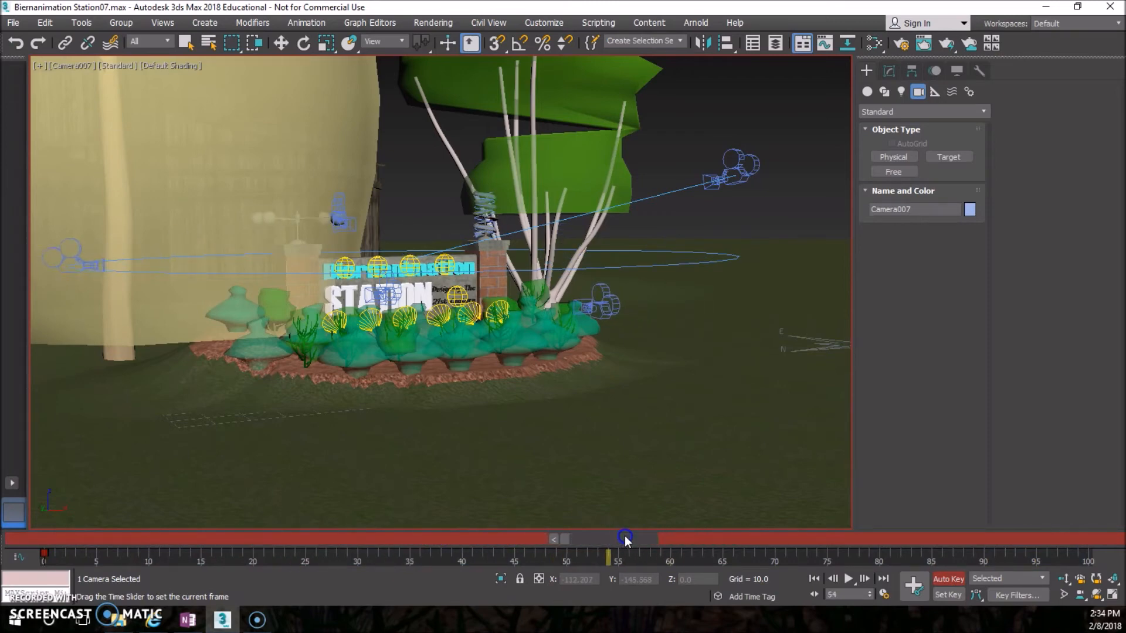
left_click_drag(625, 539, 671, 540)
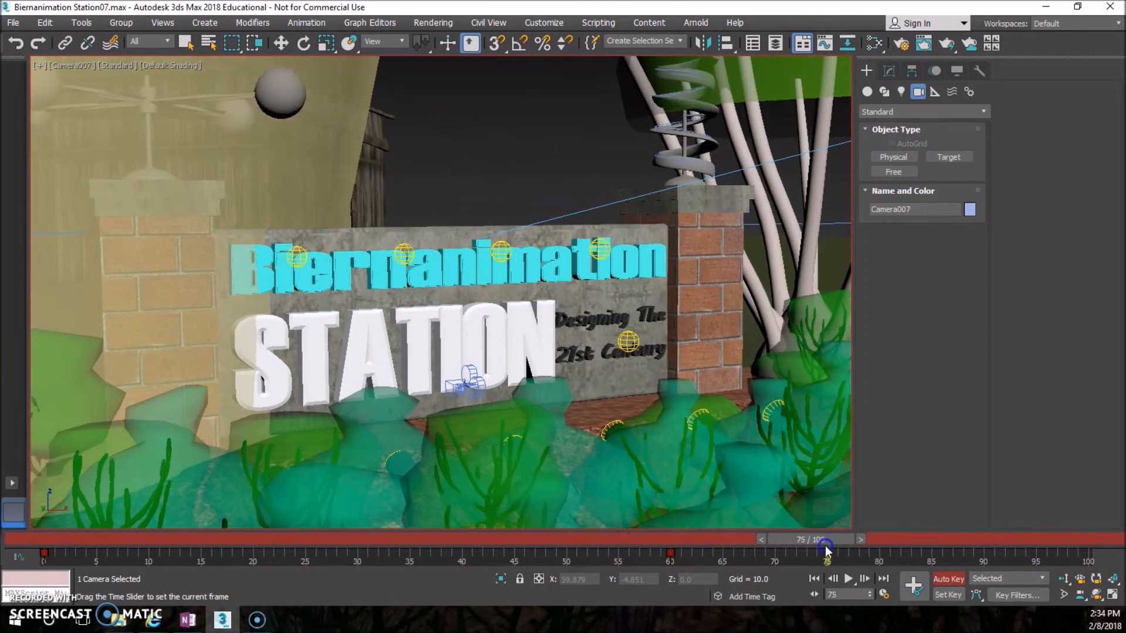
left_click_drag(825, 547, 1099, 548)
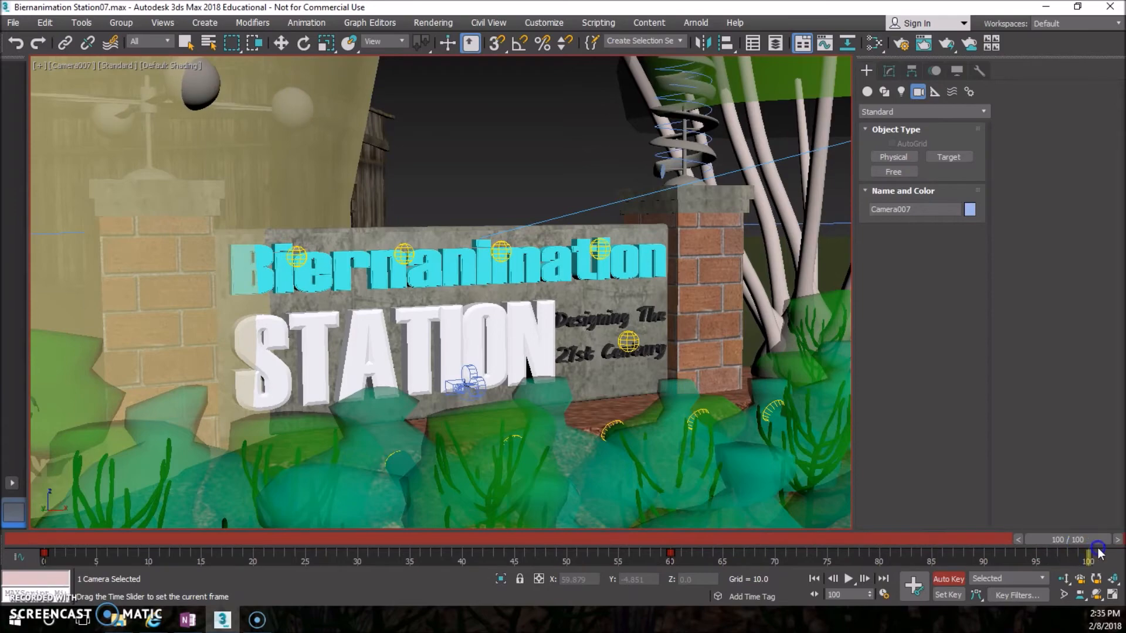
left_click_drag(1099, 549, 925, 535)
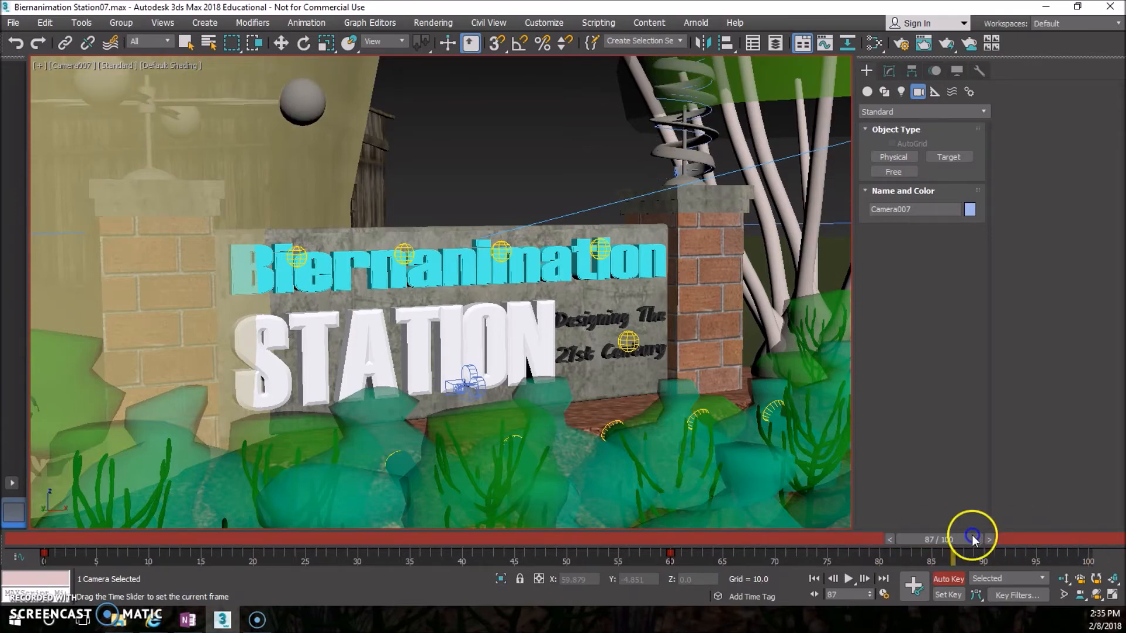
left_click_drag(971, 538, 66, 538)
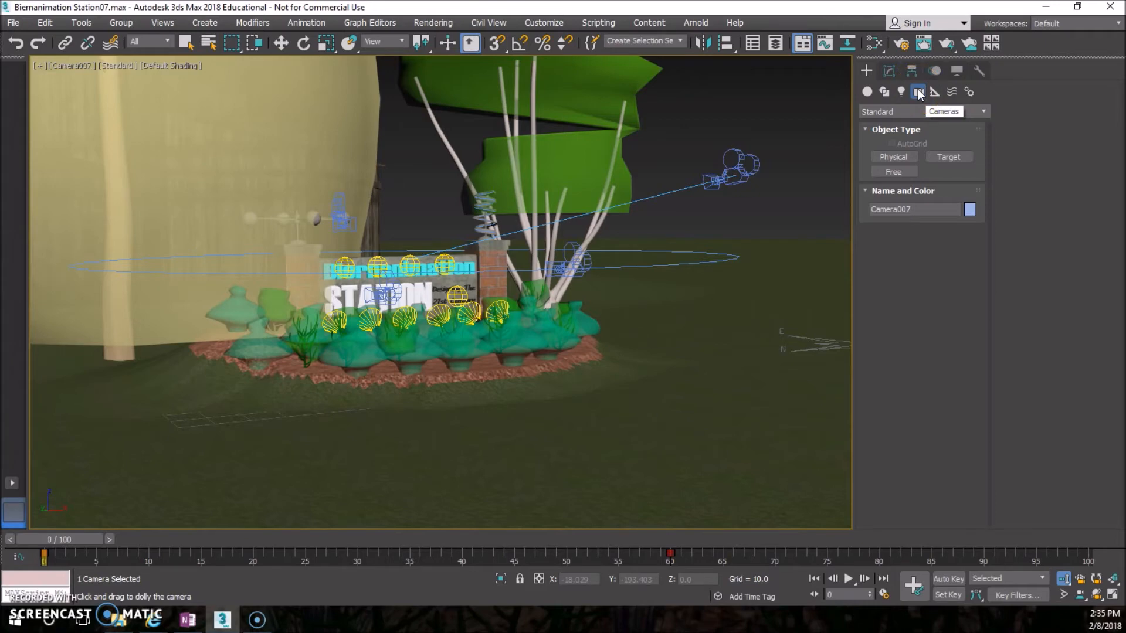
Step: Set the Render Setup output size to the 320x240 preset
left_click(899, 43)
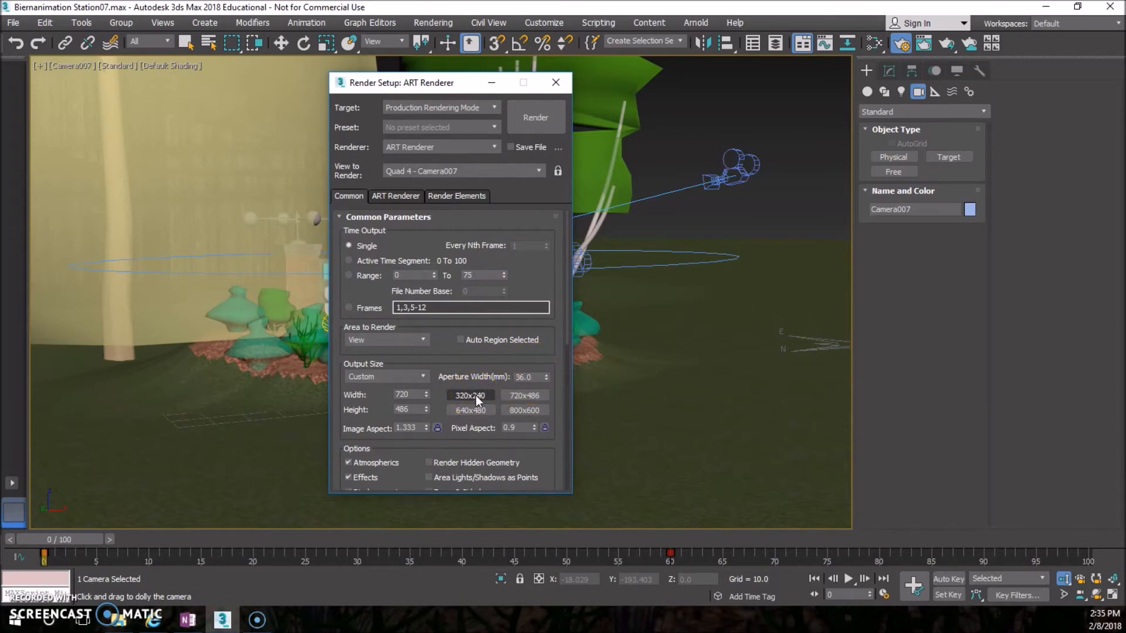
left_click(470, 395)
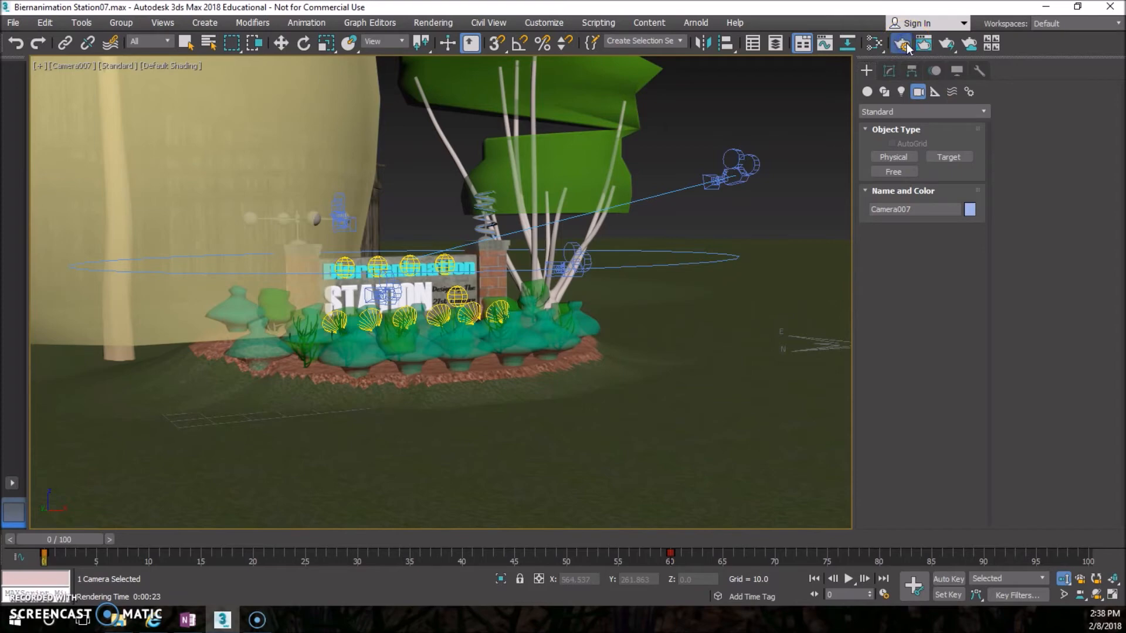
left_click(900, 44)
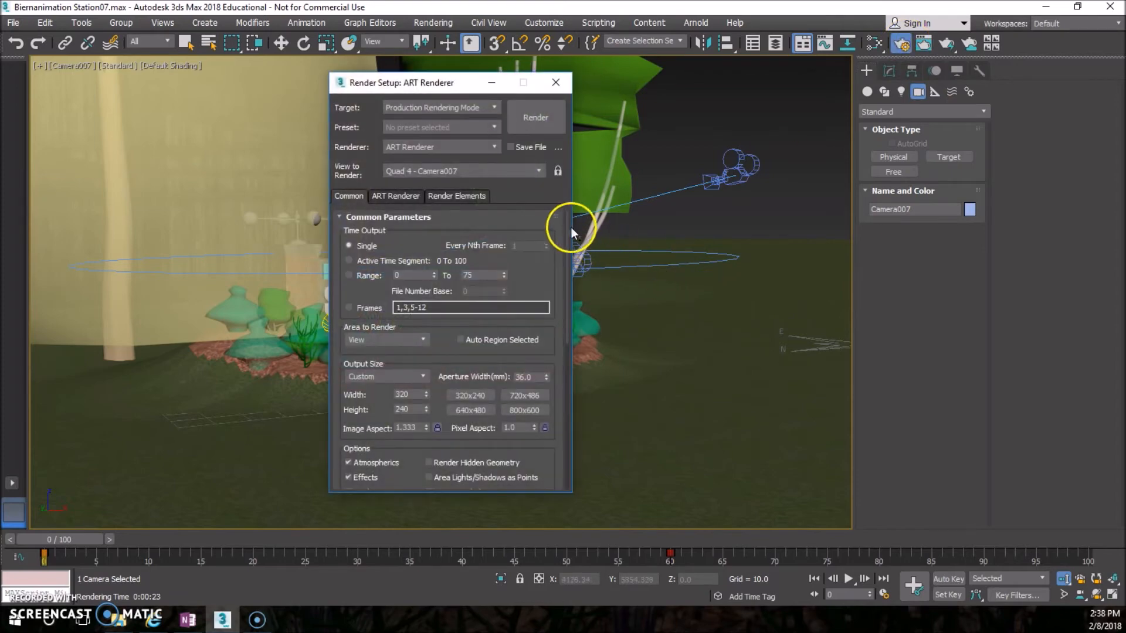
left_click(350, 262)
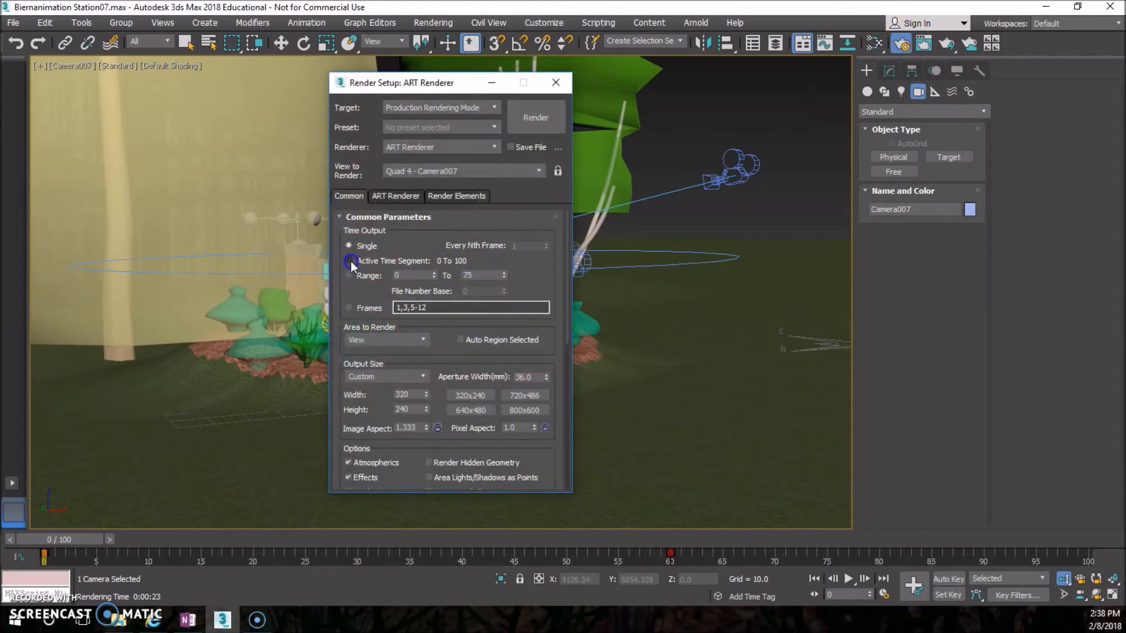
left_click(349, 245)
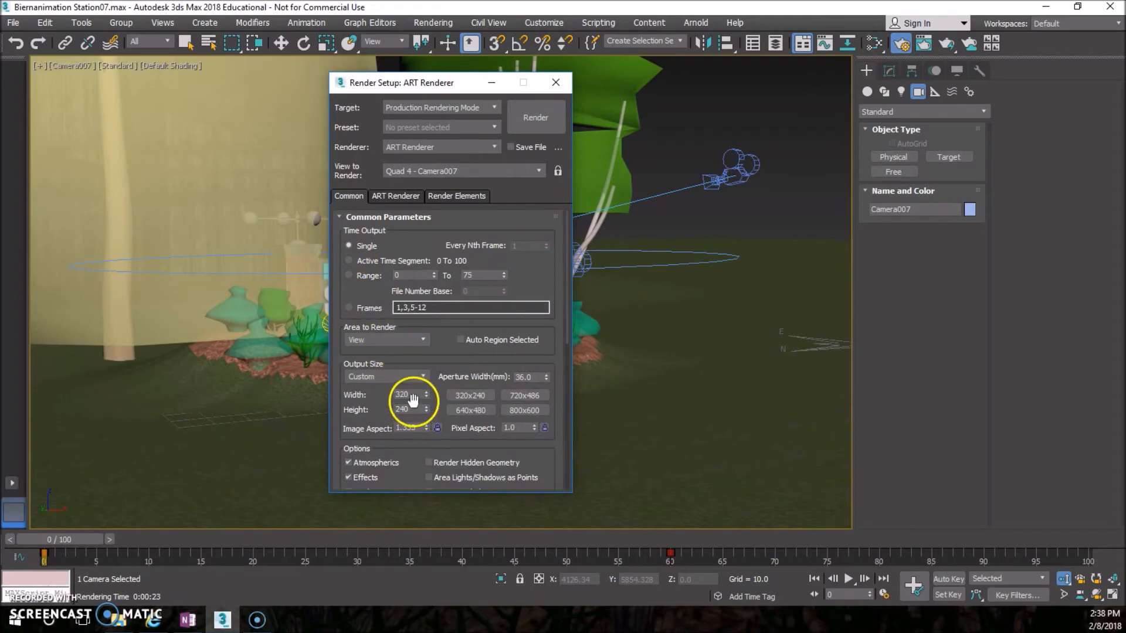
left_click(469, 395)
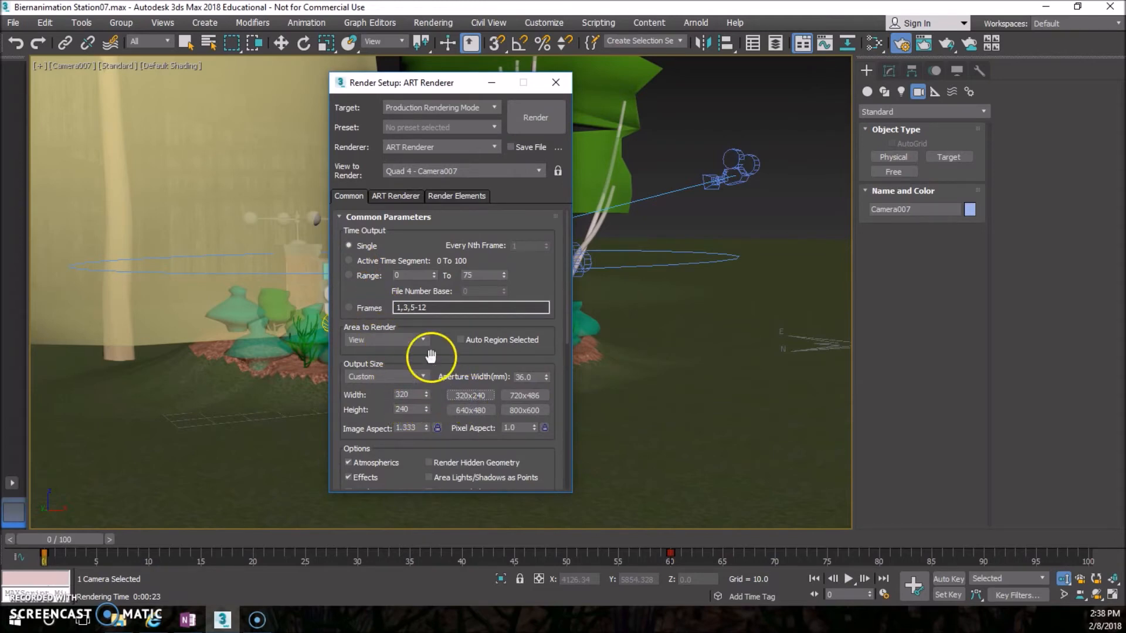
Step: Lower the ART Renderer quality slider to just past Draft
left_click(395, 196)
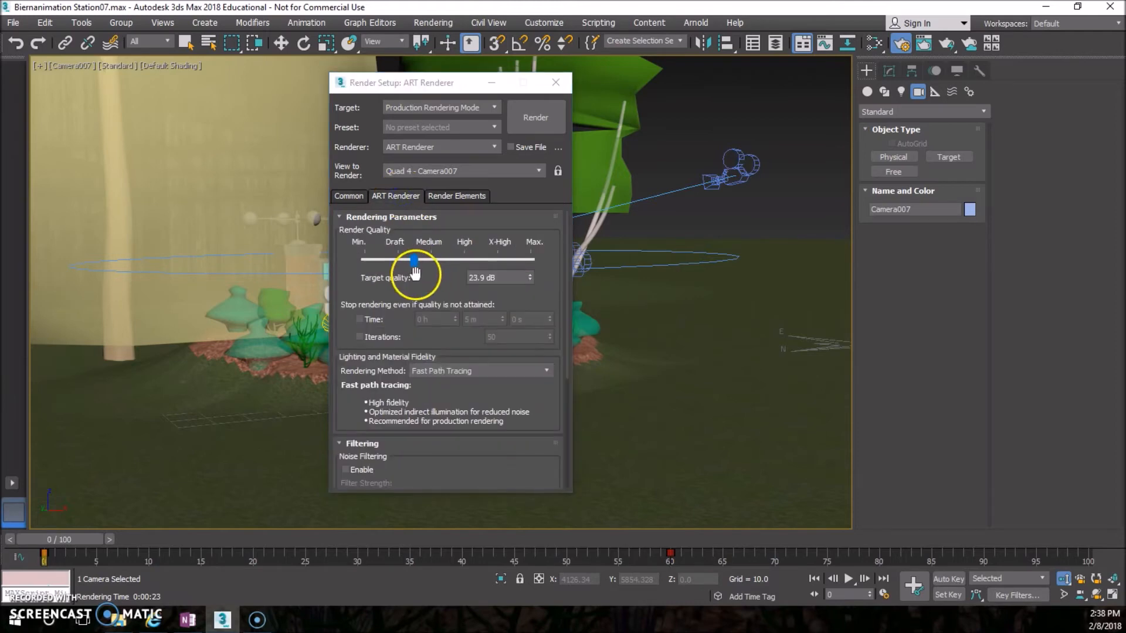
left_click_drag(412, 261, 411, 262)
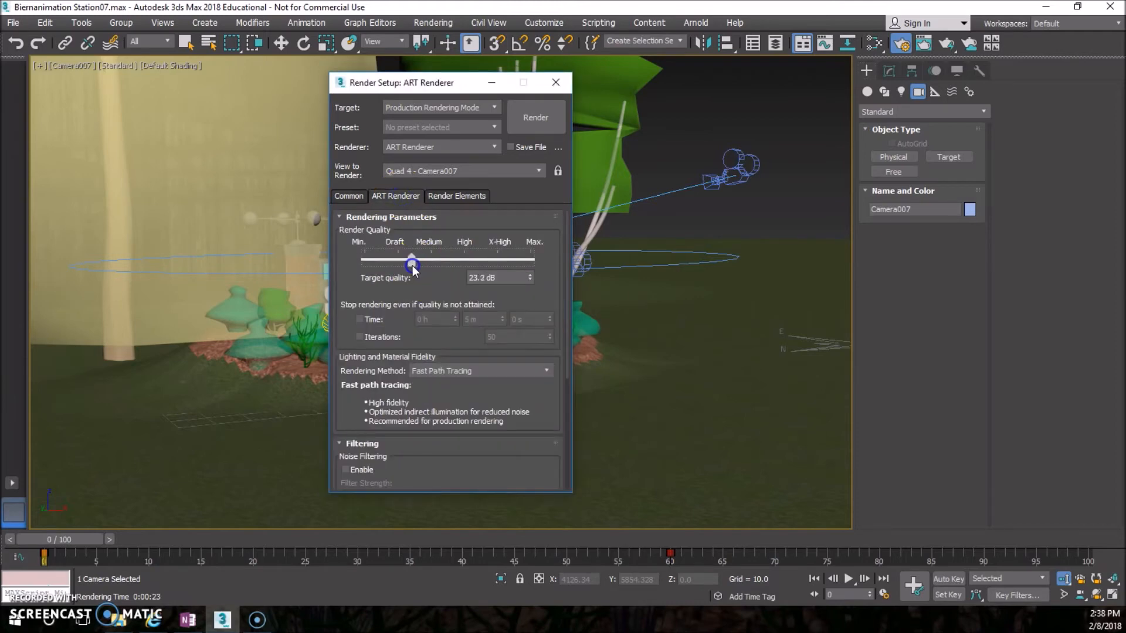
left_click_drag(411, 262, 408, 262)
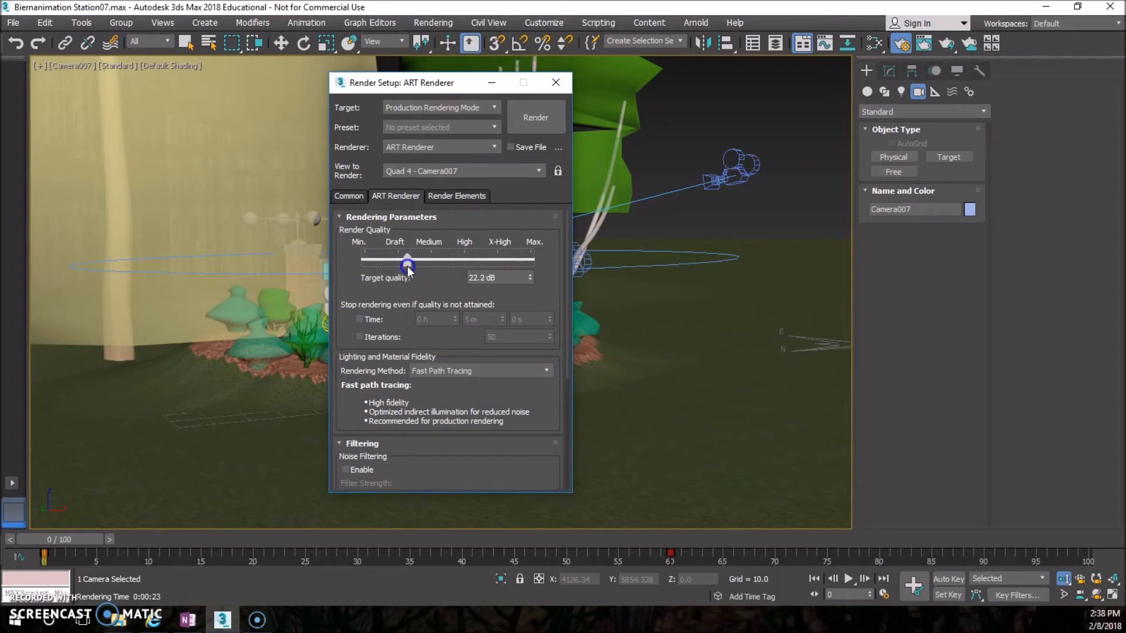
left_click_drag(408, 264, 411, 264)
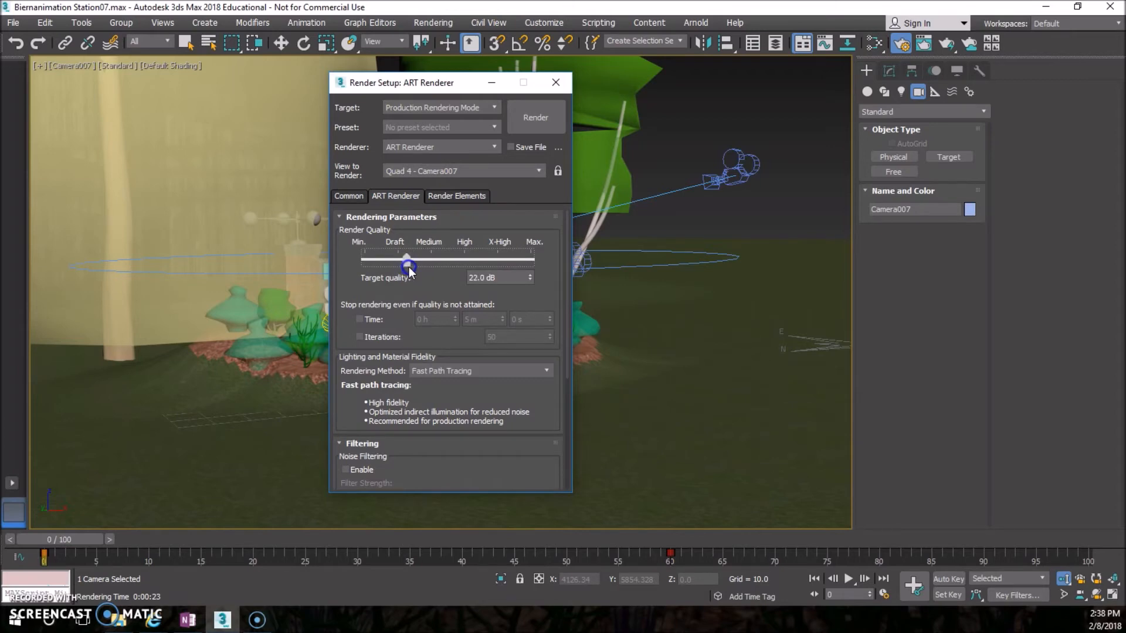
left_click_drag(408, 260, 411, 261)
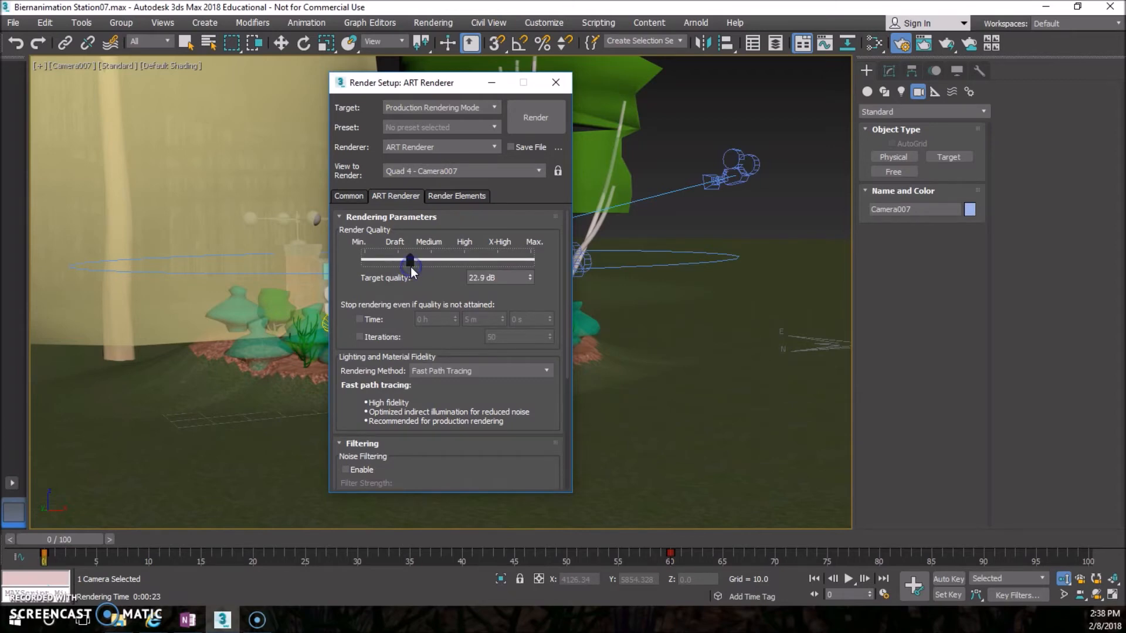
left_click(348, 196)
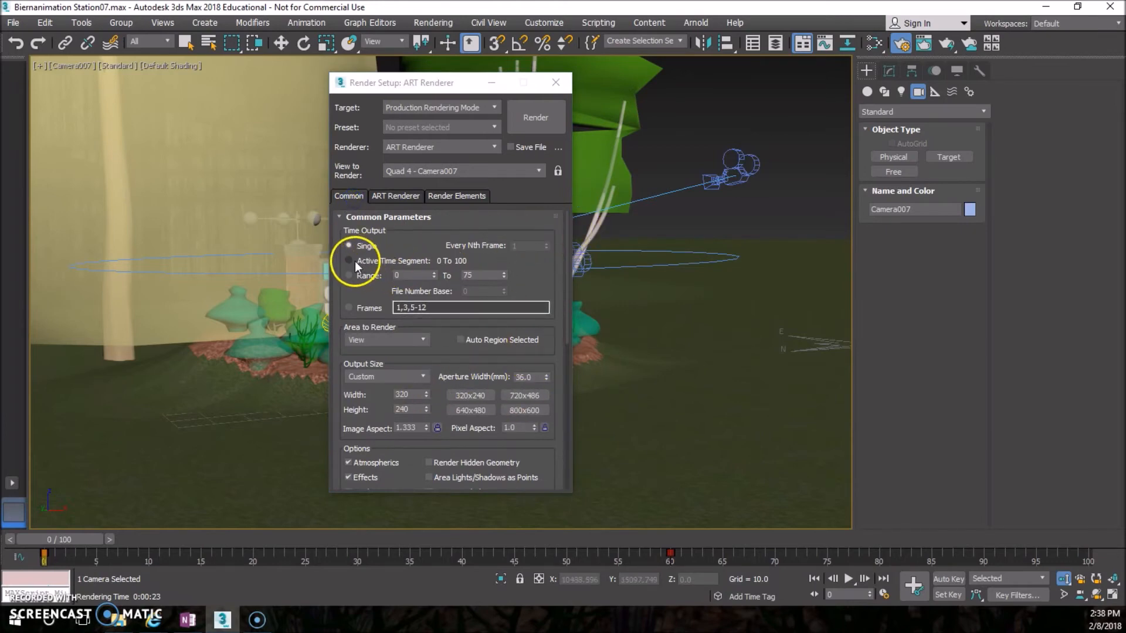
Step: Render the Active Time Segment and enable Save File under Render Output
left_click(349, 260)
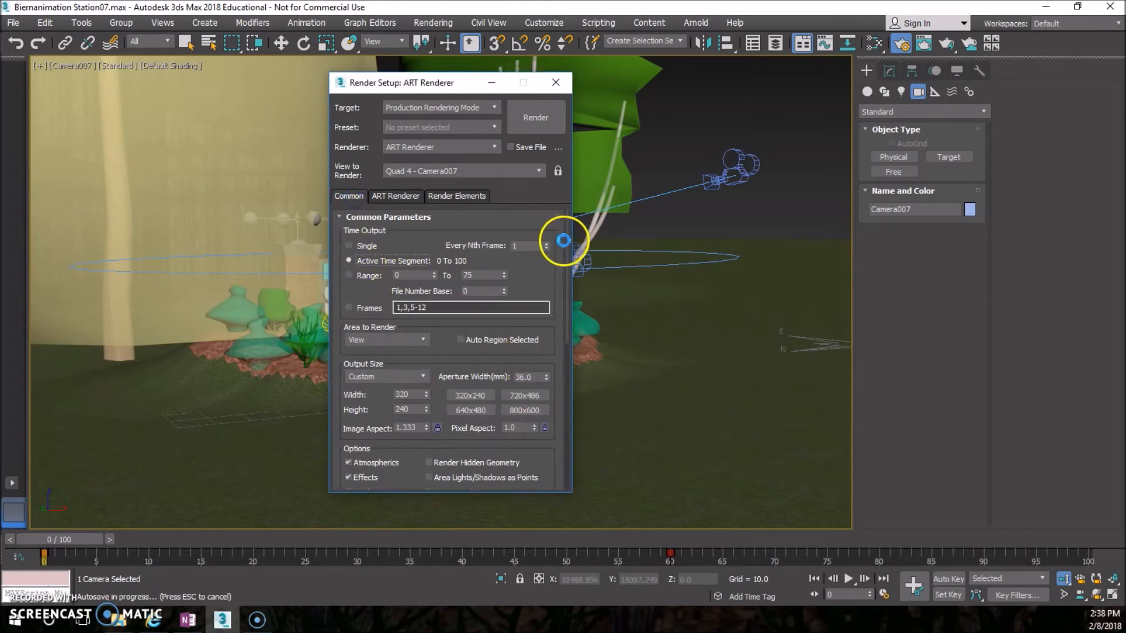
scroll("down", 3)
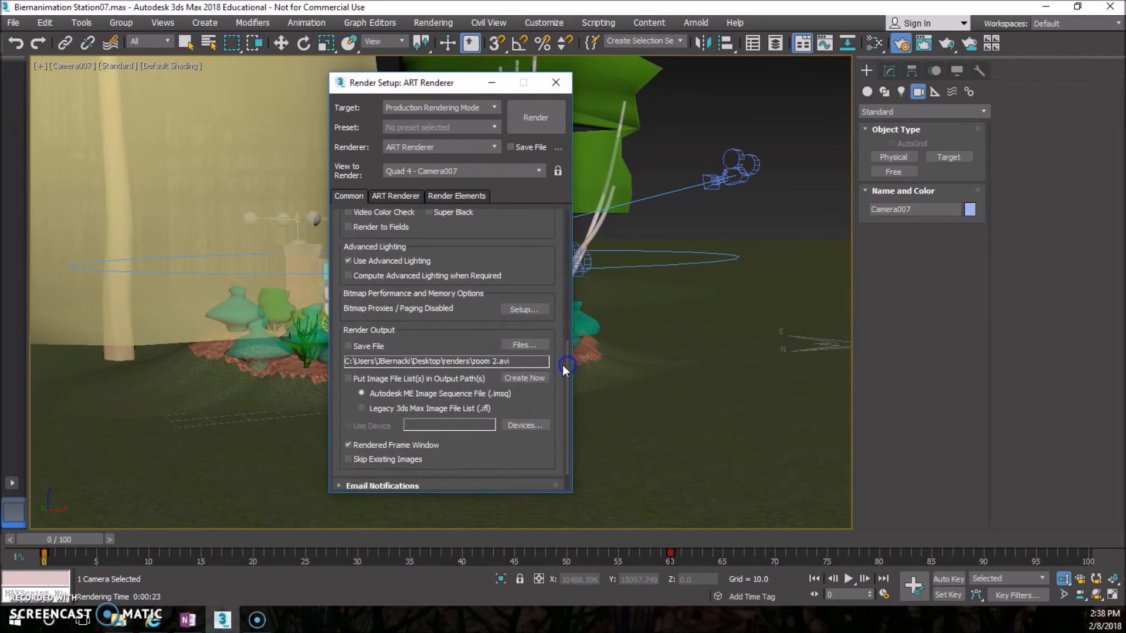
left_click(348, 346)
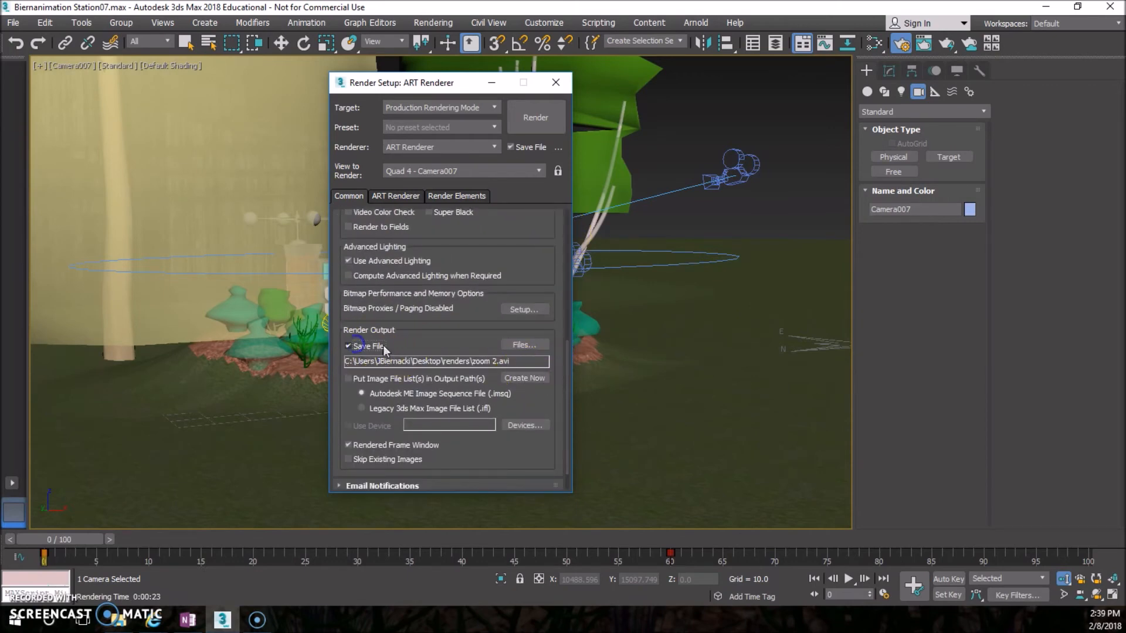
Step: Save render output as AVI file 'zoom 2' in the renders folder, overwriting the existing file
left_click(523, 345)
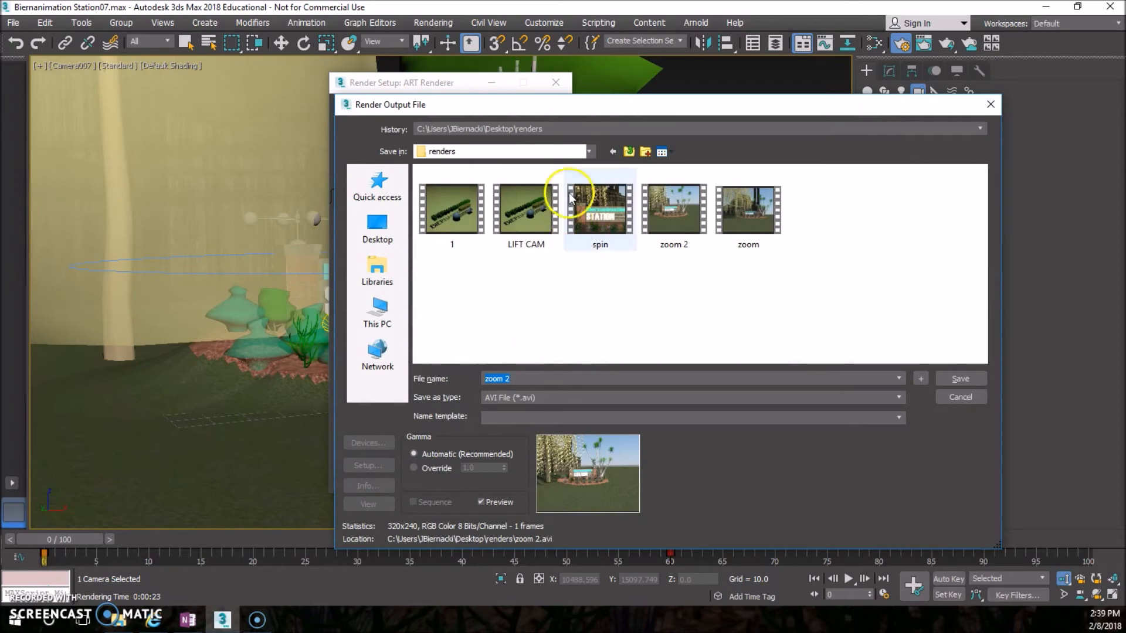
left_click(588, 151)
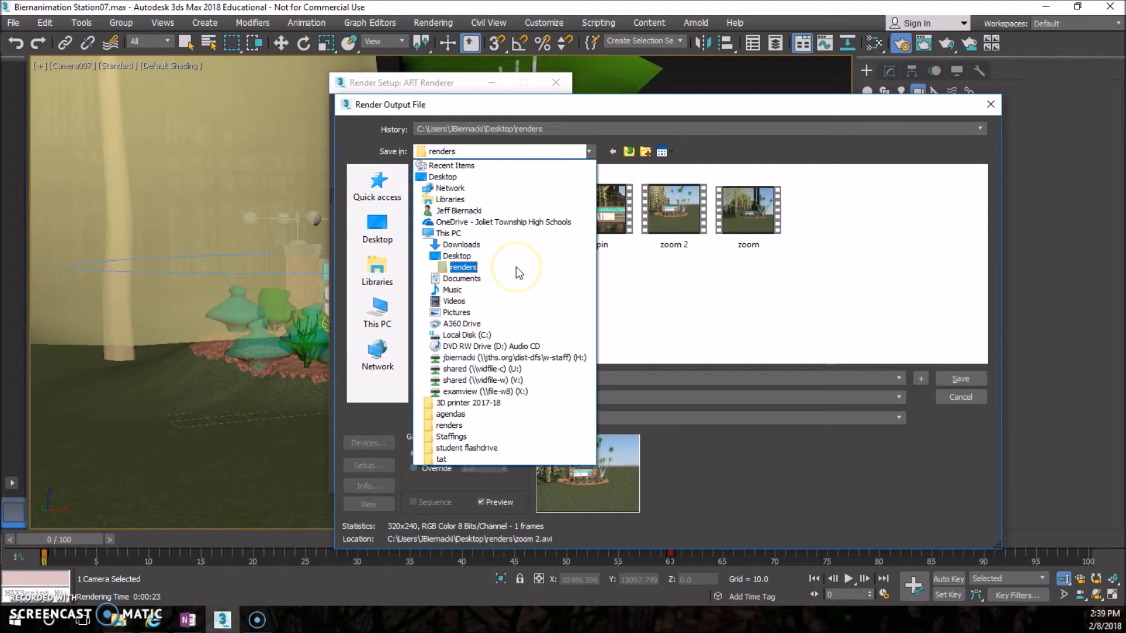
left_click(463, 267)
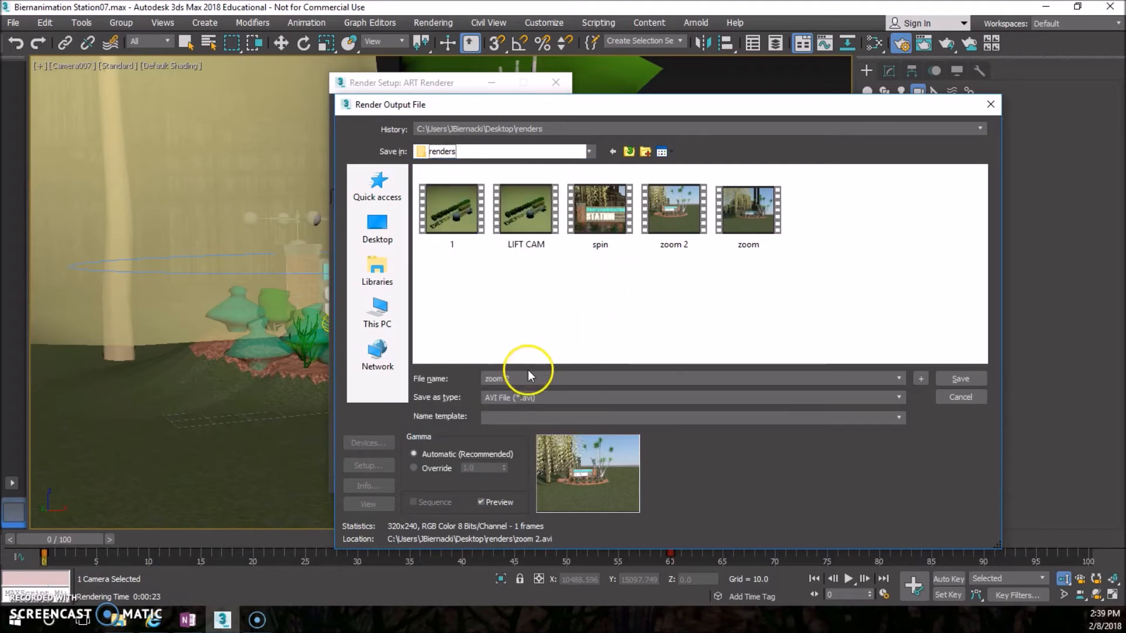
left_click(510, 379)
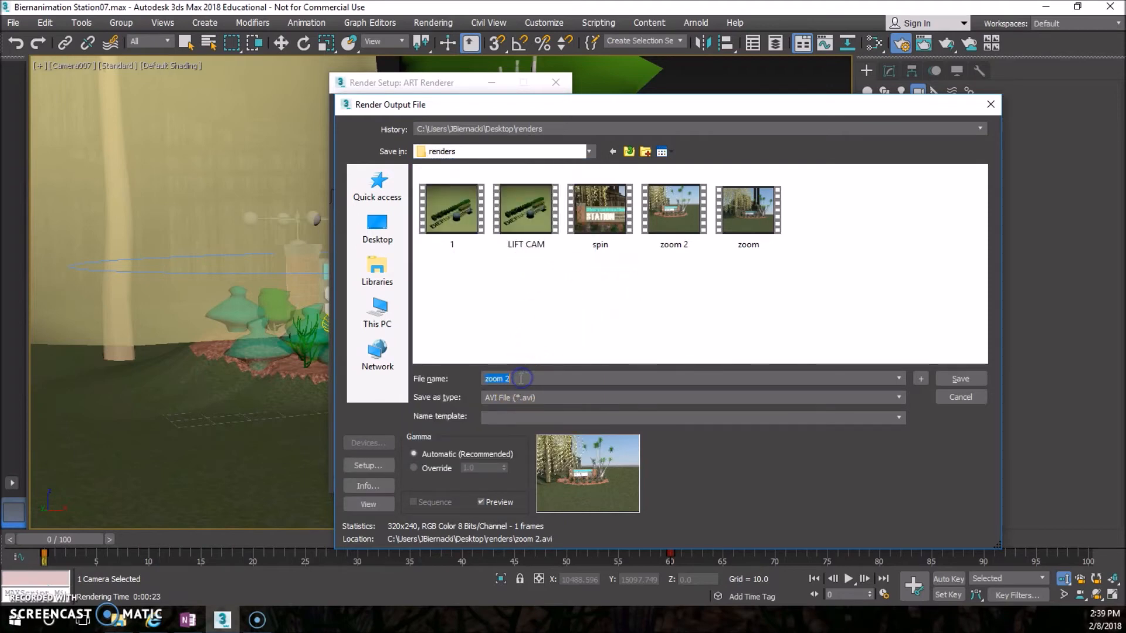
left_click(897, 398)
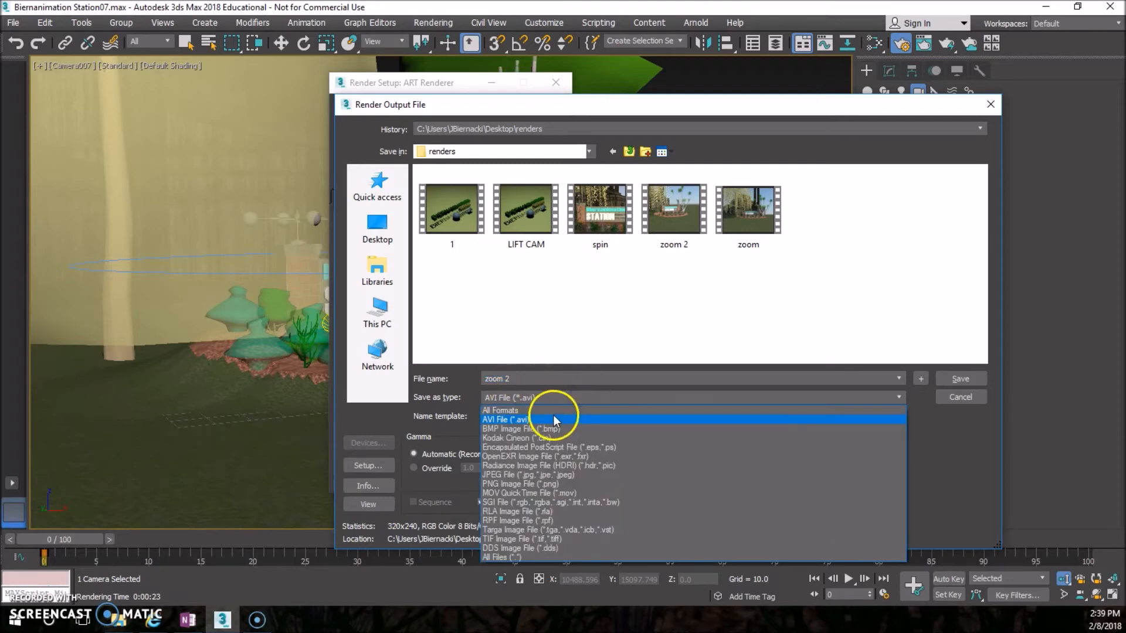
left_click(960, 379)
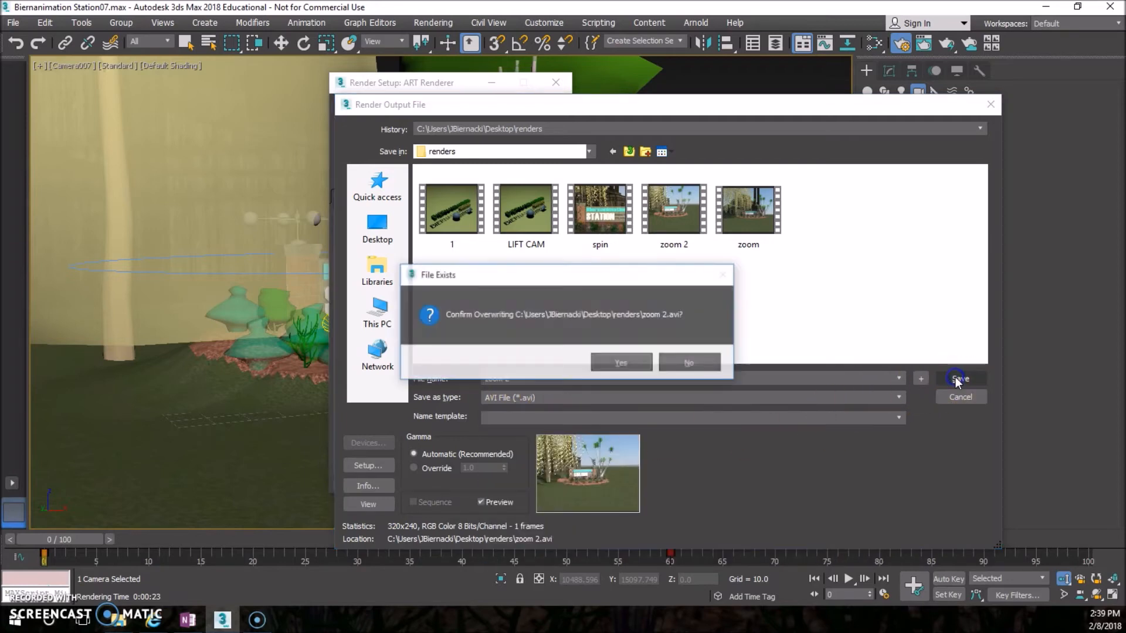
left_click(619, 363)
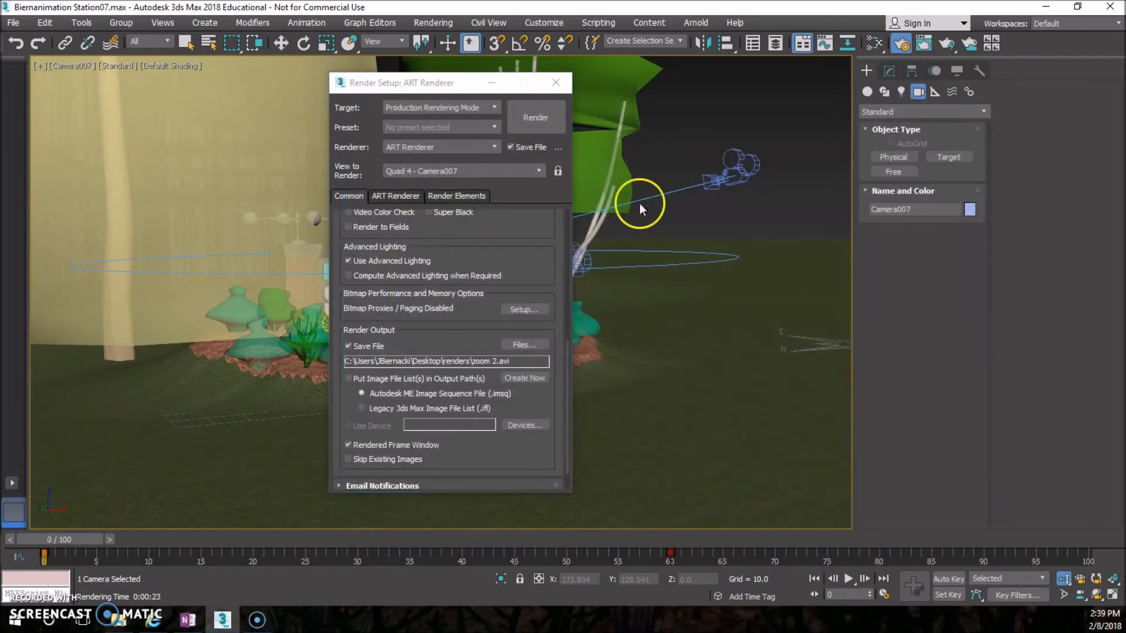
left_click(534, 117)
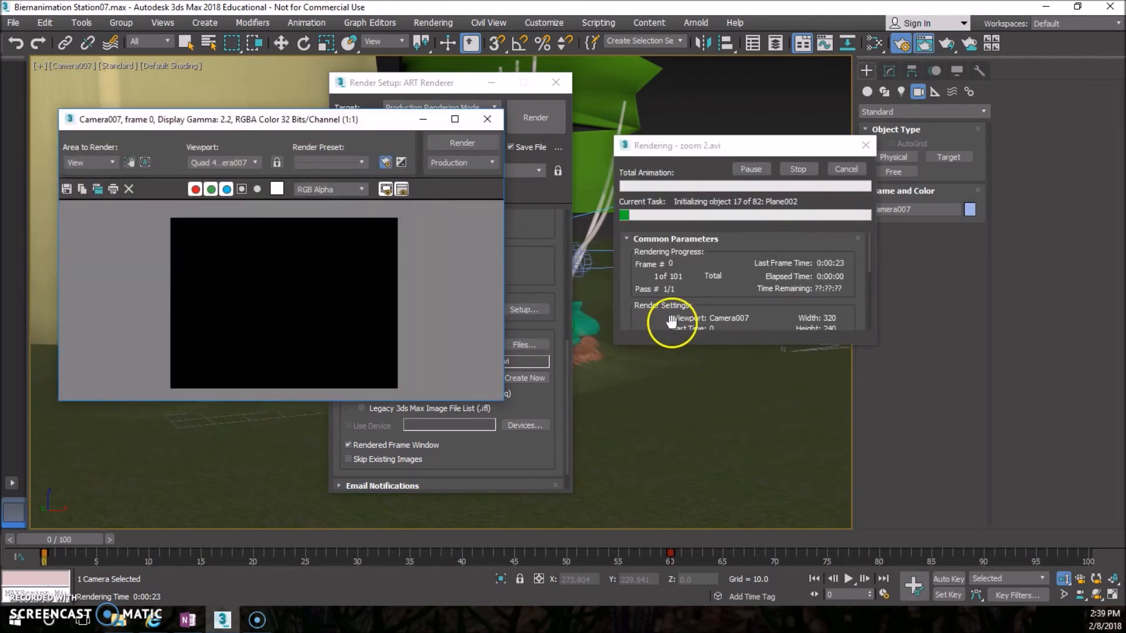
mouse_move(221, 517)
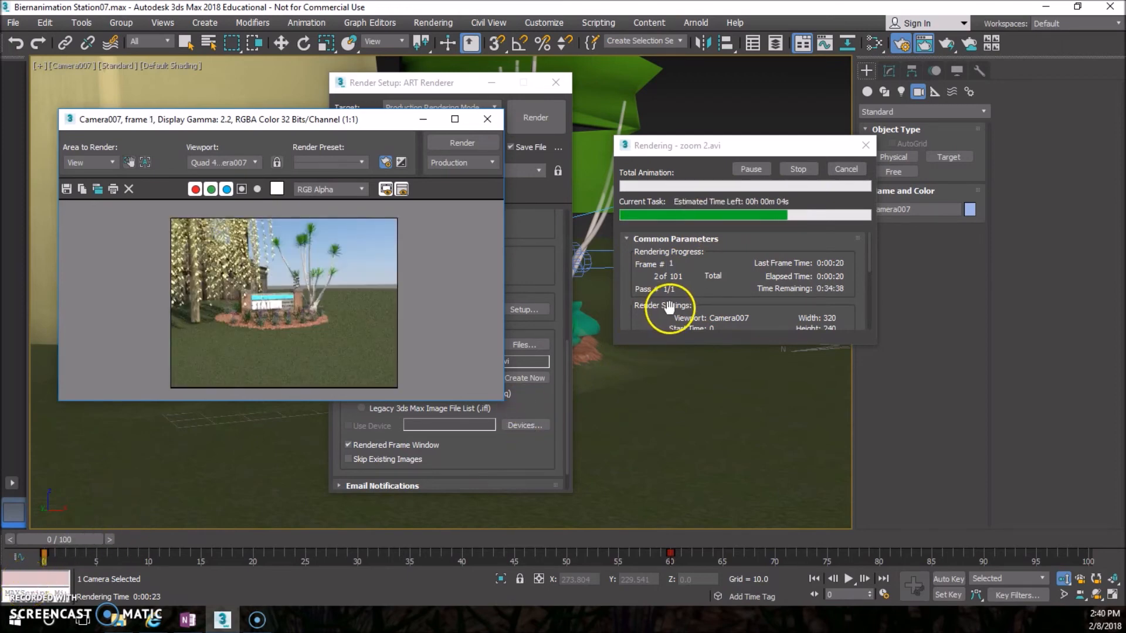
mouse_move(693, 219)
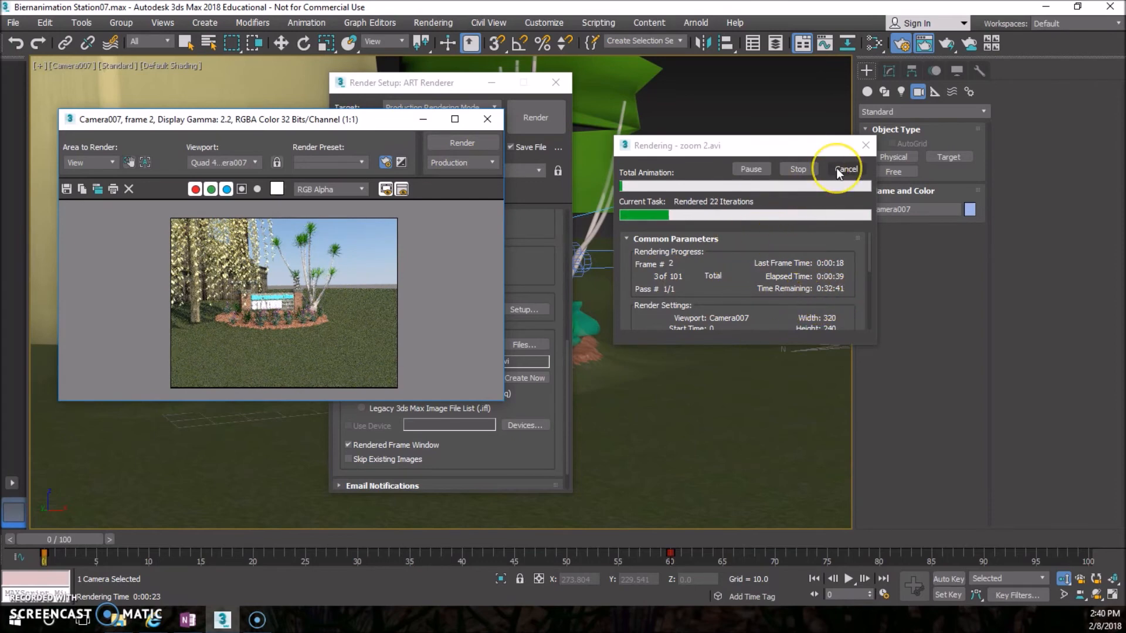
left_click(846, 169)
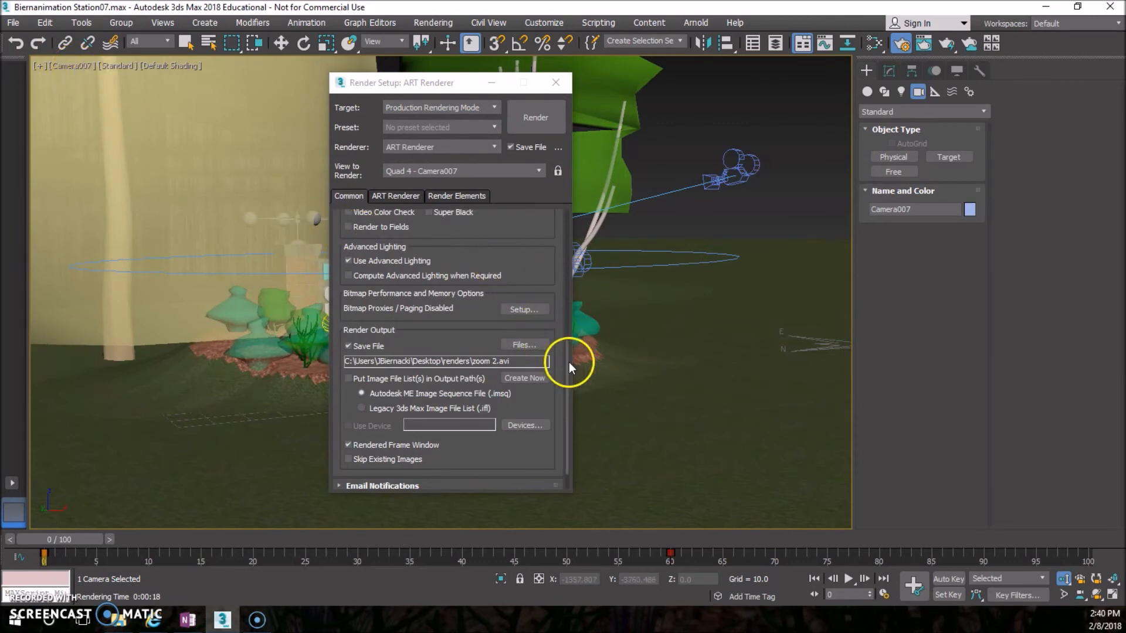
Step: Set the ART Renderer quality slider to Draft and close Render Setup
left_click(395, 195)
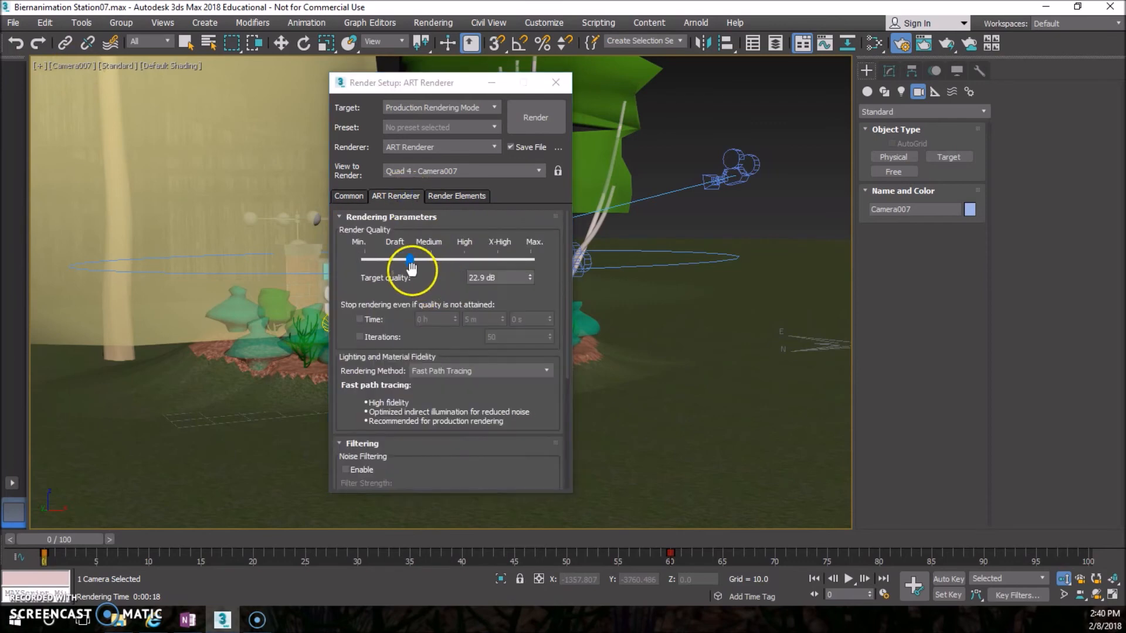
mouse_move(408, 278)
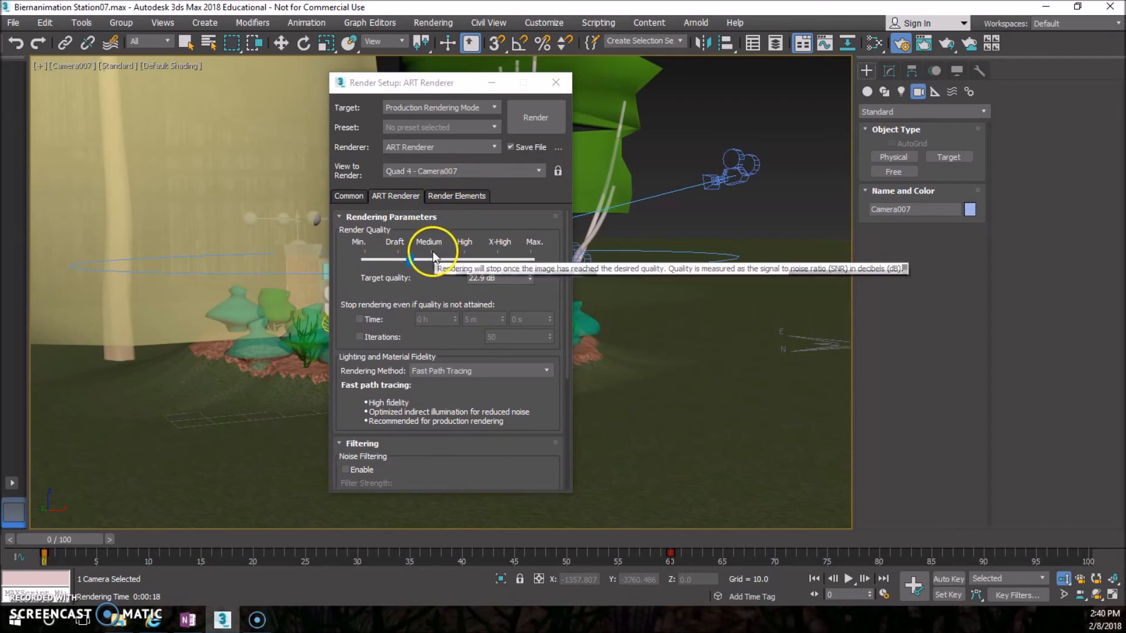
left_click_drag(430, 259, 410, 259)
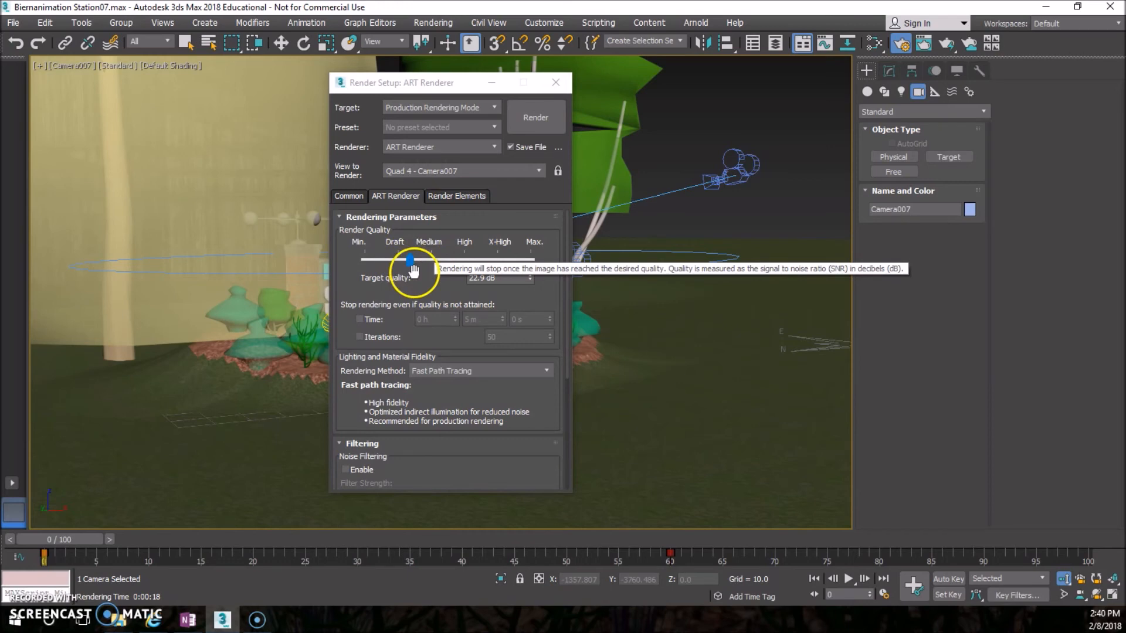
left_click_drag(410, 260, 411, 260)
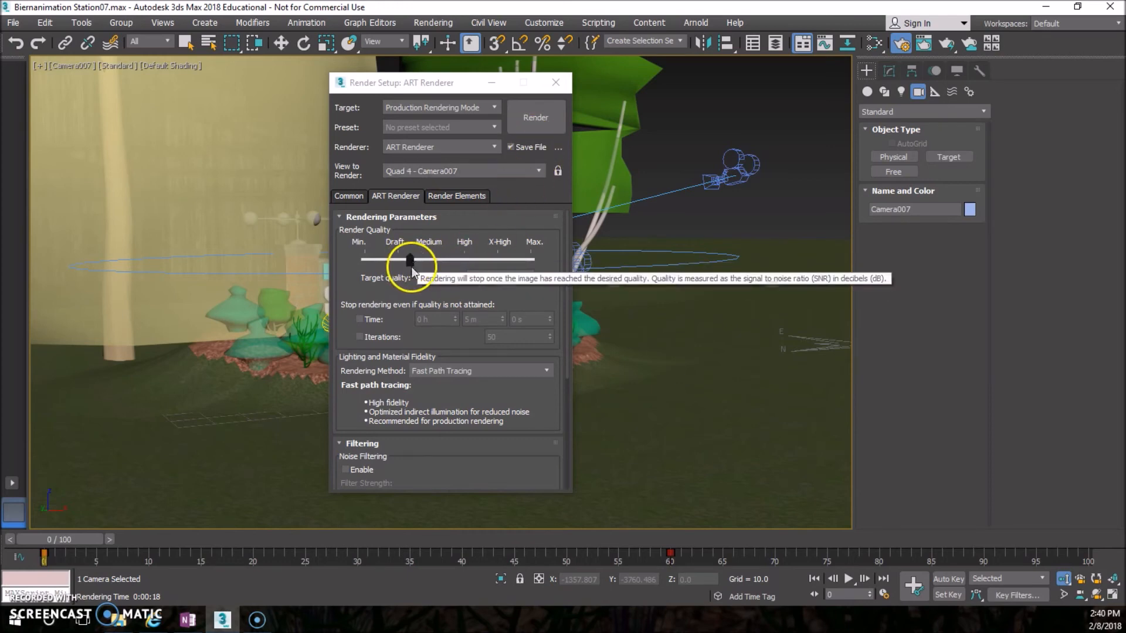
left_click(348, 195)
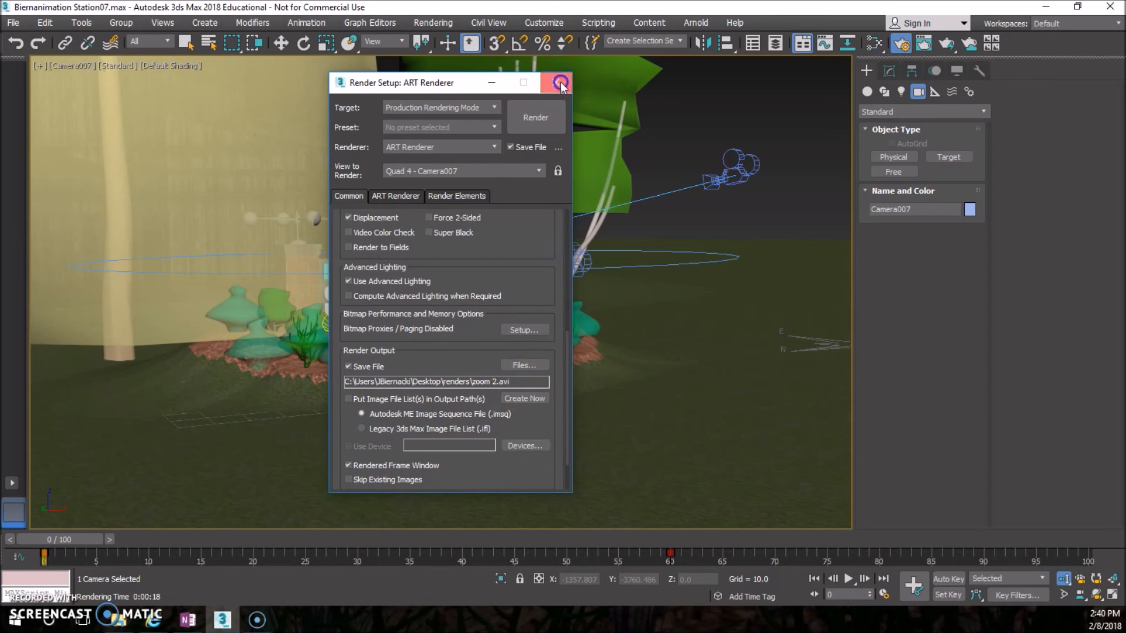
left_click(559, 82)
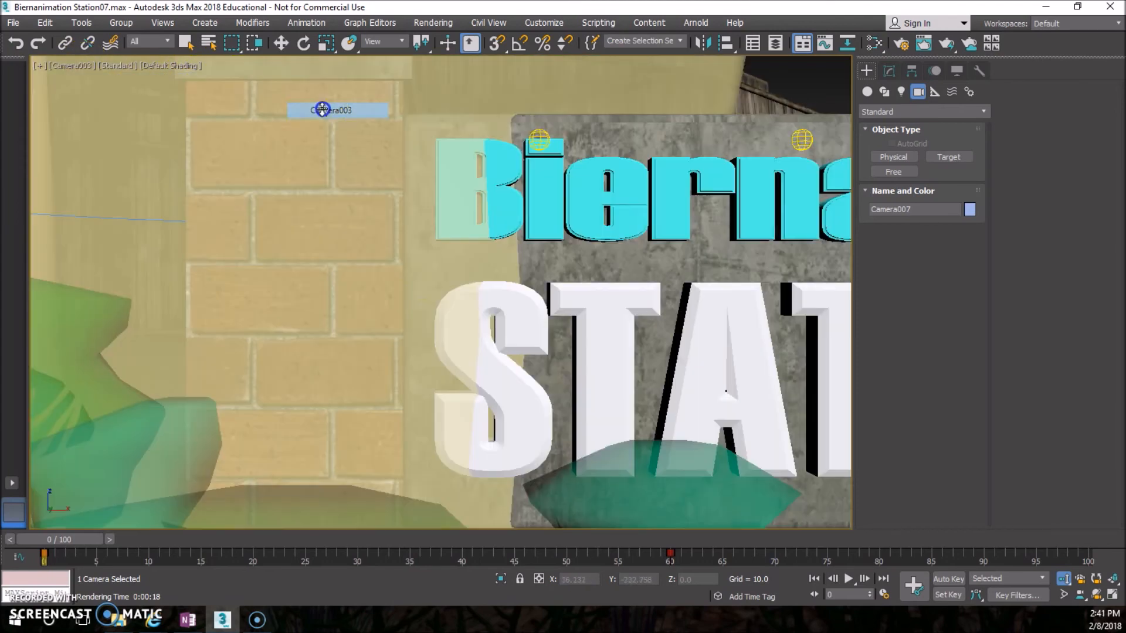
left_click_drag(45, 556, 649, 556)
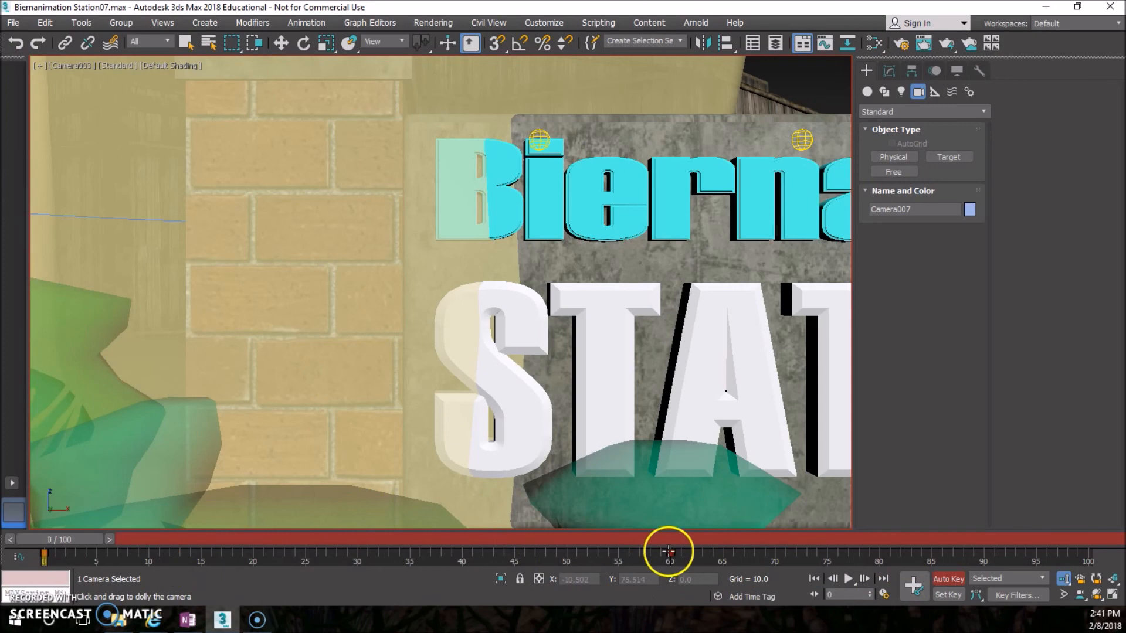
left_click_drag(667, 551, 657, 539)
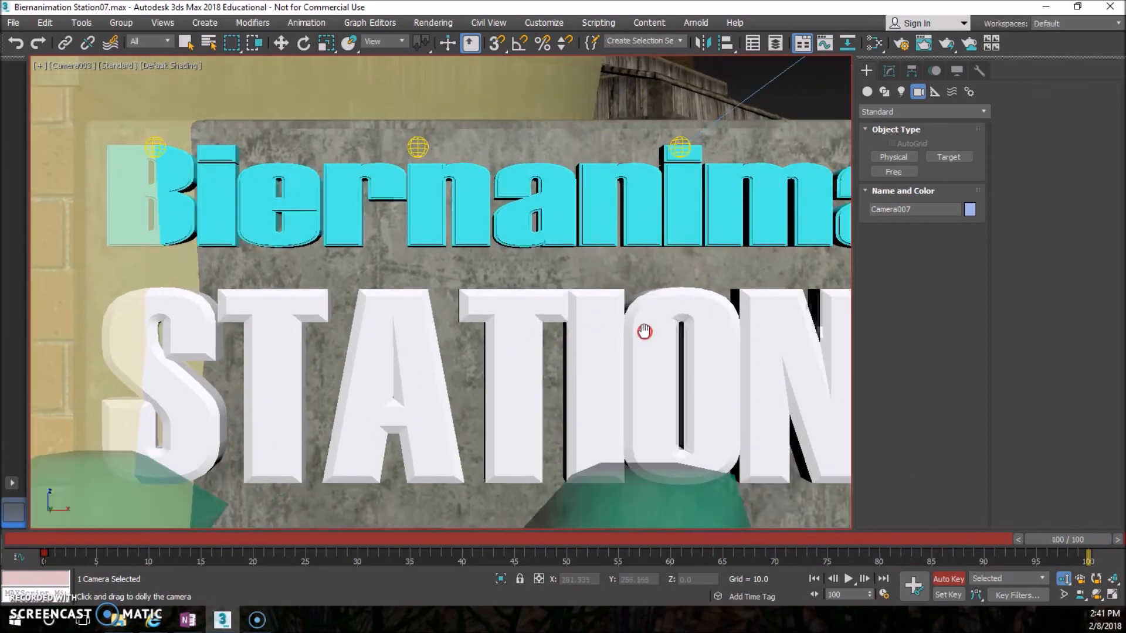
left_click_drag(644, 330, 359, 334)
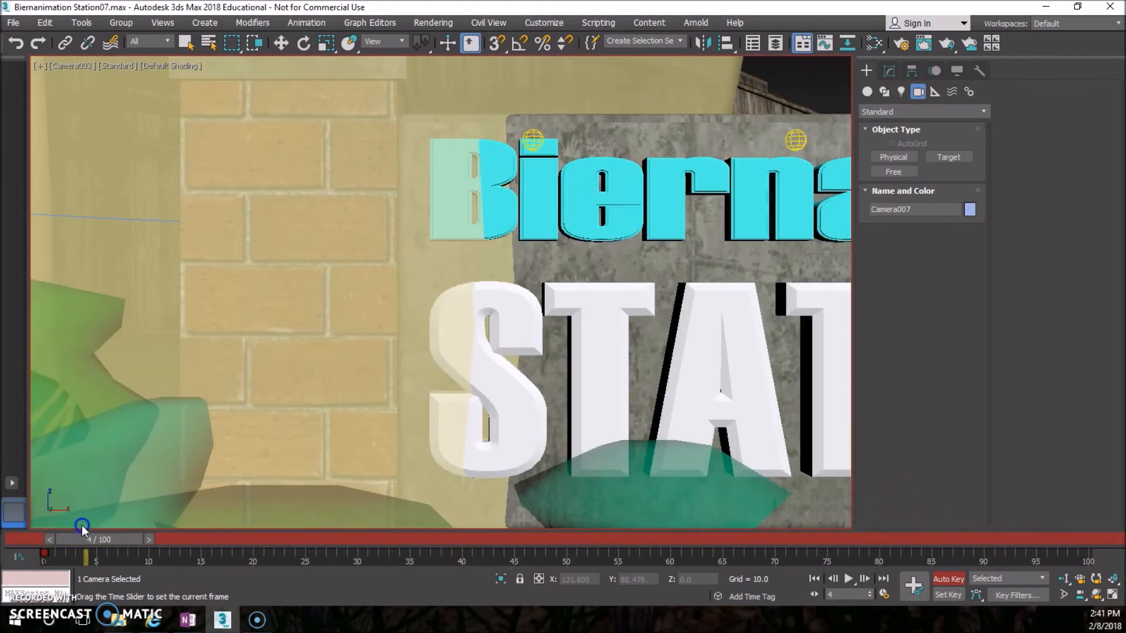
left_click_drag(82, 525, 732, 525)
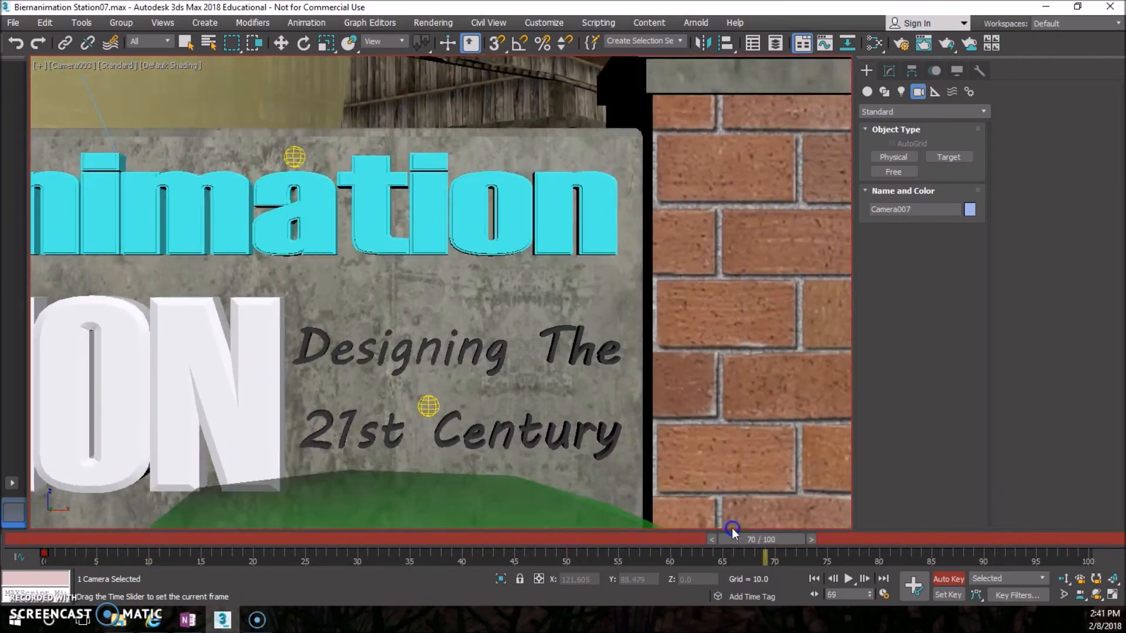
left_click_drag(732, 539, 169, 539)
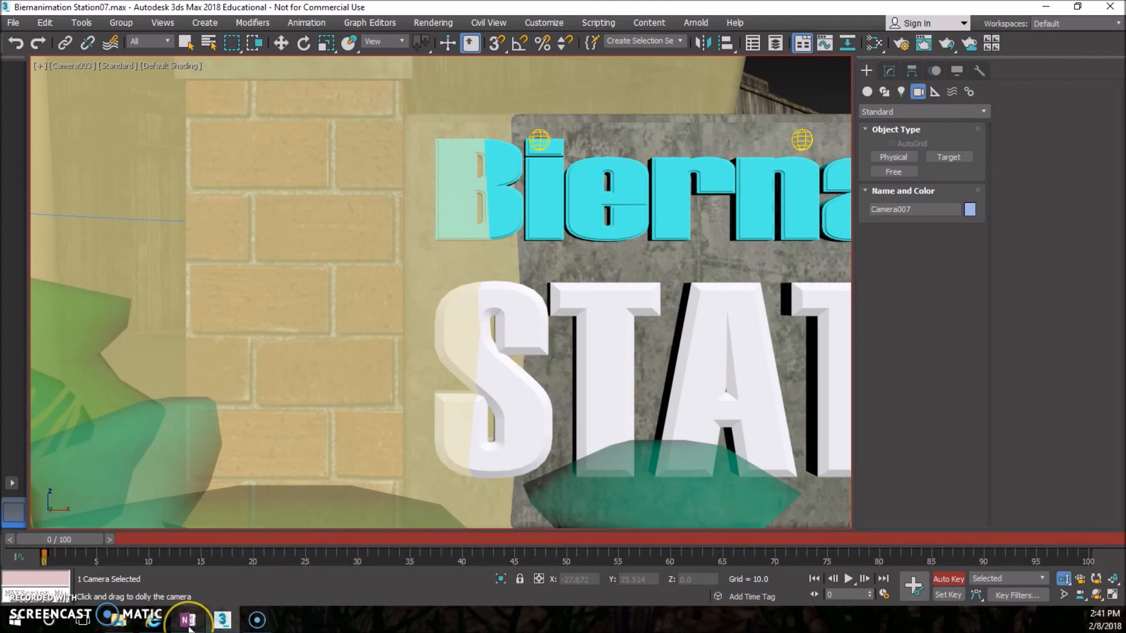
Step: Switch to OneNote and show the Camera Path page with its embedded video
left_click(188, 619)
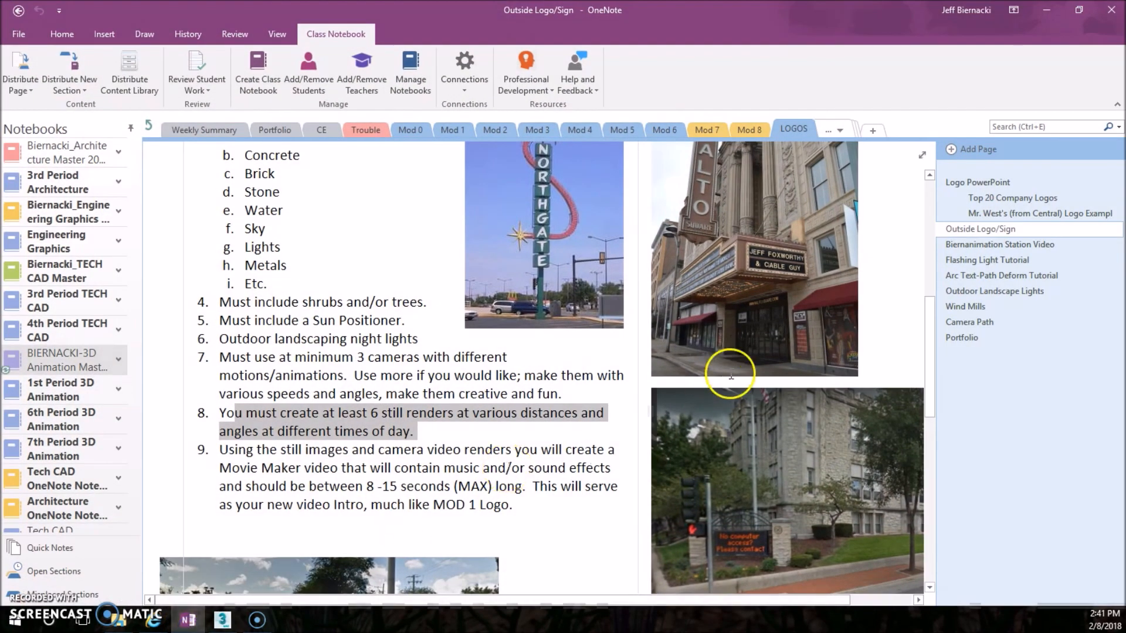
left_click(968, 322)
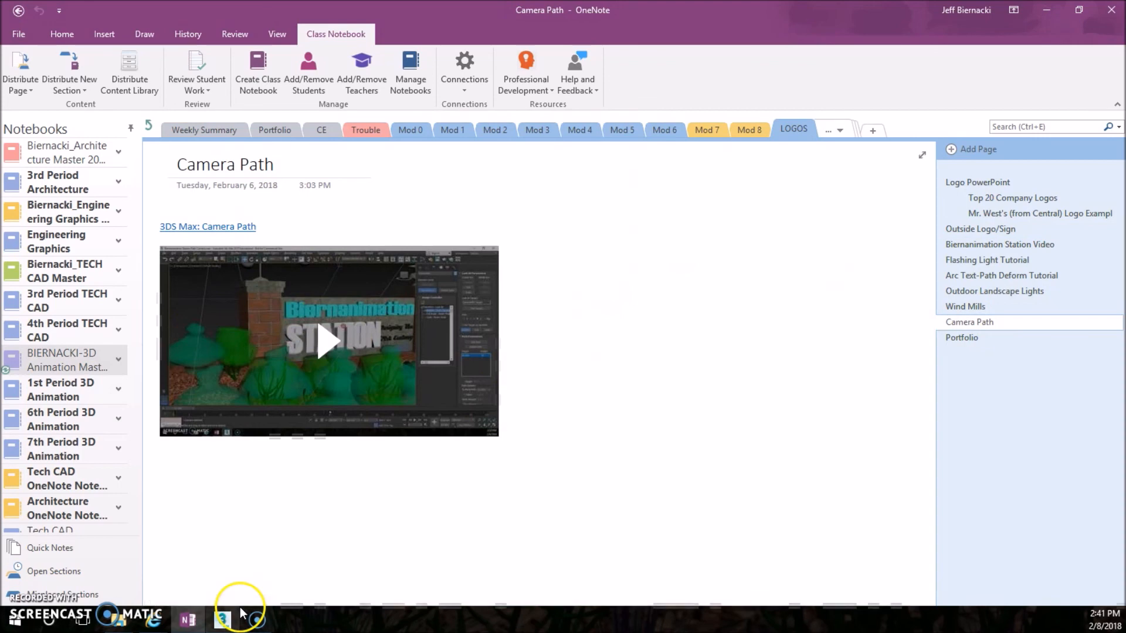
mouse_move(188, 619)
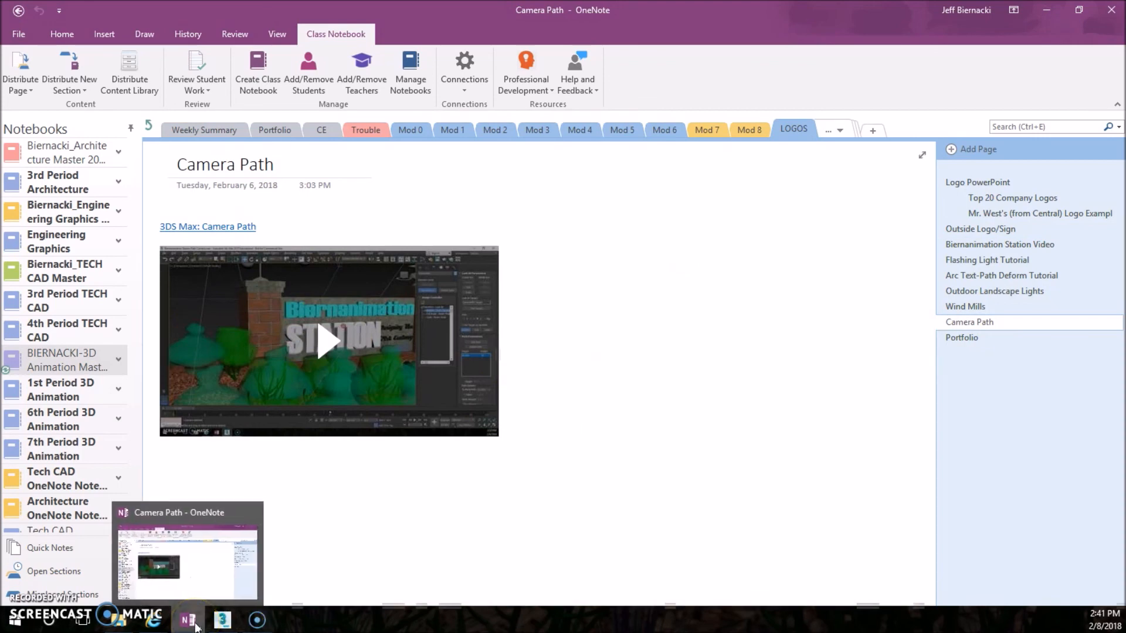